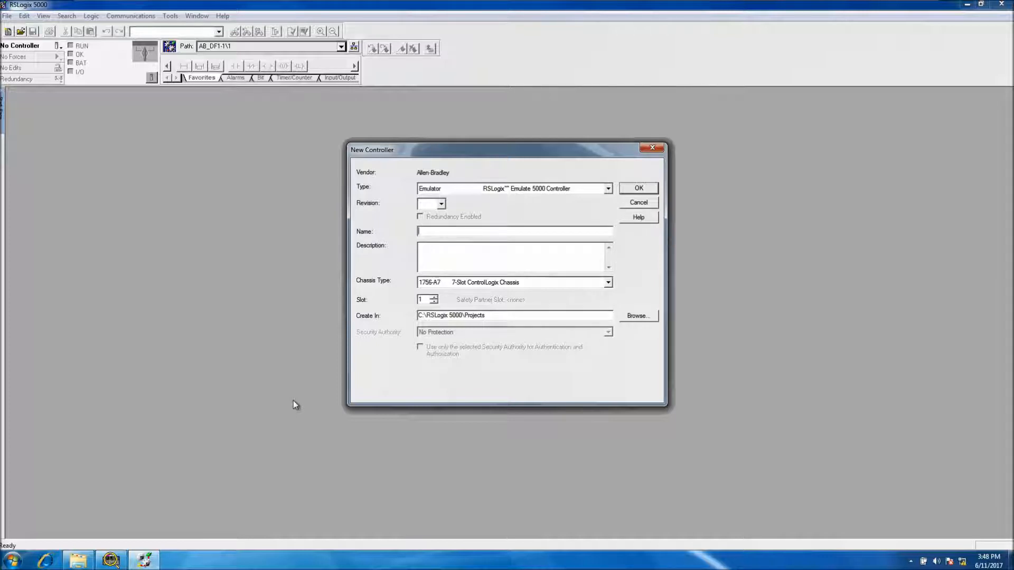
{"action": "mouse_move", "coordinate": [453, 278]}
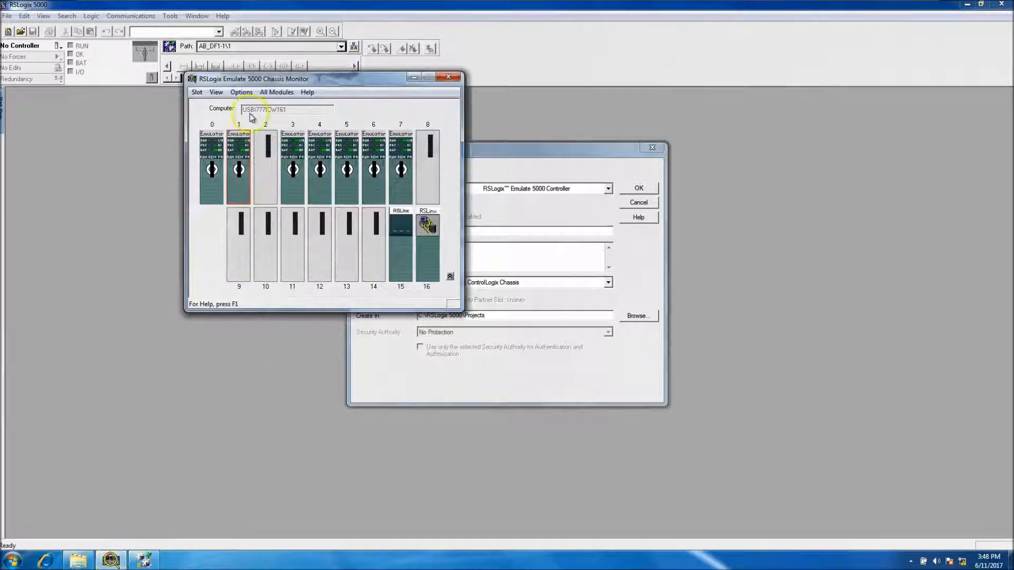
{"action": "mouse_move", "coordinate": [240, 90]}
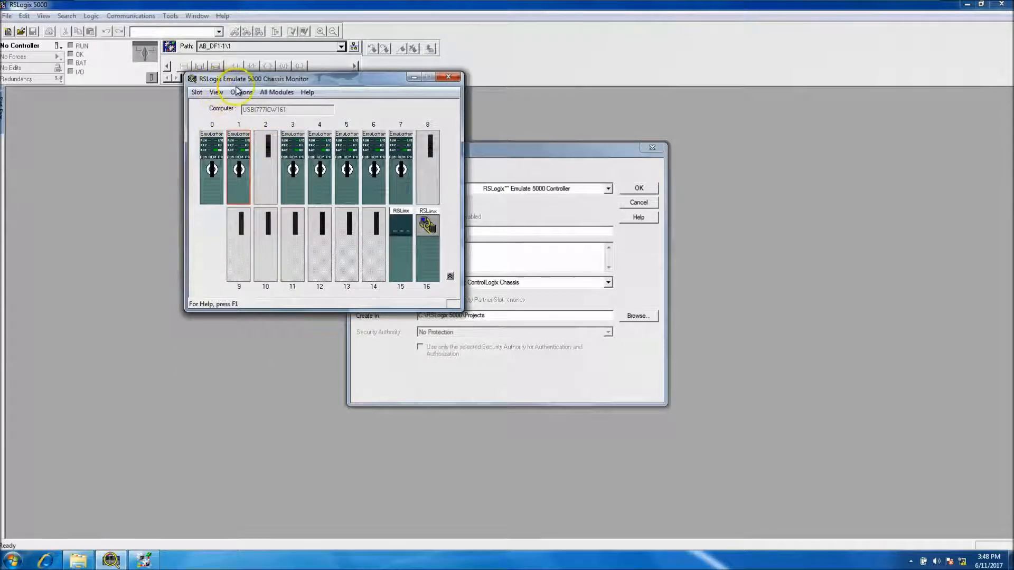
Step: Dismiss the chassis monitor and choose the Emulator controller type with firmware revision 20
{"action": "left_click", "coordinate": [447, 76]}
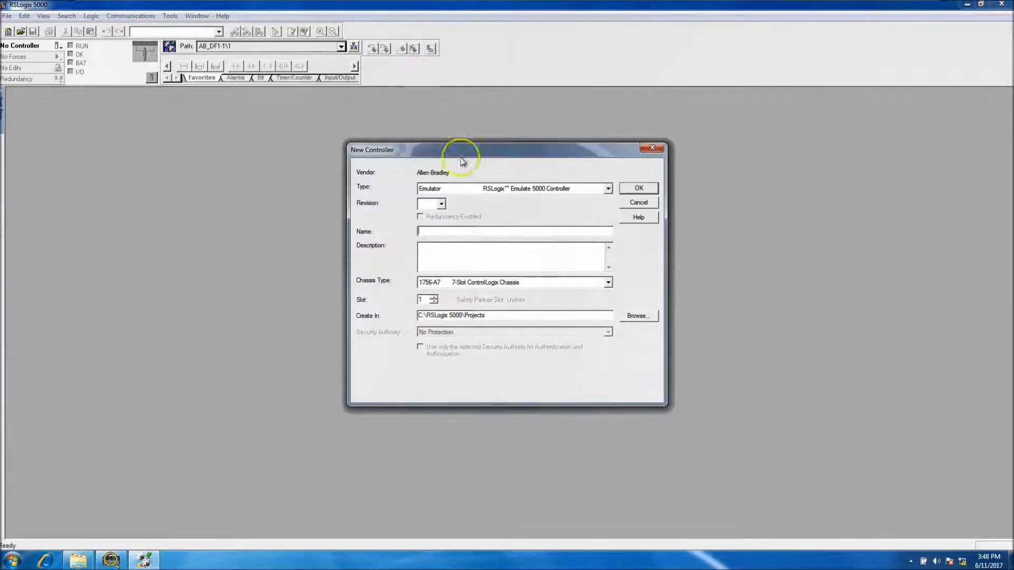
{"action": "mouse_move", "coordinate": [517, 194]}
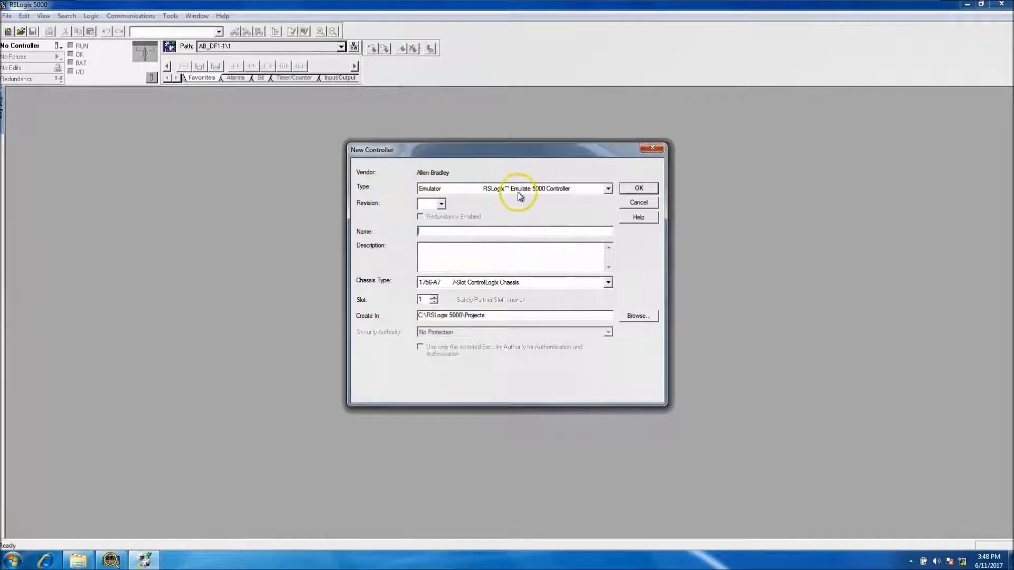
{"action": "left_click", "coordinate": [606, 188]}
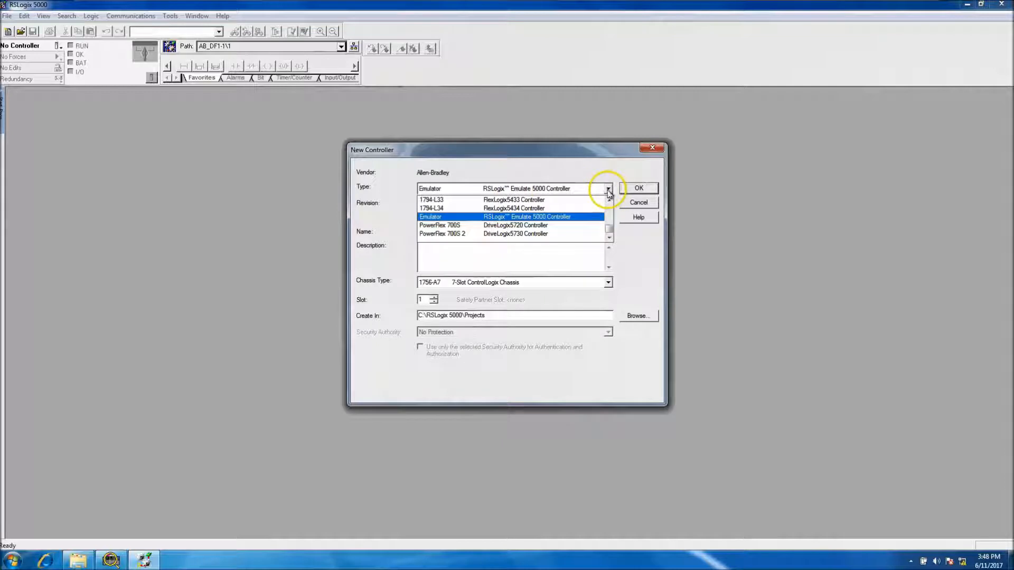
{"action": "left_click", "coordinate": [433, 203]}
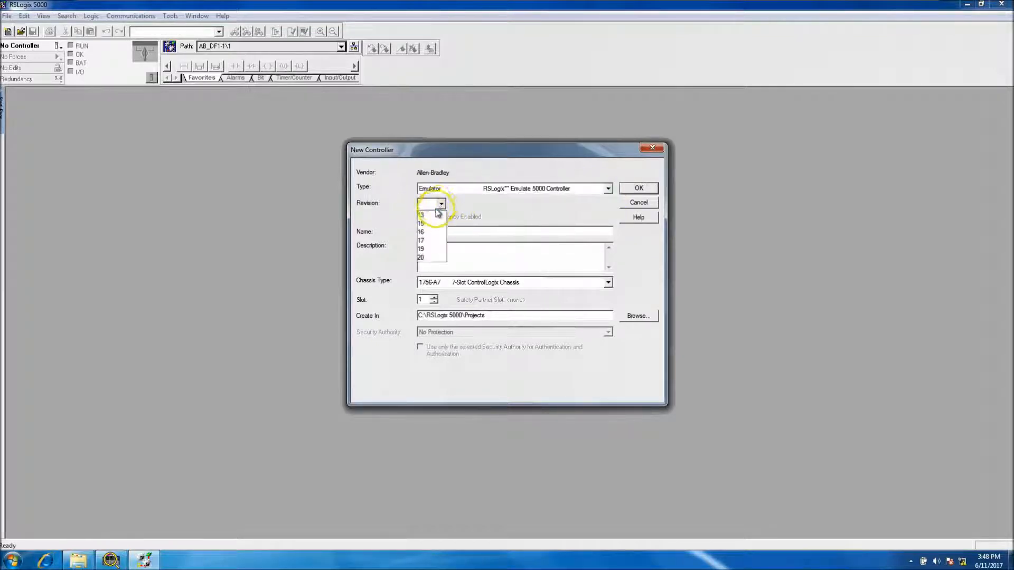
{"action": "left_click", "coordinate": [420, 257]}
{"action": "type", "text": "ALia"}
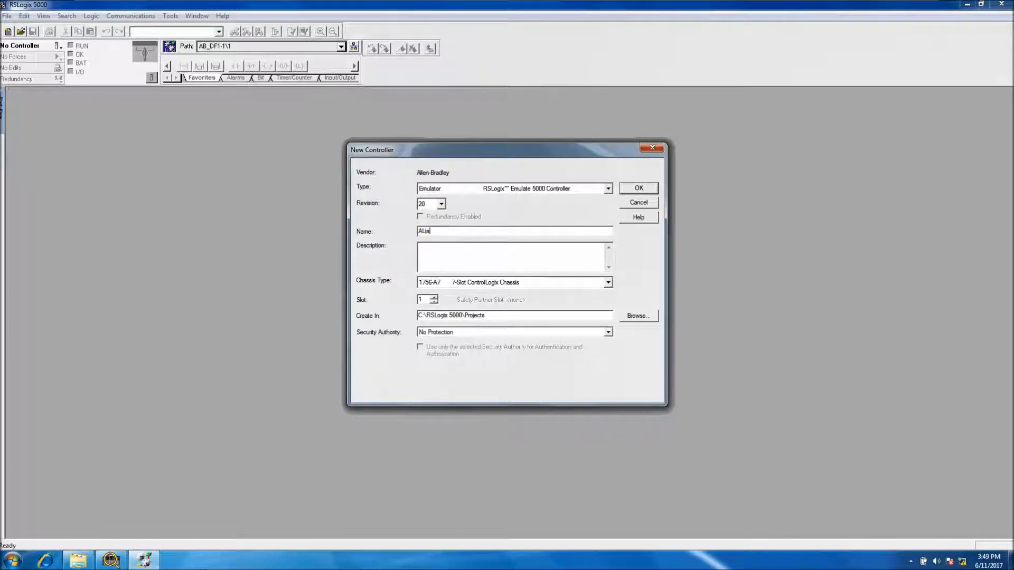
Step: Name the controller Alias and confirm creating it
{"action": "key", "text": "BackSpace"}
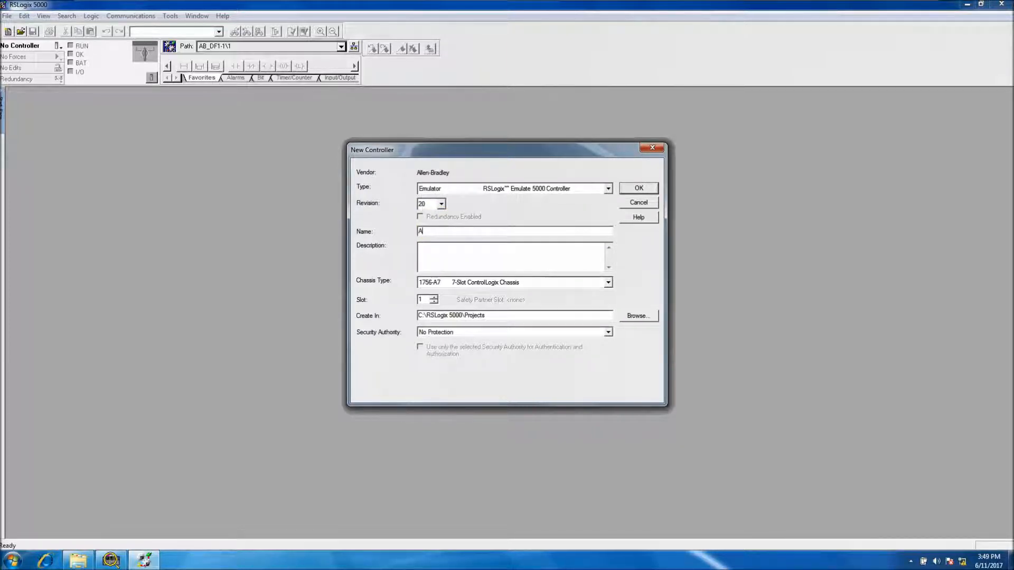
{"action": "type", "text": "lias"}
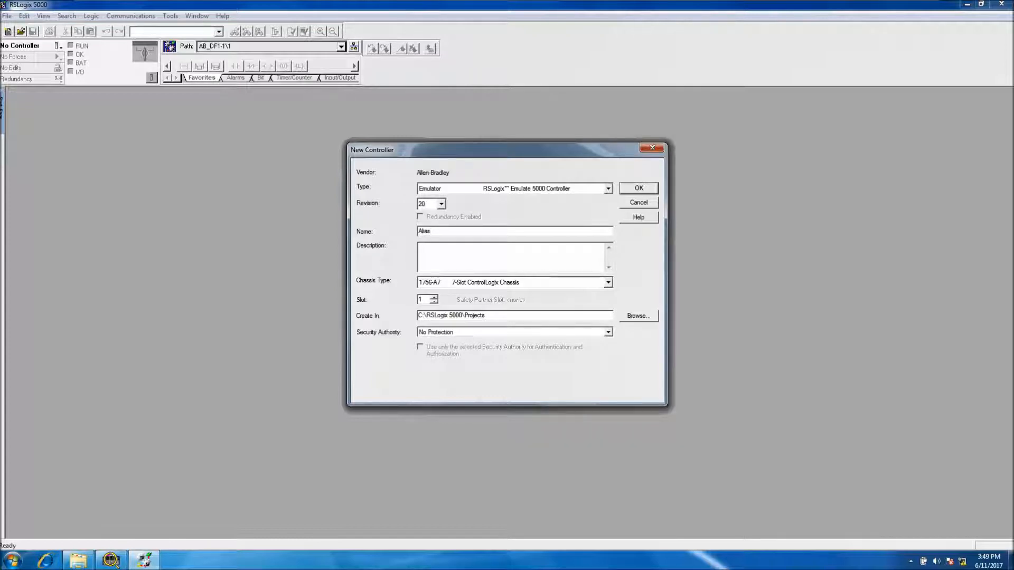
{"action": "left_click", "coordinate": [637, 188]}
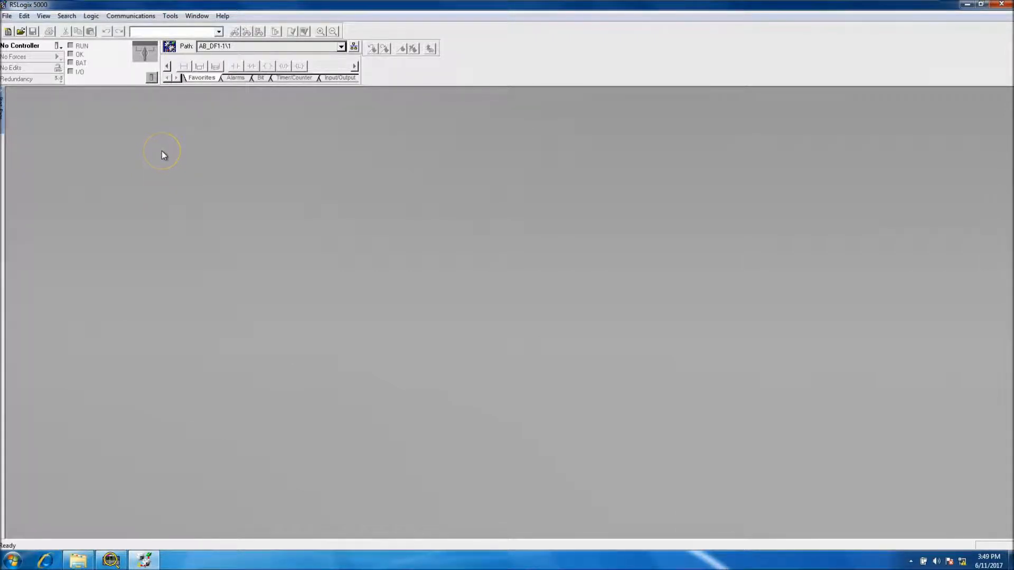
{"action": "mouse_move", "coordinate": [125, 172]}
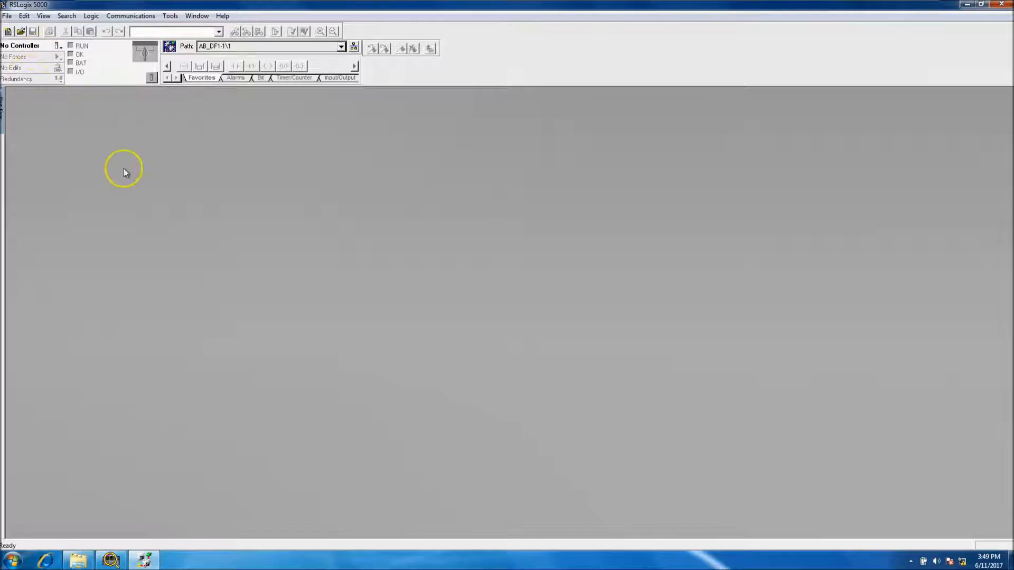
{"action": "mouse_move", "coordinate": [353, 312]}
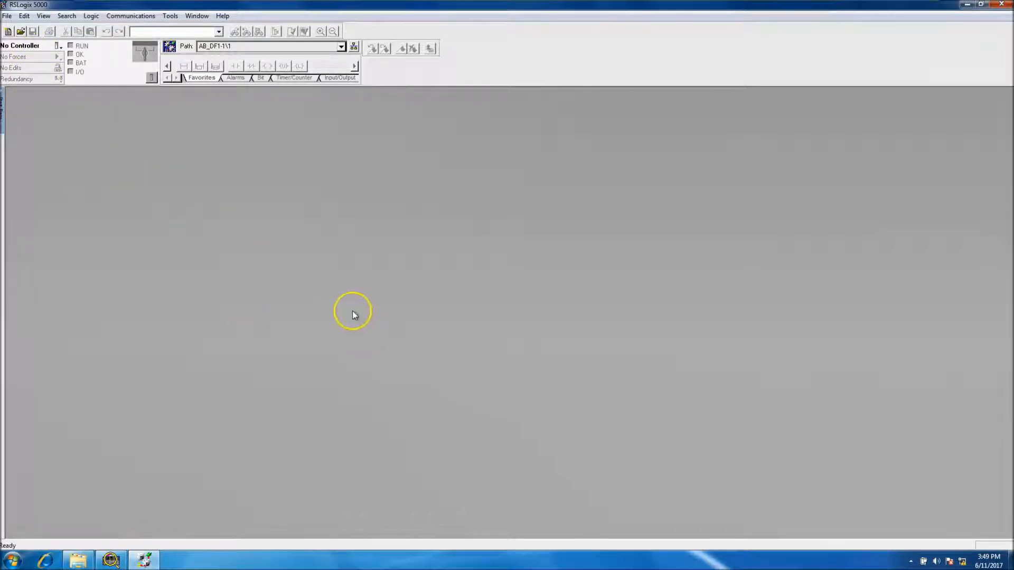
{"action": "mouse_move", "coordinate": [338, 310]}
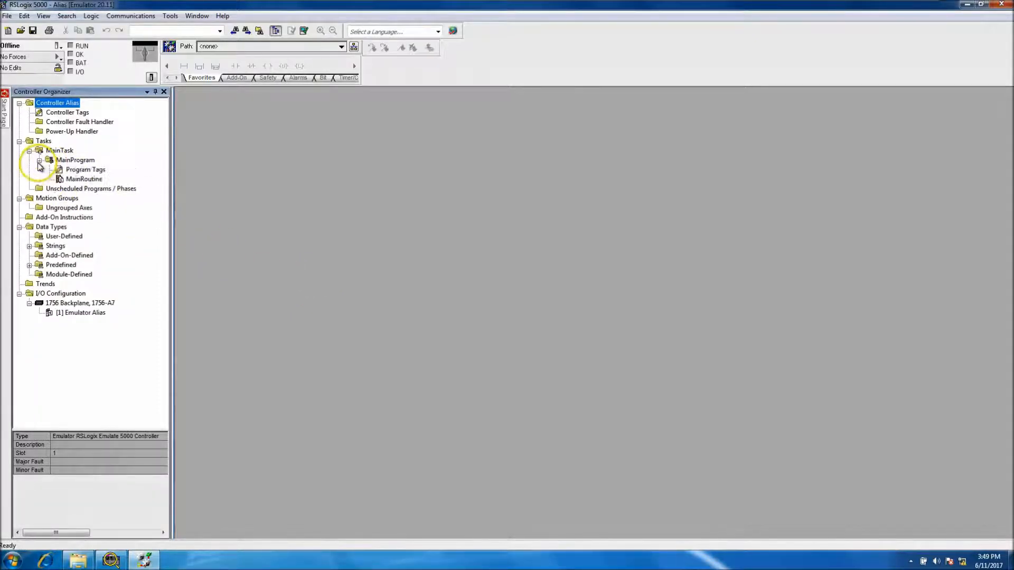
Step: Set MainTask's properties to Periodic with a 47 ms period and apply them
{"action": "right_click", "coordinate": [59, 150]}
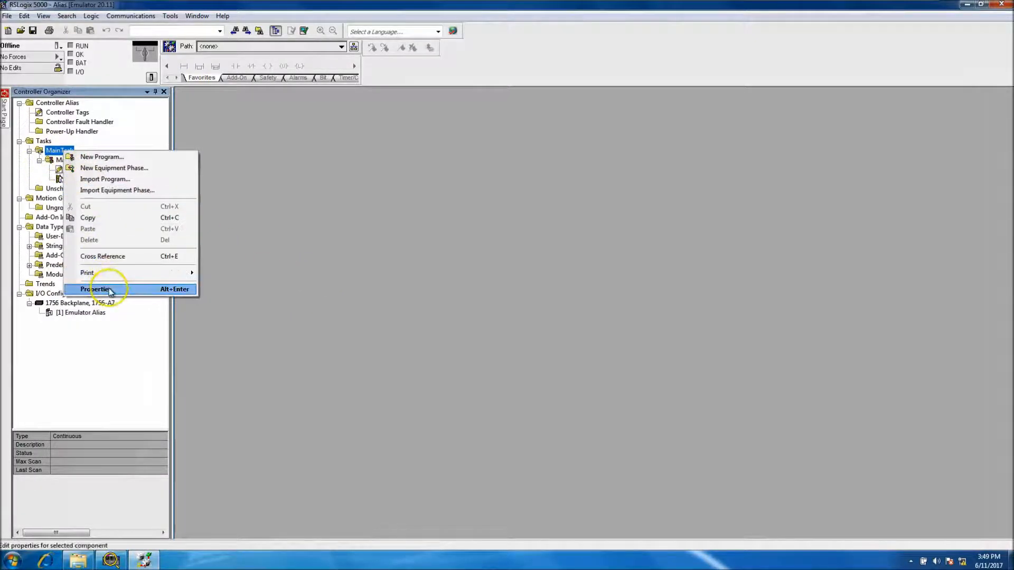
{"action": "left_click", "coordinate": [94, 289]}
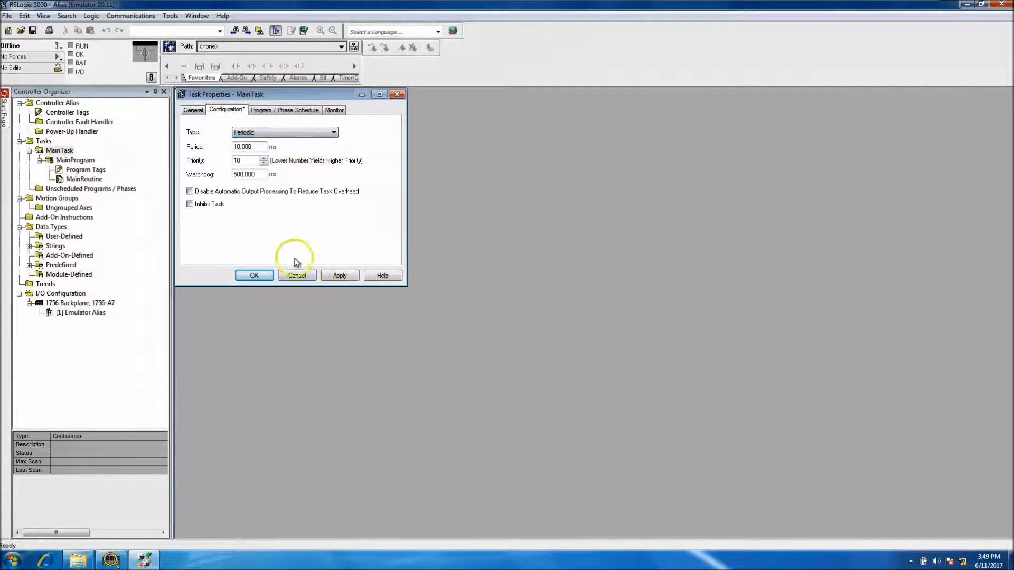
{"action": "left_click", "coordinate": [249, 146]}
{"action": "type", "text": "47.000"}
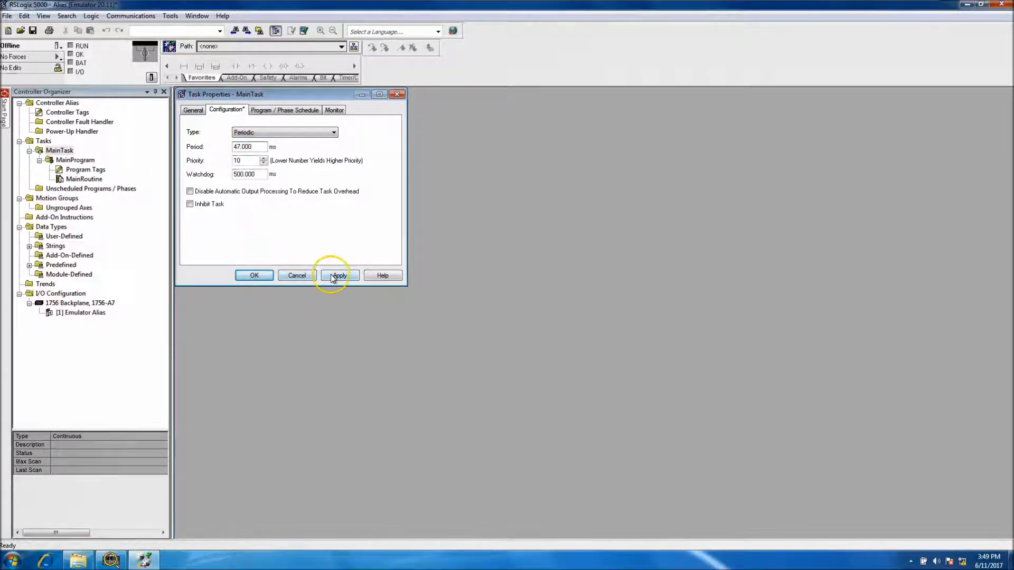
{"action": "left_click", "coordinate": [339, 274]}
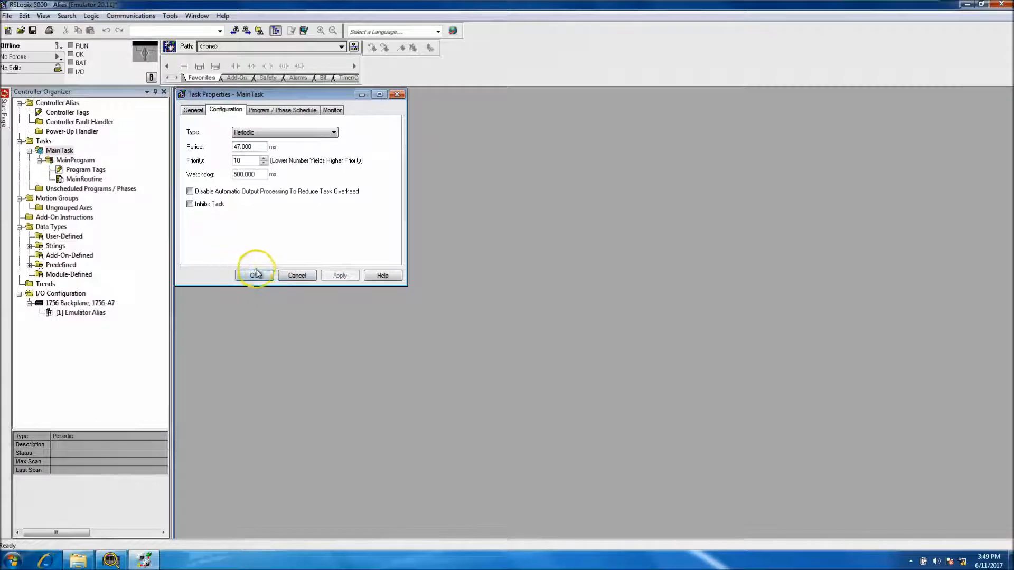
{"action": "left_click", "coordinate": [256, 275]}
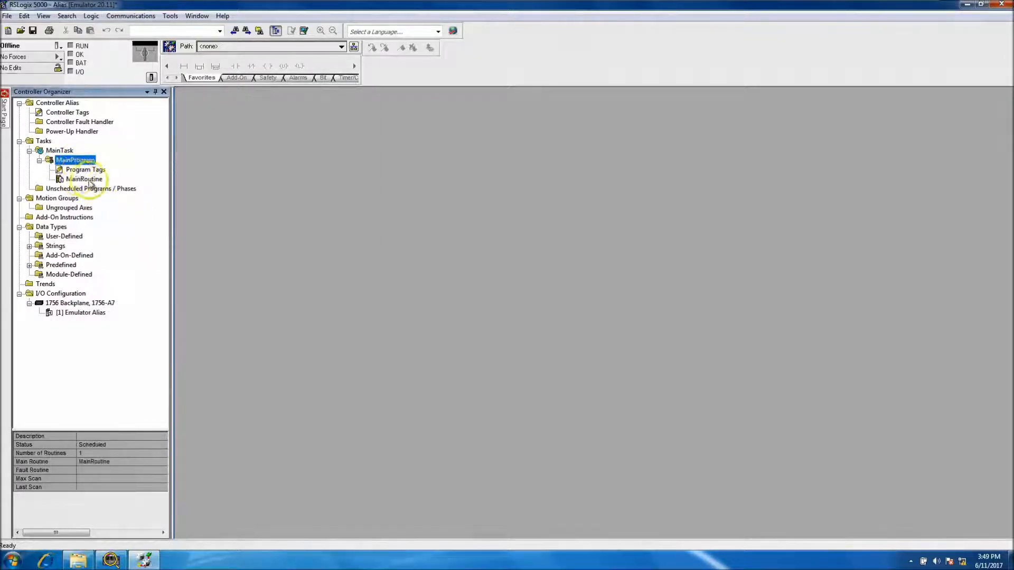
Step: Delete the empty rung 0 from MainRoutine and bring up the controller-scope tags
{"action": "double_click", "coordinate": [84, 179]}
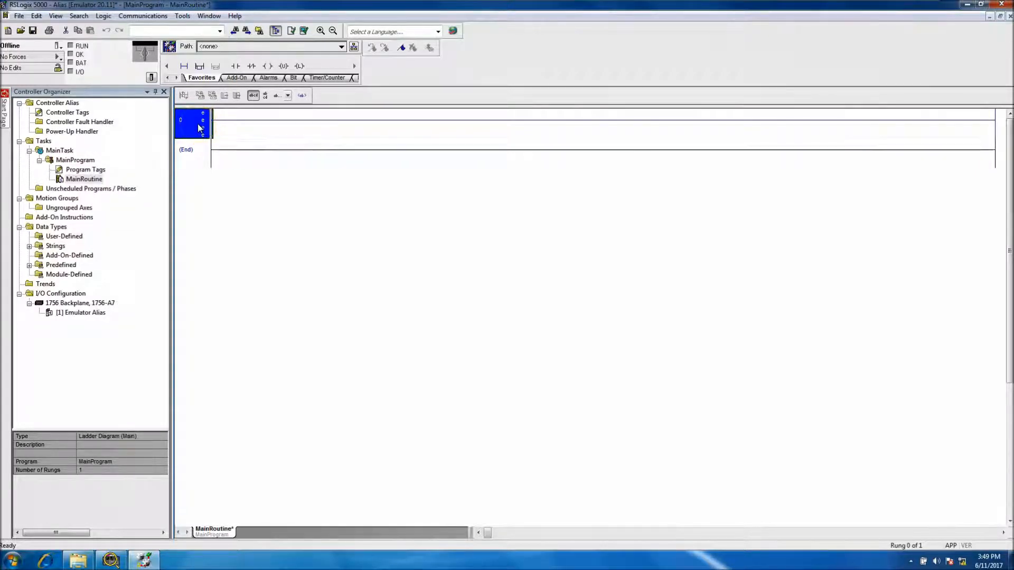
{"action": "left_click", "coordinate": [191, 149]}
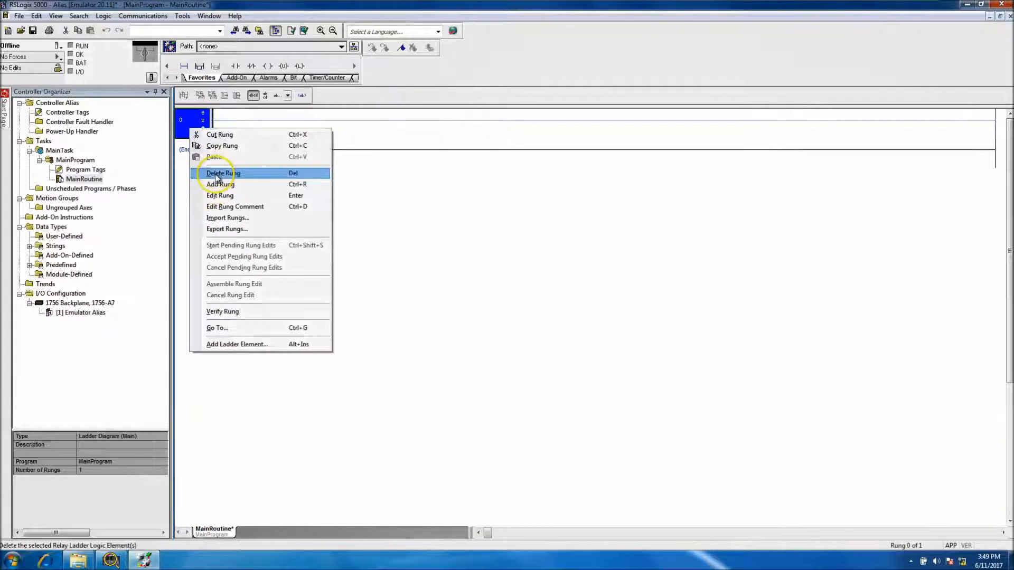
{"action": "left_click", "coordinate": [223, 172]}
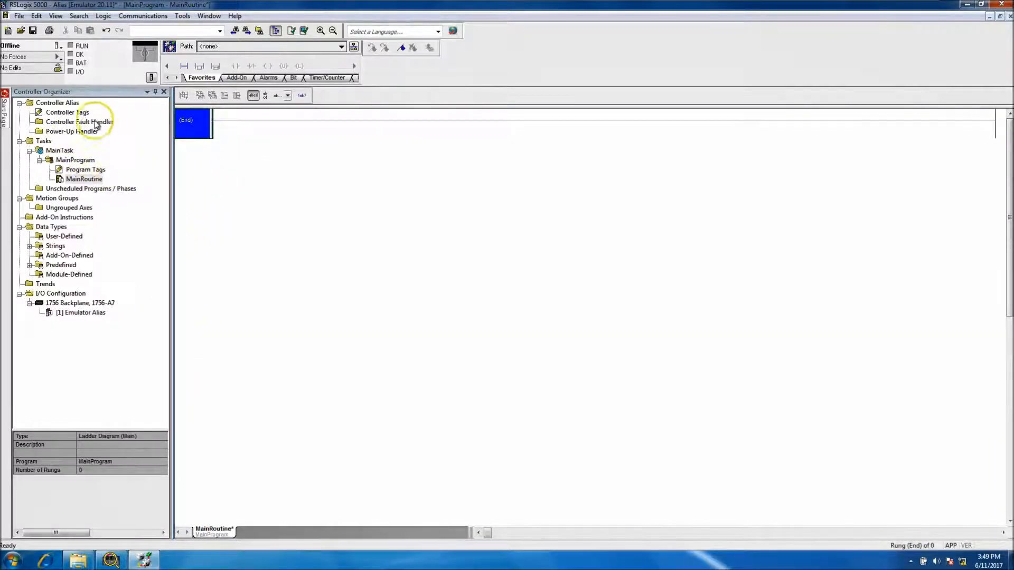
{"action": "double_click", "coordinate": [67, 112]}
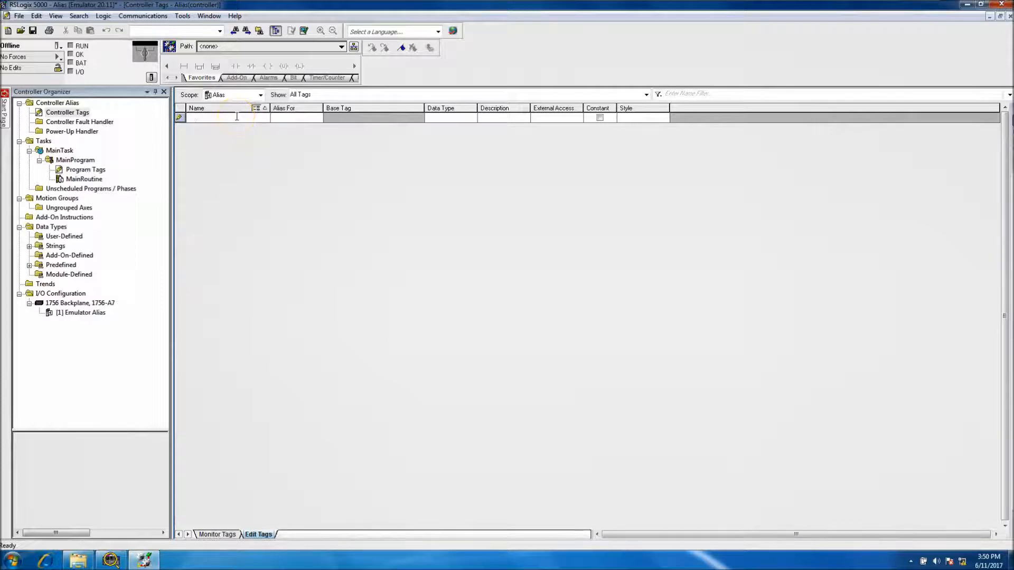
Step: Enter a new controller tag named State1
{"action": "left_click", "coordinate": [226, 117]}
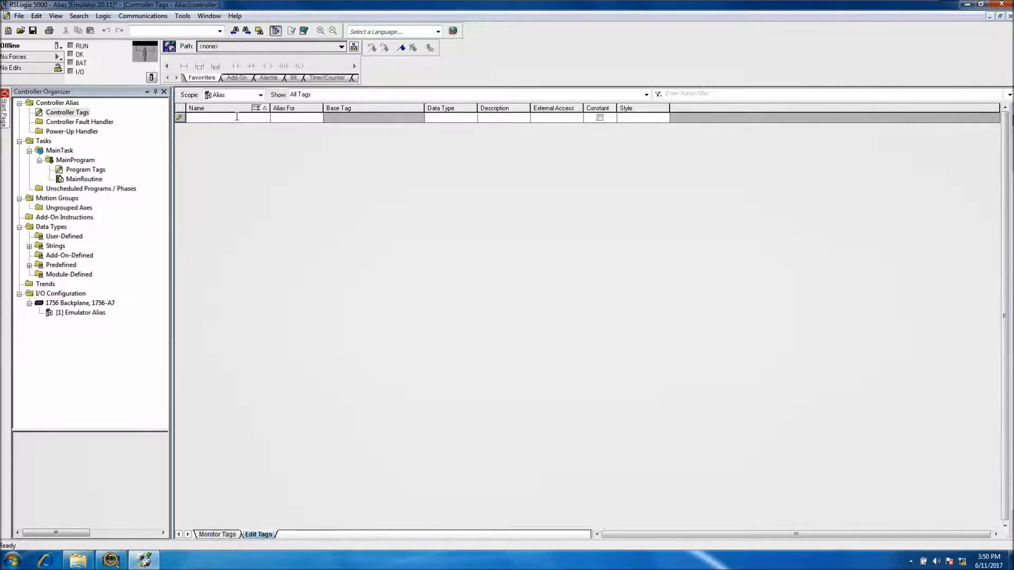
{"action": "type", "text": "S"}
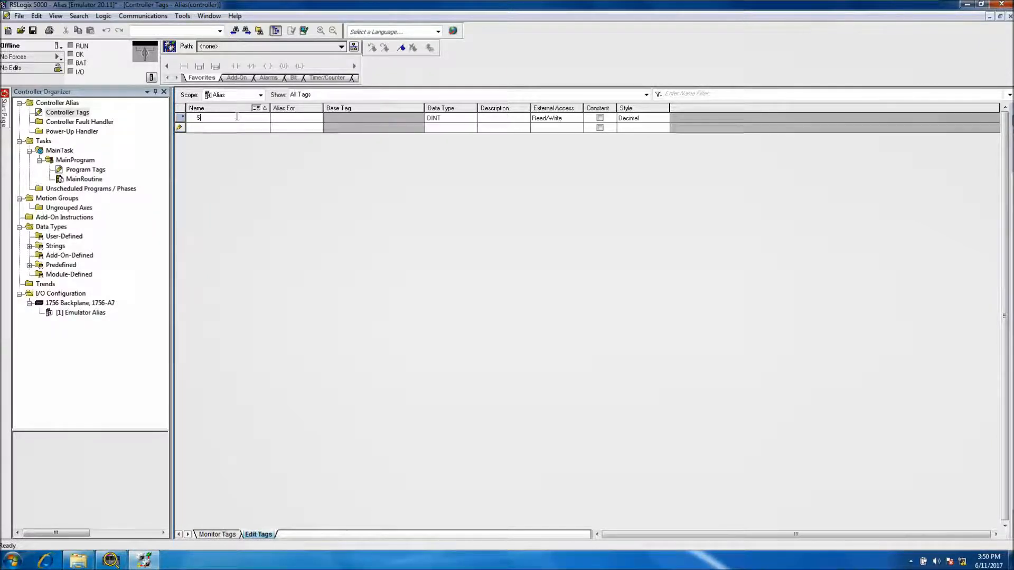
{"action": "type", "text": "tate"}
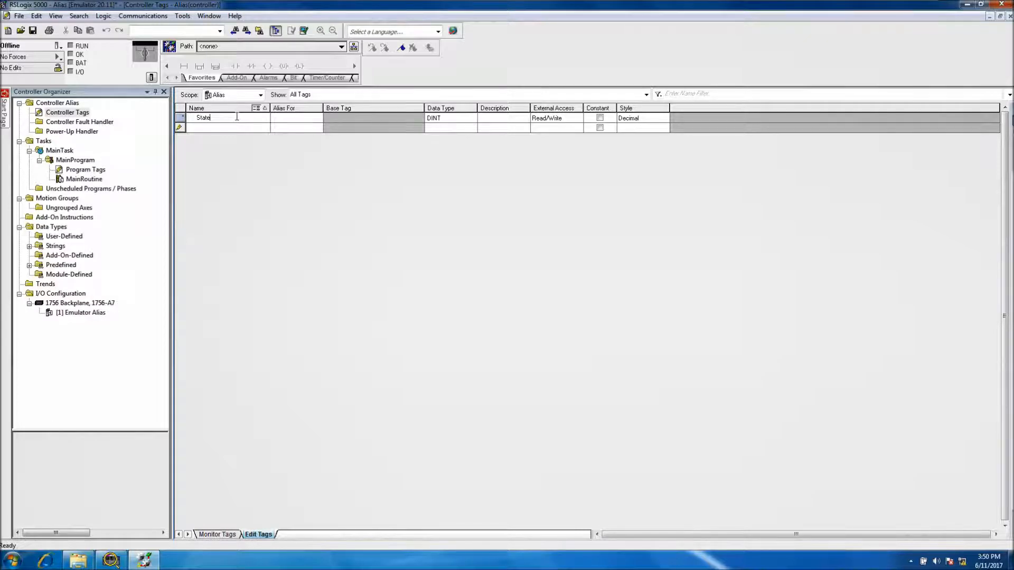
{"action": "type", "text": "1"}
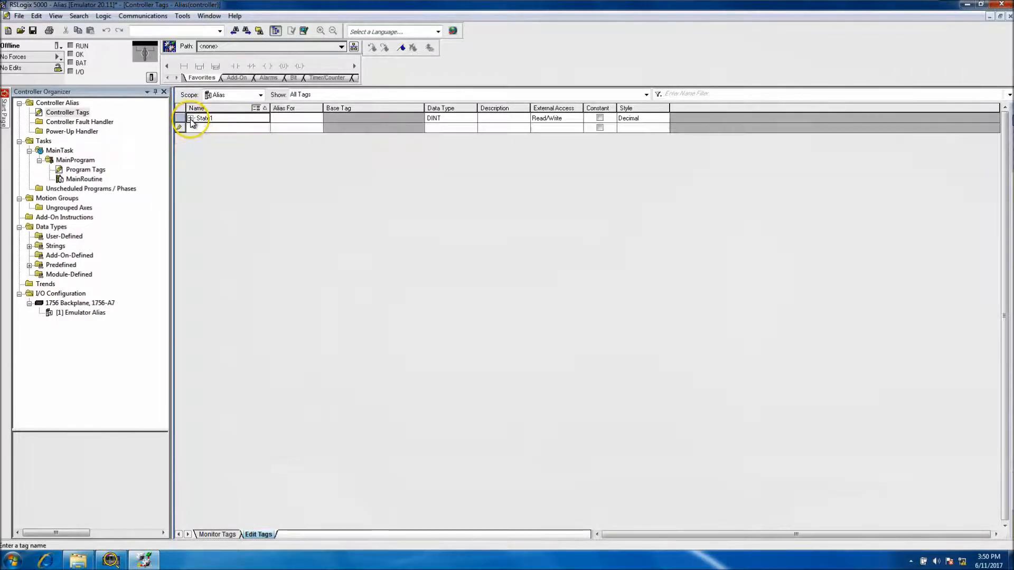
Step: Change State1's data type to BOOL through the Select Data Type dialog
{"action": "left_click", "coordinate": [433, 117]}
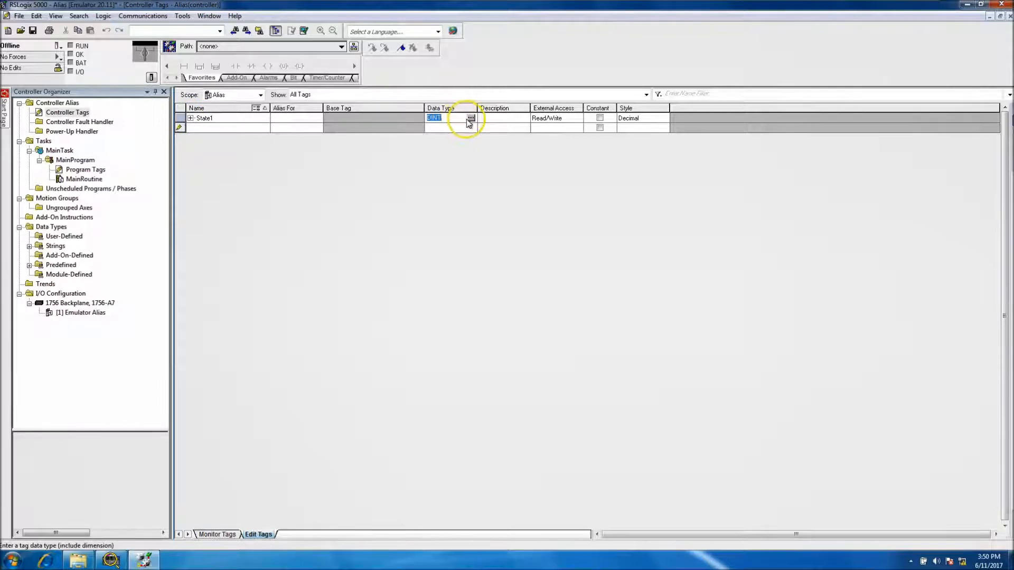
{"action": "left_click", "coordinate": [472, 117]}
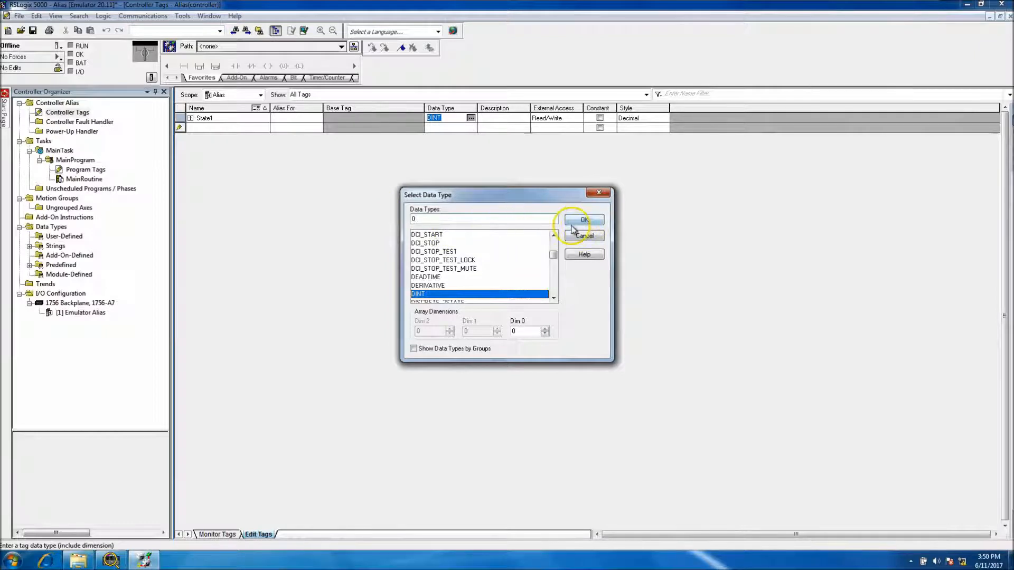
{"action": "type", "text": "BOOL"}
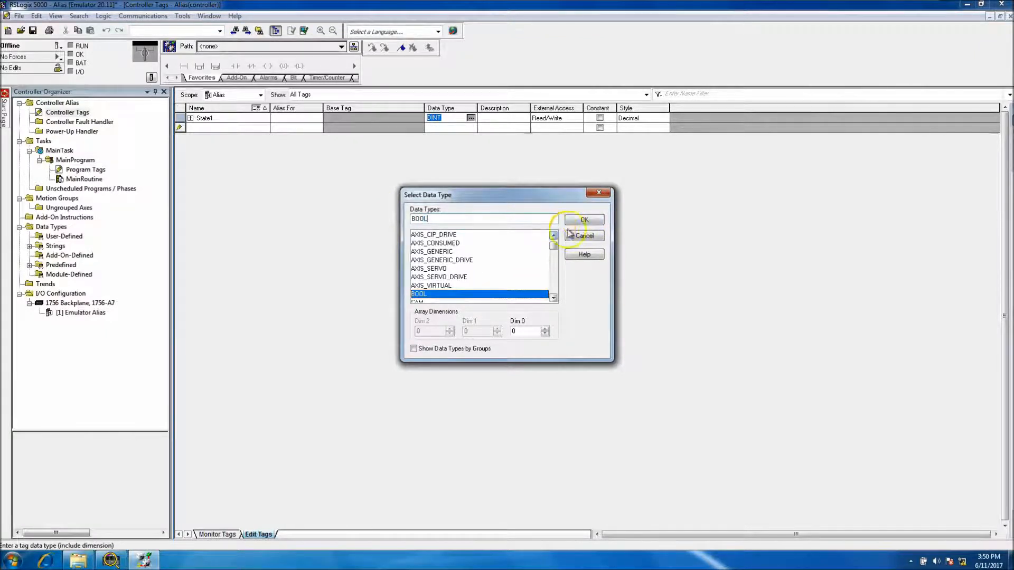
{"action": "left_click", "coordinate": [583, 220]}
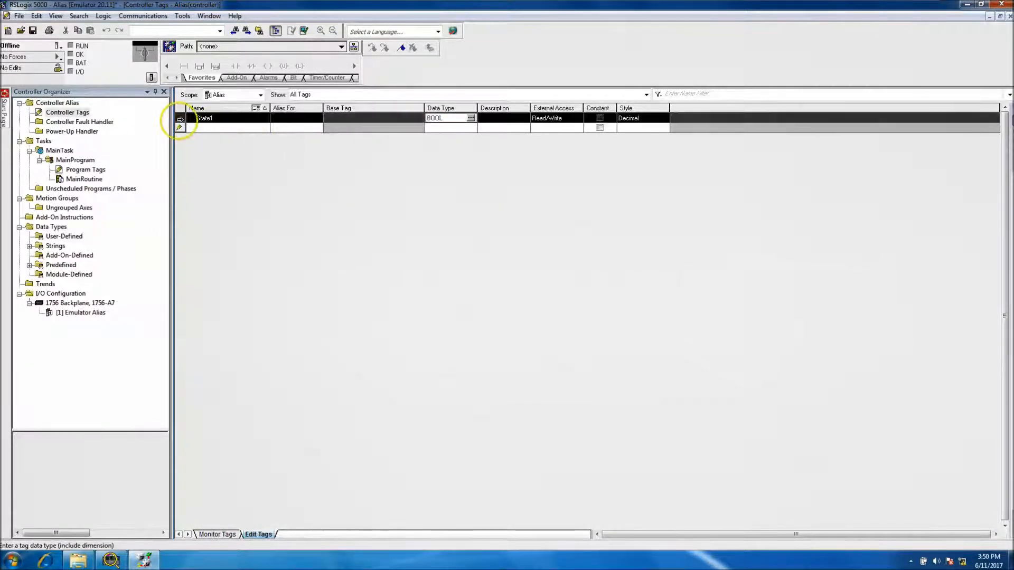
Step: Start editing the State1 name cell again for another tag entry
{"action": "left_click", "coordinate": [220, 119]}
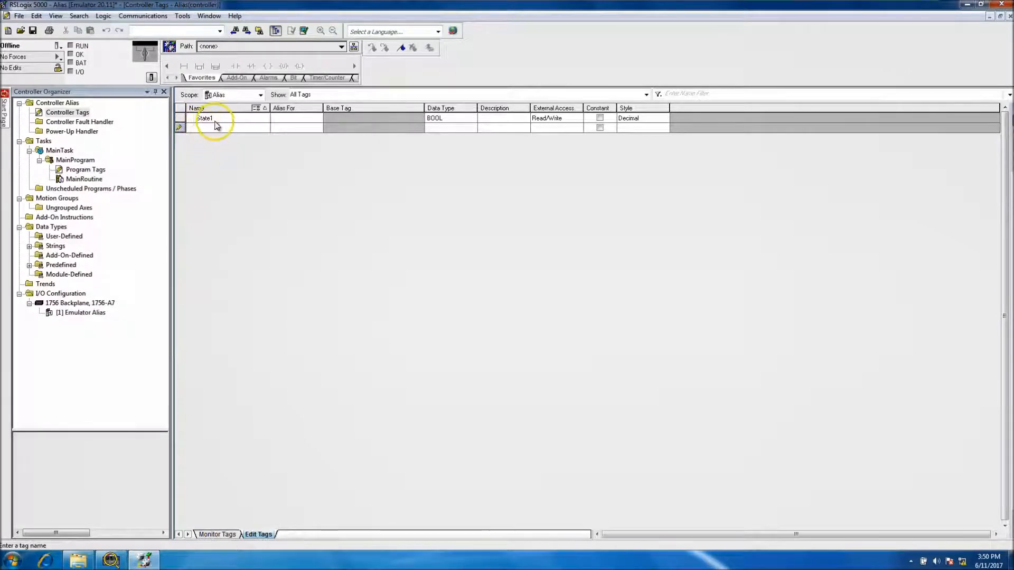
{"action": "double_click", "coordinate": [204, 118]}
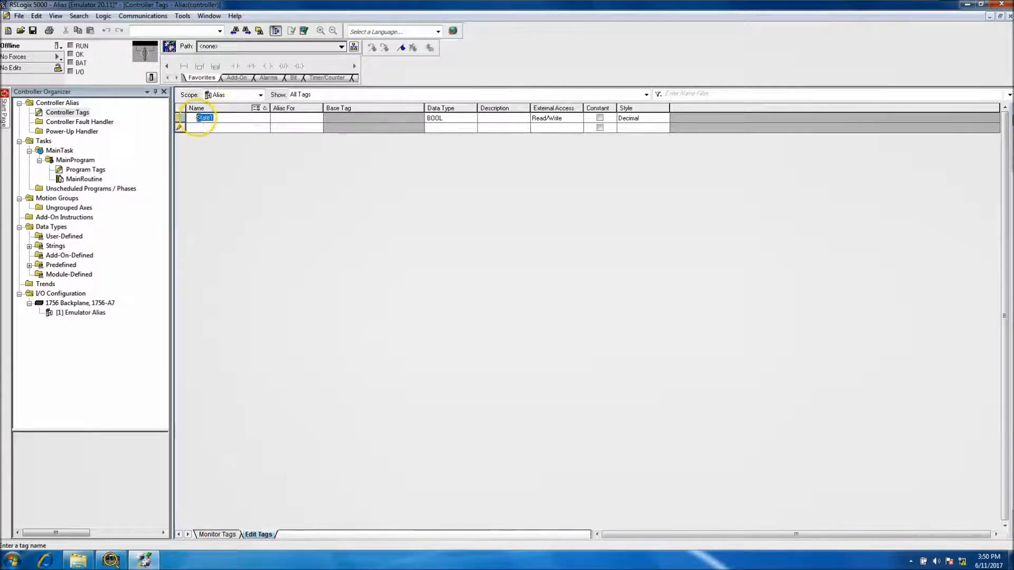
{"action": "right_click", "coordinate": [204, 117]}
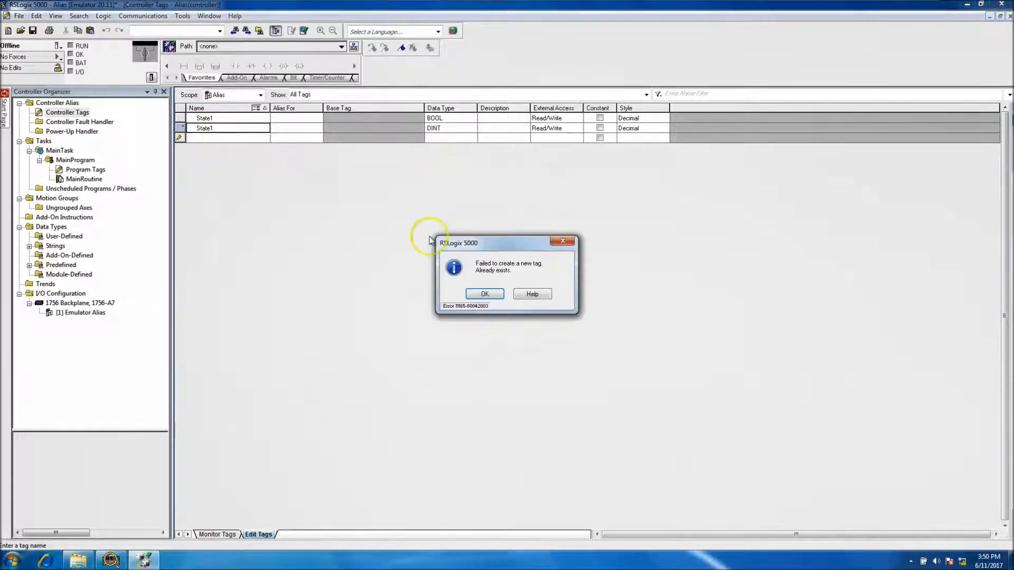
Step: Dismiss the duplicate-tag error and enter tags State2 through State4
{"action": "left_click", "coordinate": [483, 295]}
{"action": "type", "text": "2"}
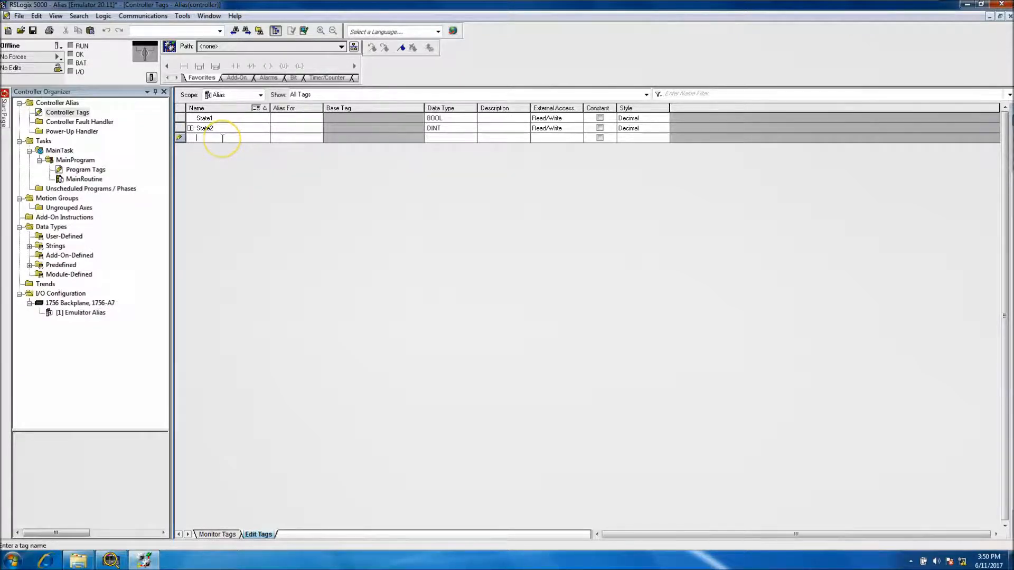
{"action": "type", "text": "State1"}
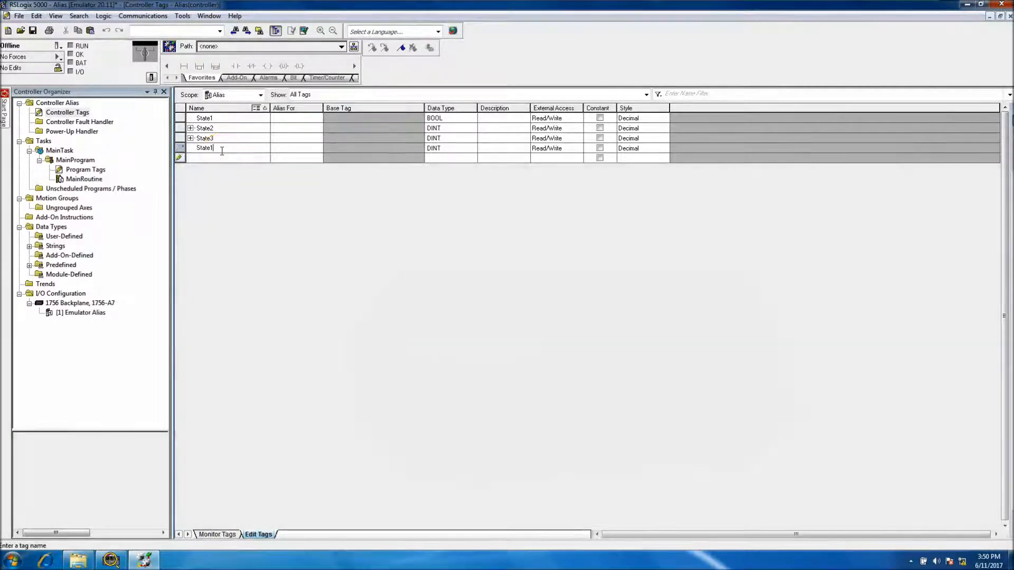
{"action": "key", "text": "Backspace"}
{"action": "type", "text": "4"}
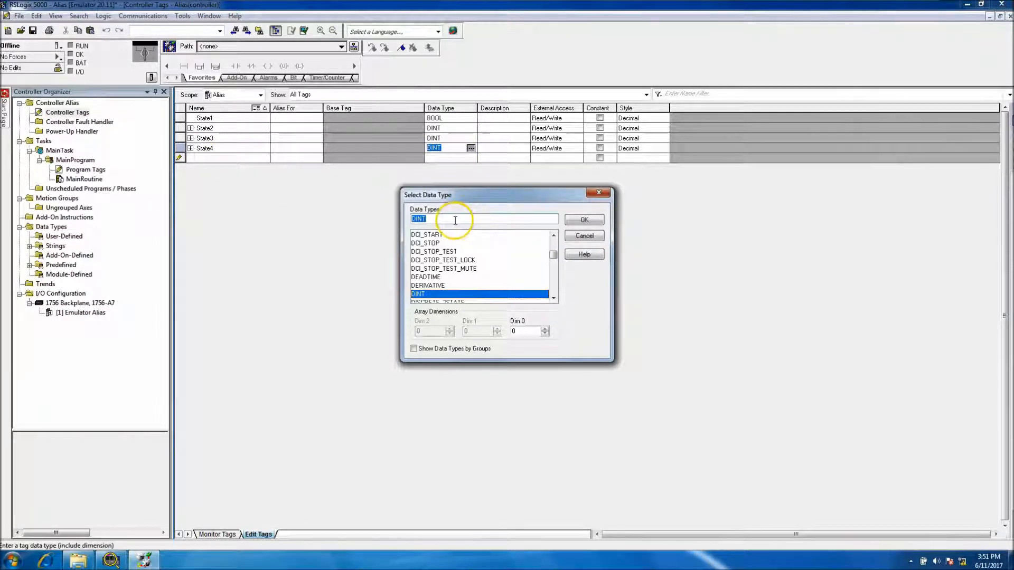
Step: Set State4, State3 and State2 to the BOOL data type
{"action": "left_click", "coordinate": [583, 220]}
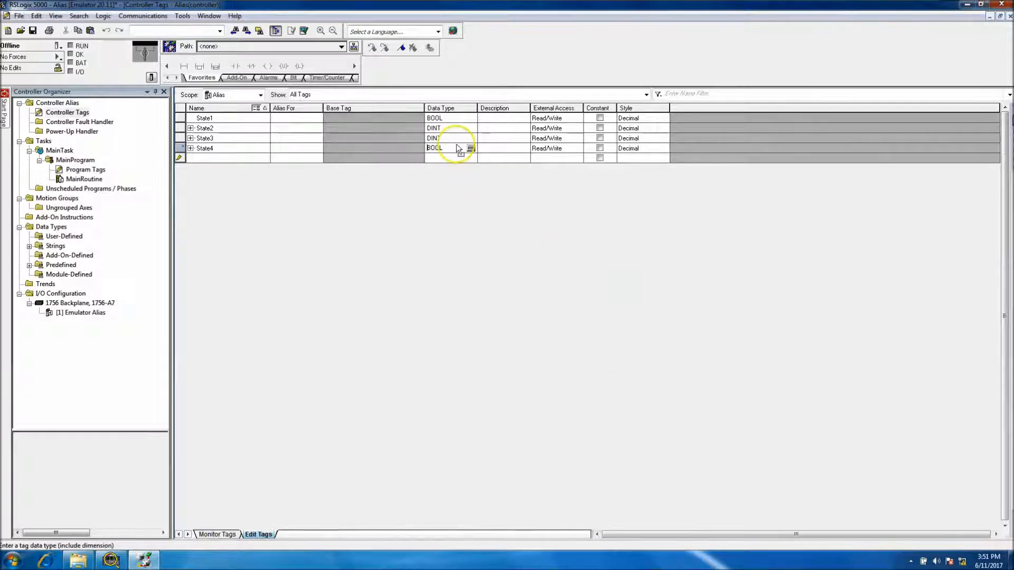
{"action": "left_click", "coordinate": [471, 137]}
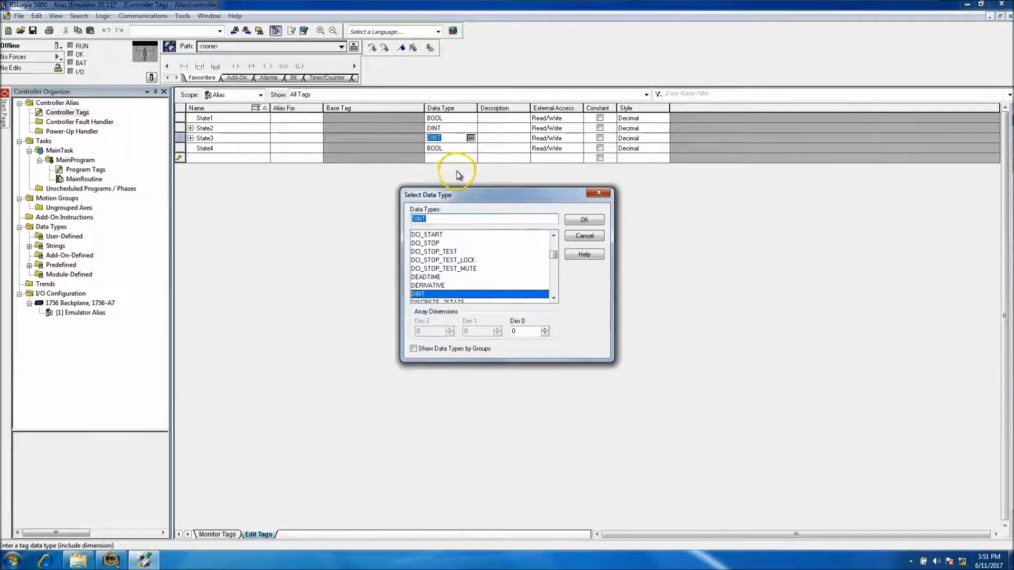
{"action": "left_click", "coordinate": [583, 219]}
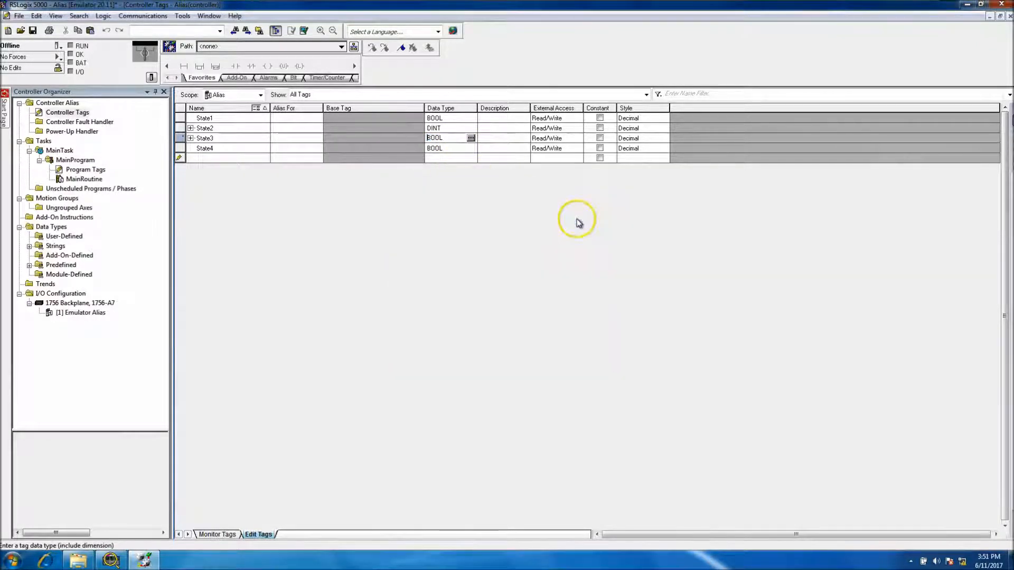
{"action": "left_click", "coordinate": [471, 127]}
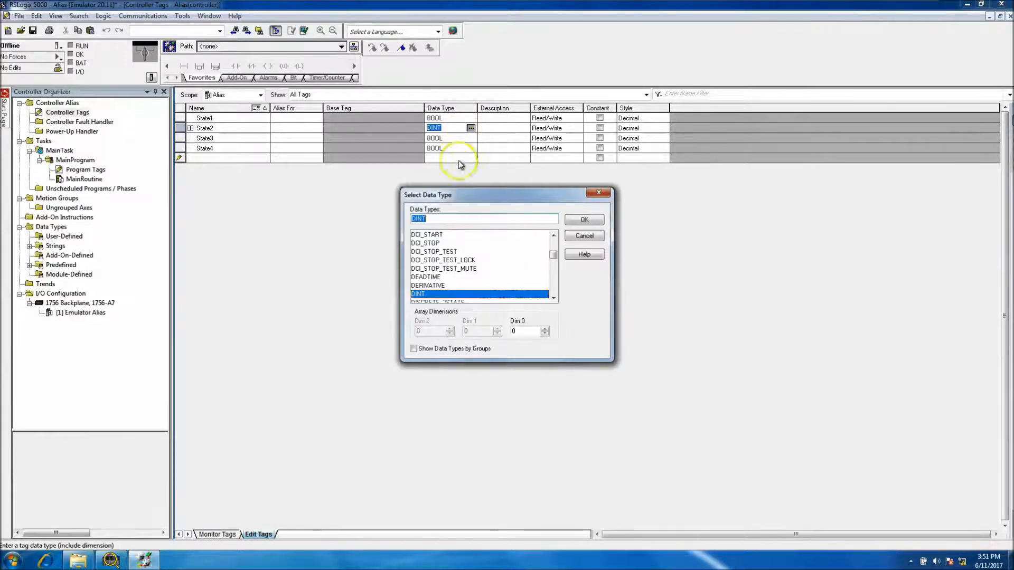
{"action": "type", "text": "BOOL"}
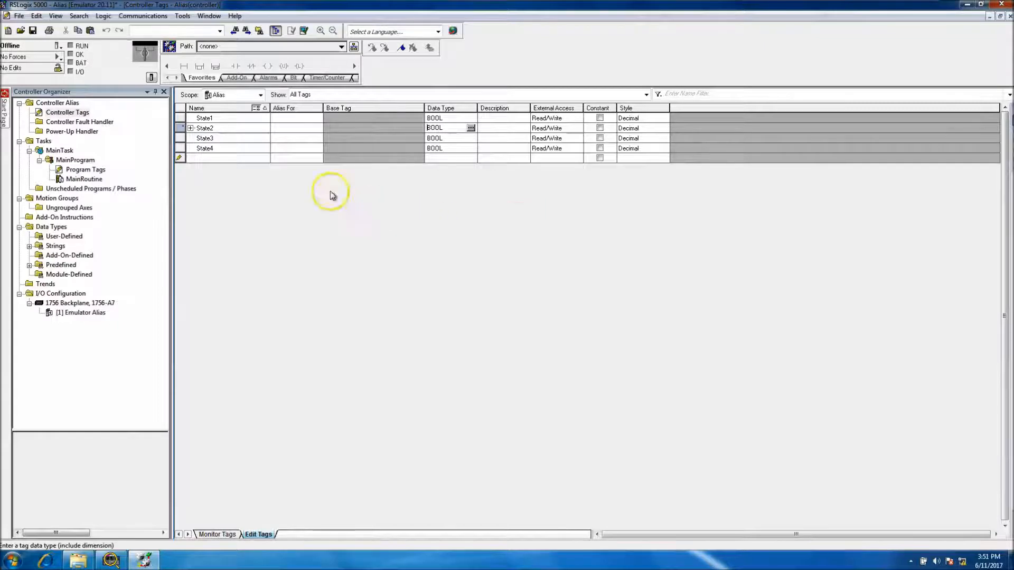
Step: Commit State2's BOOL type, then add tag State_1 and make it BOOL
{"action": "left_click", "coordinate": [226, 148]}
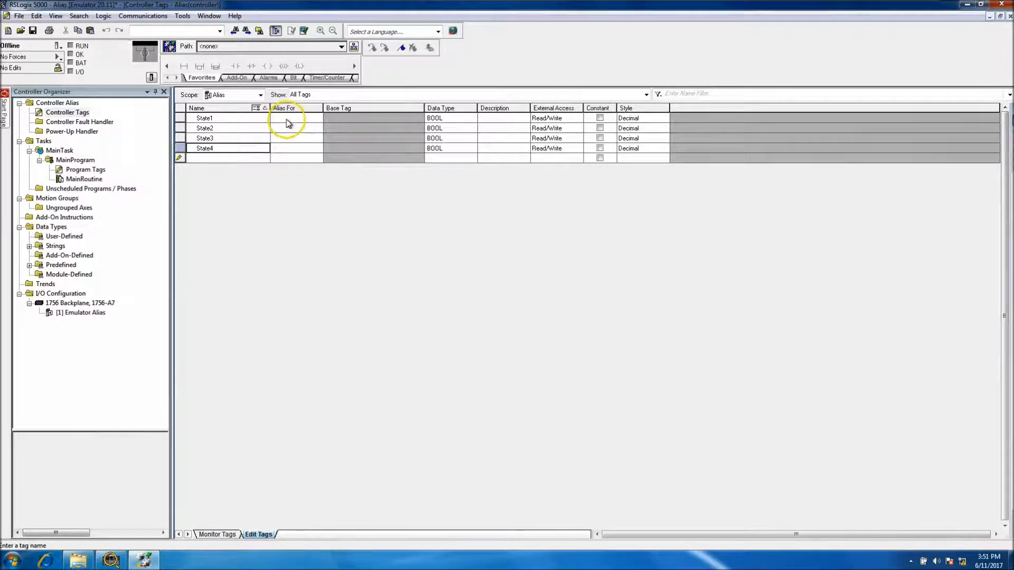
{"action": "left_click", "coordinate": [292, 117]}
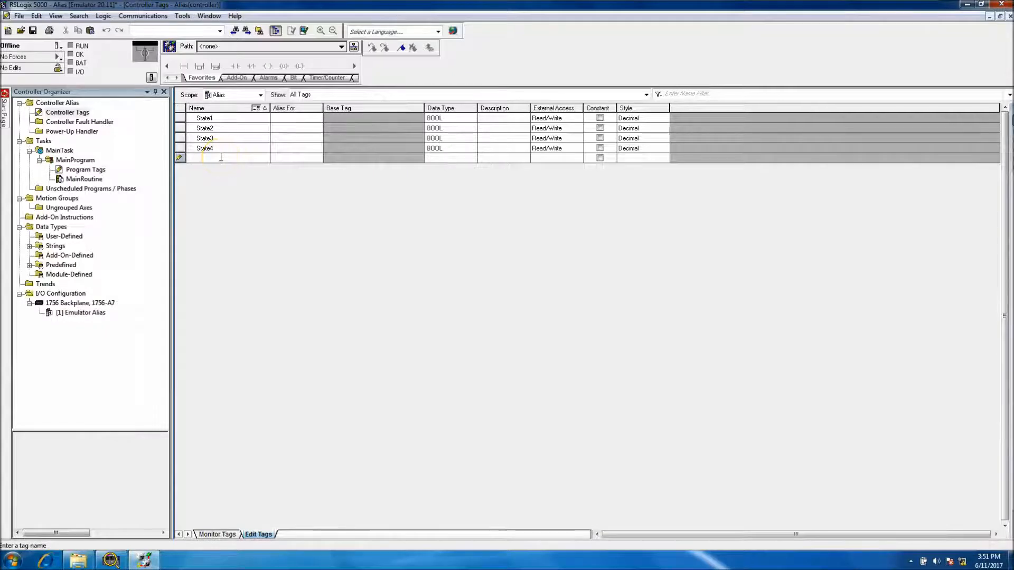
{"action": "type", "text": "State_1"}
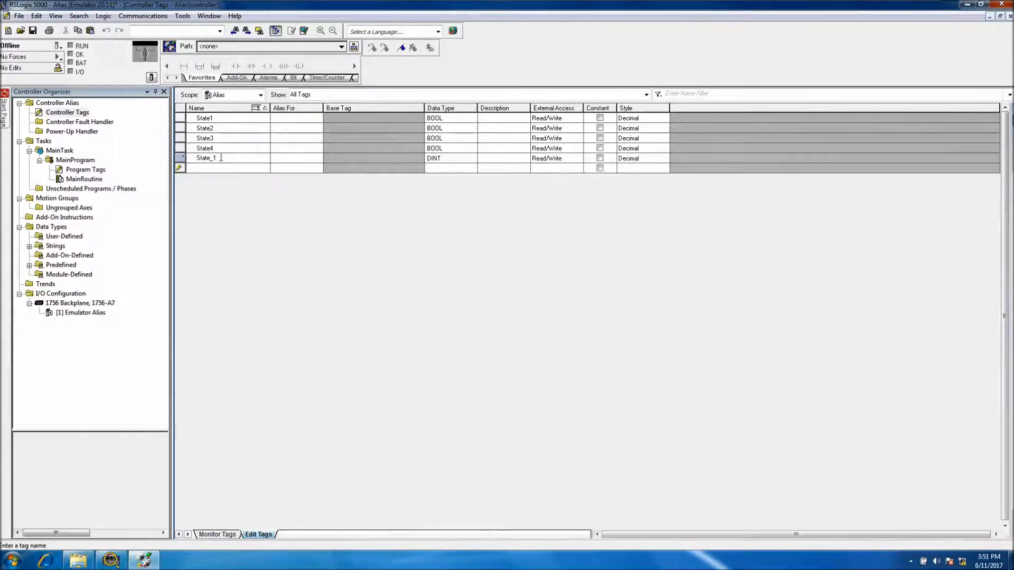
{"action": "double_click", "coordinate": [206, 158]}
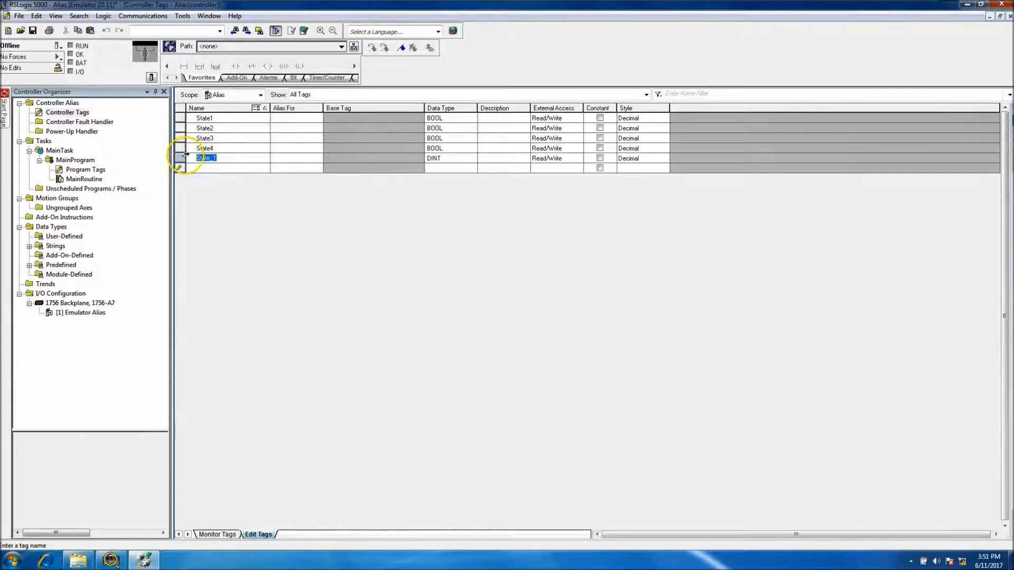
{"action": "left_click", "coordinate": [471, 159]}
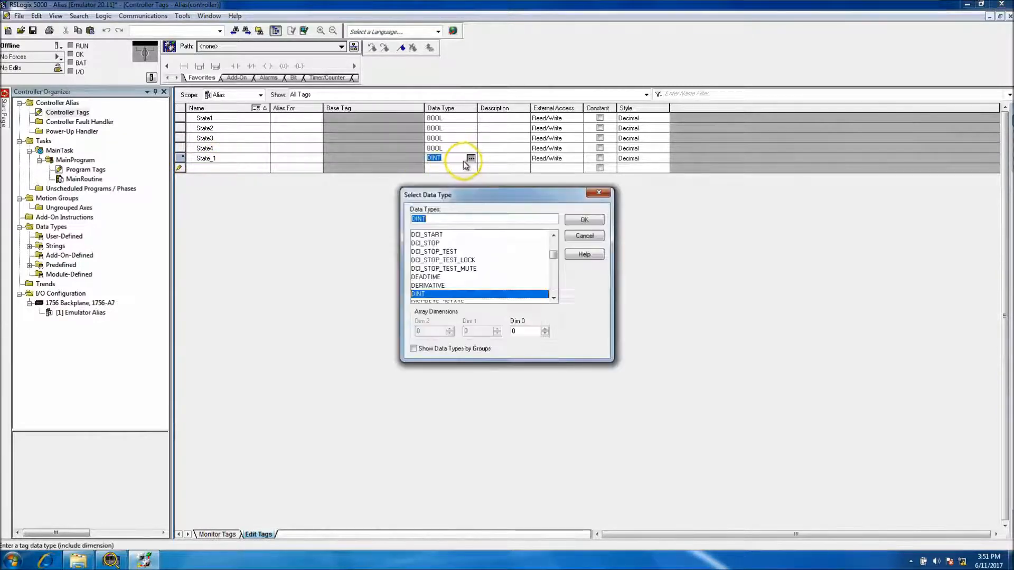
{"action": "type", "text": "BOOL"}
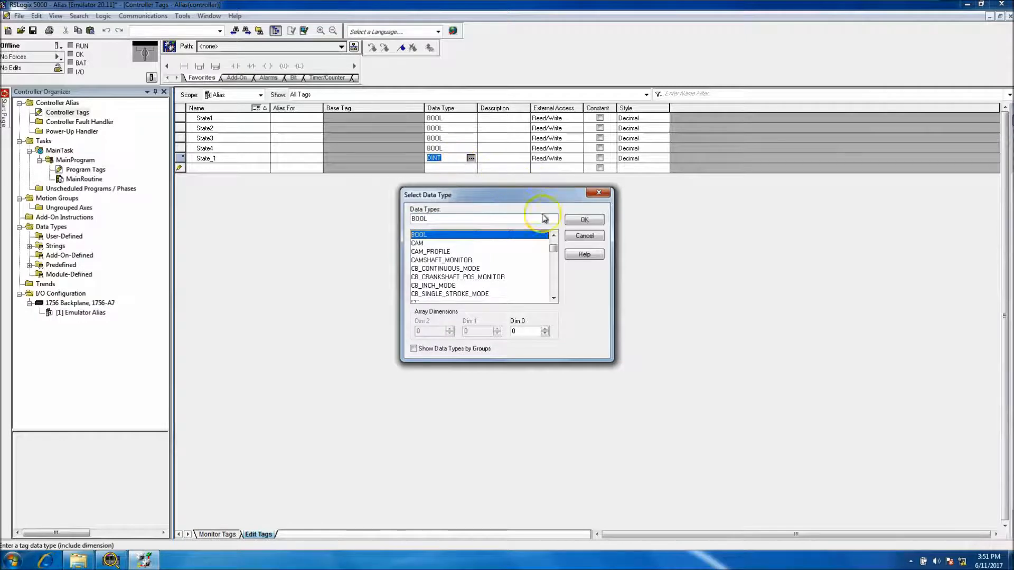
{"action": "left_click", "coordinate": [583, 219]}
{"action": "type", "text": "State_1"}
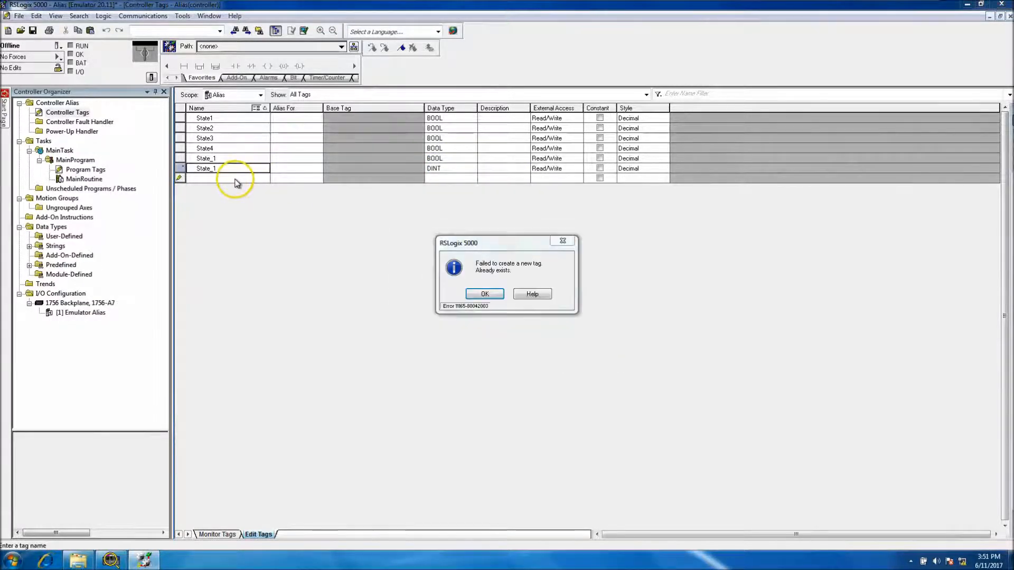
Step: Dismiss the duplicate-tag error and add State_2 as a BOOL tag
{"action": "left_click", "coordinate": [483, 293]}
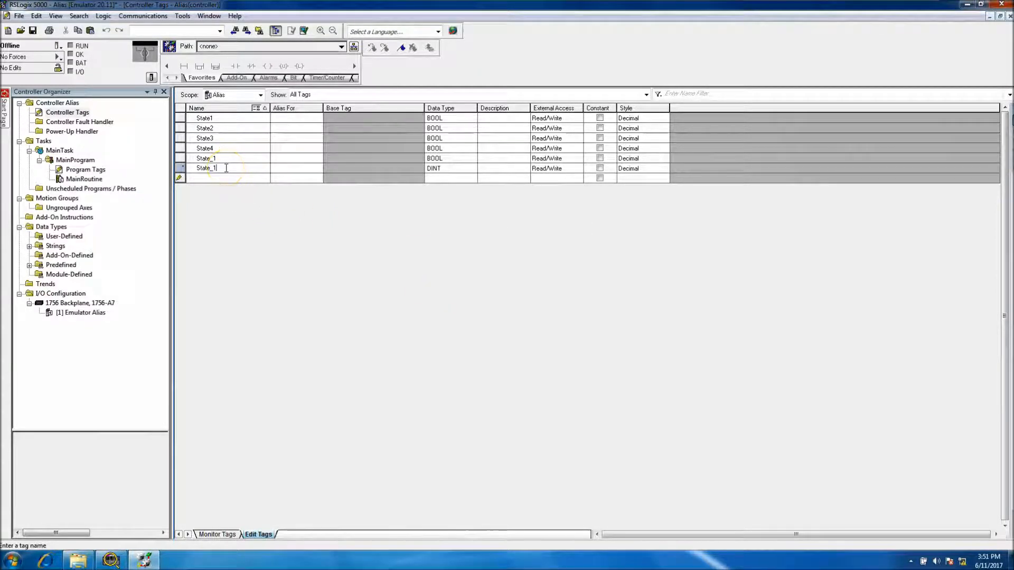
{"action": "key", "text": "Backspace"}
{"action": "type", "text": "2"}
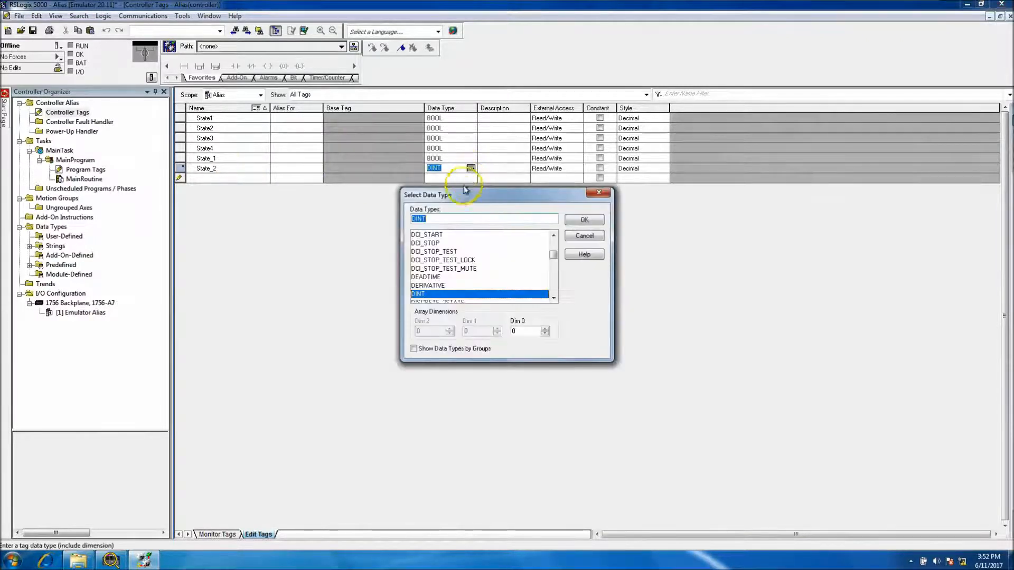
{"action": "type", "text": "BOOL"}
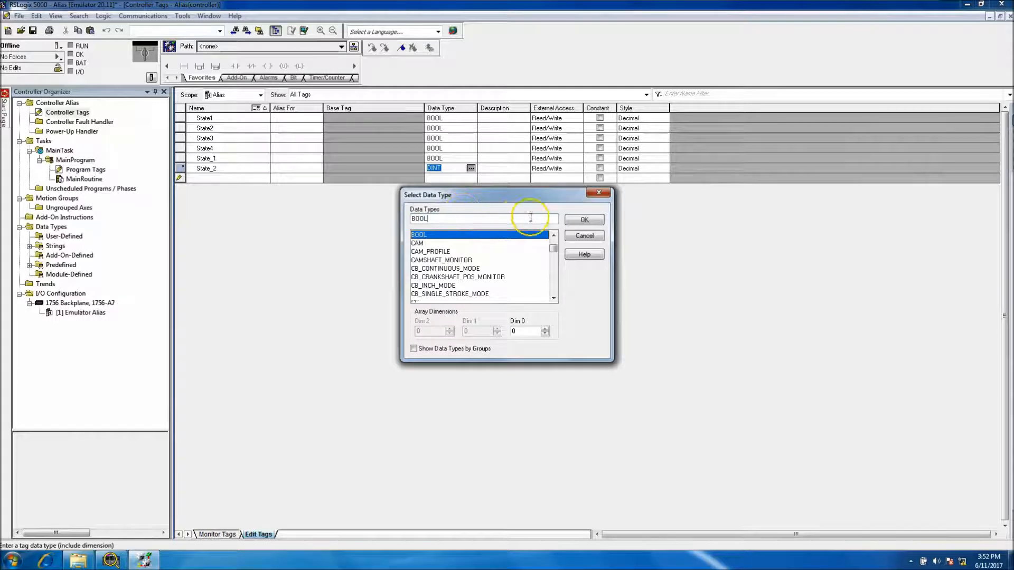
{"action": "left_click", "coordinate": [583, 235]}
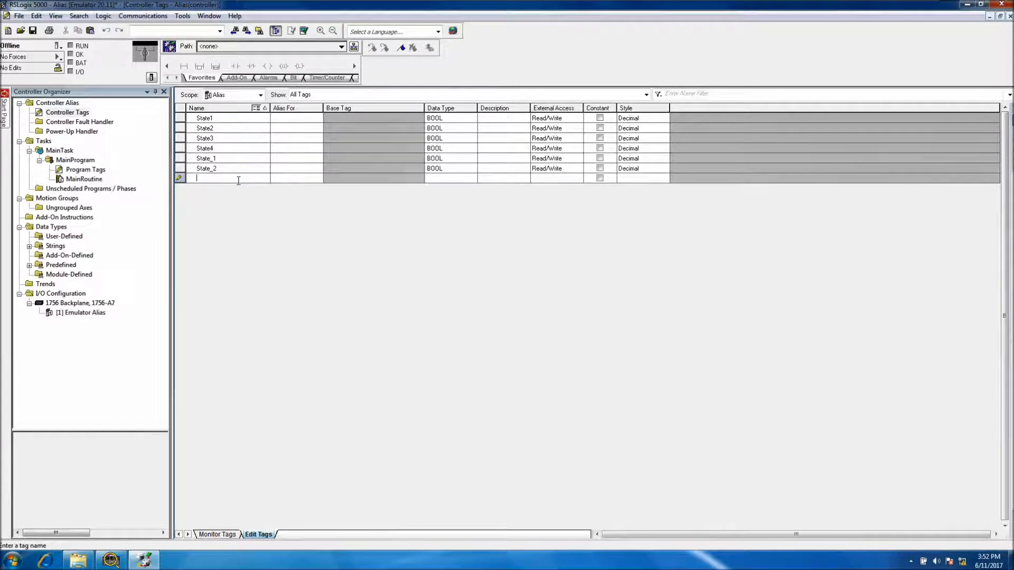
Step: Add State_3 and State_4 tags, both with BOOL data type
{"action": "type", "text": "State_1"}
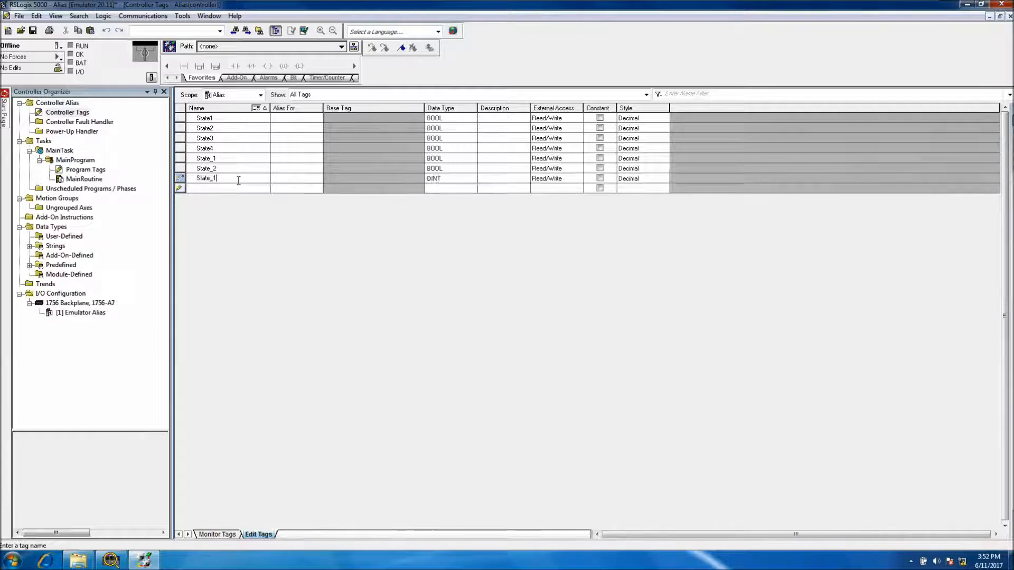
{"action": "key", "text": "Backspace"}
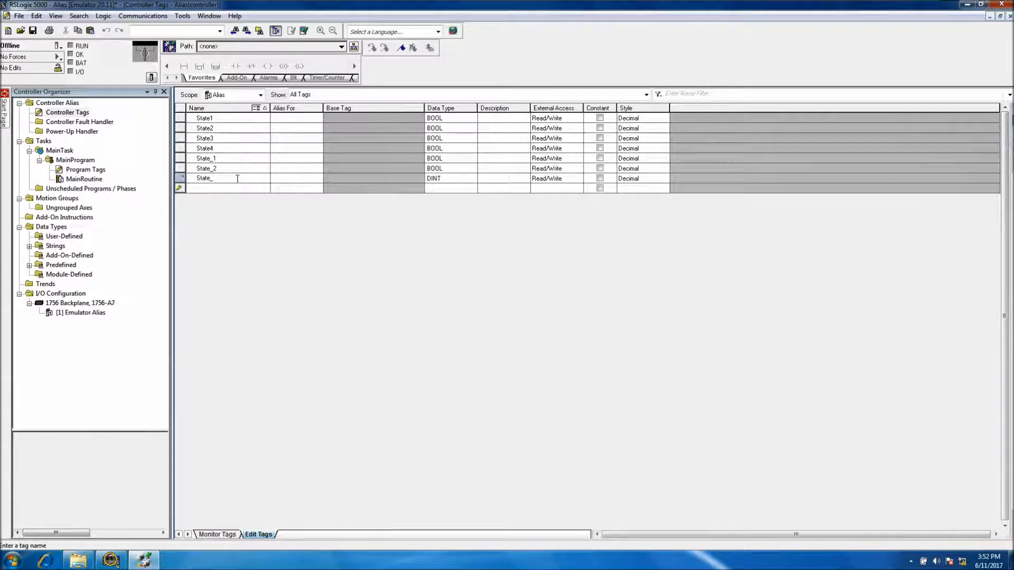
{"action": "left_click", "coordinate": [470, 179]}
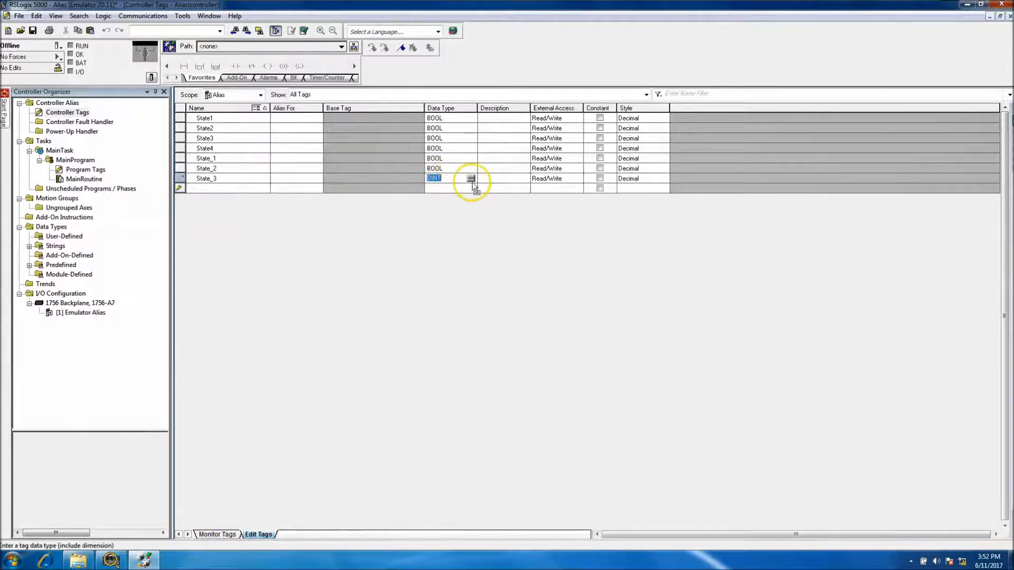
{"action": "left_click", "coordinate": [471, 177]}
{"action": "type", "text": "BOOL"}
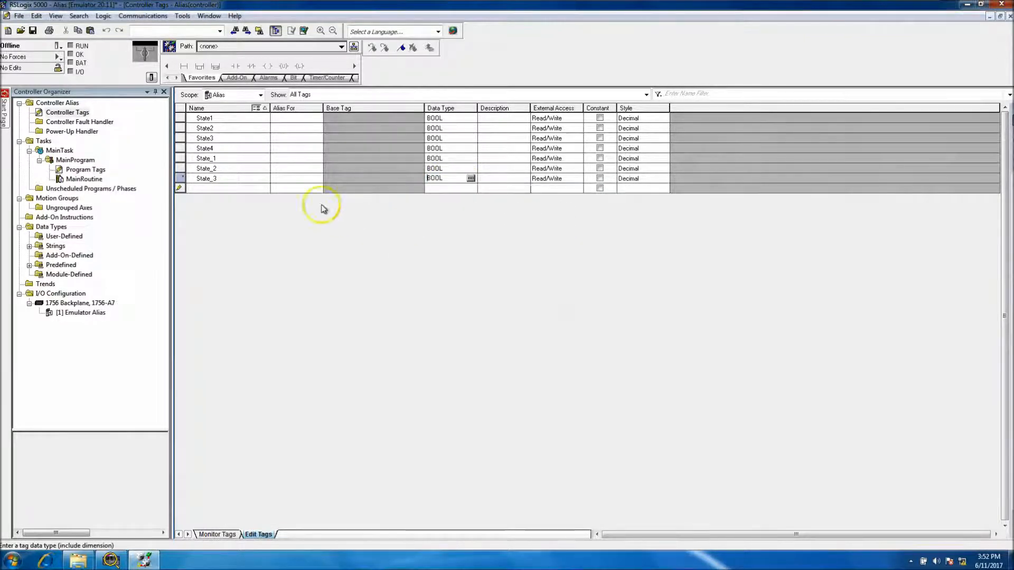
{"action": "left_click", "coordinate": [229, 188]}
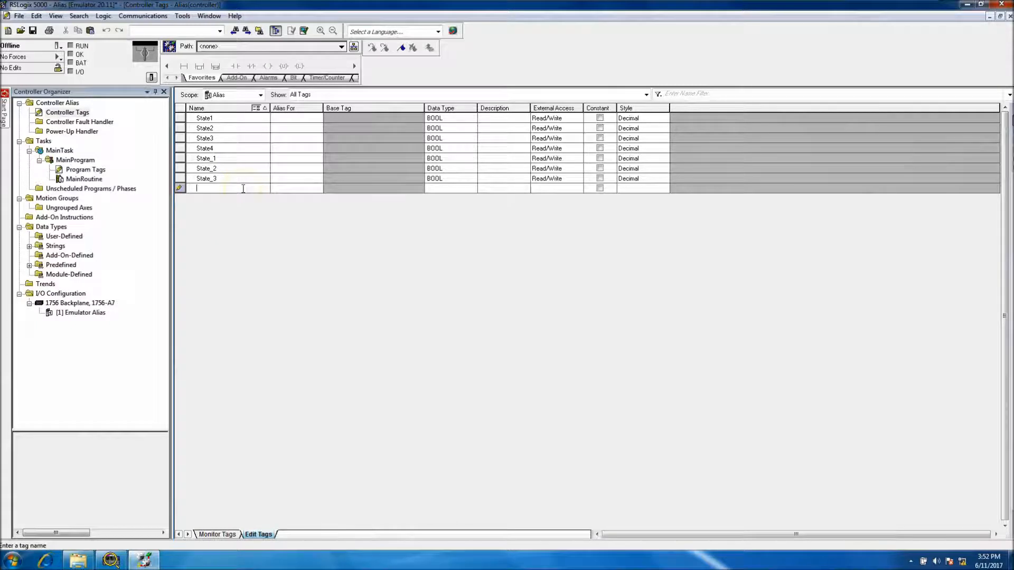
{"action": "type", "text": "State_4"}
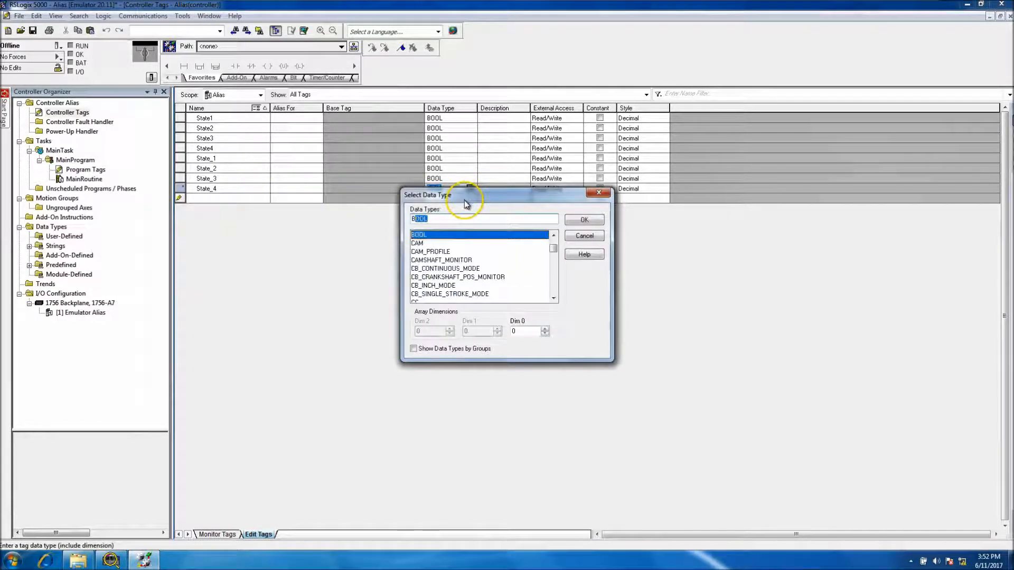
{"action": "left_click", "coordinate": [583, 219]}
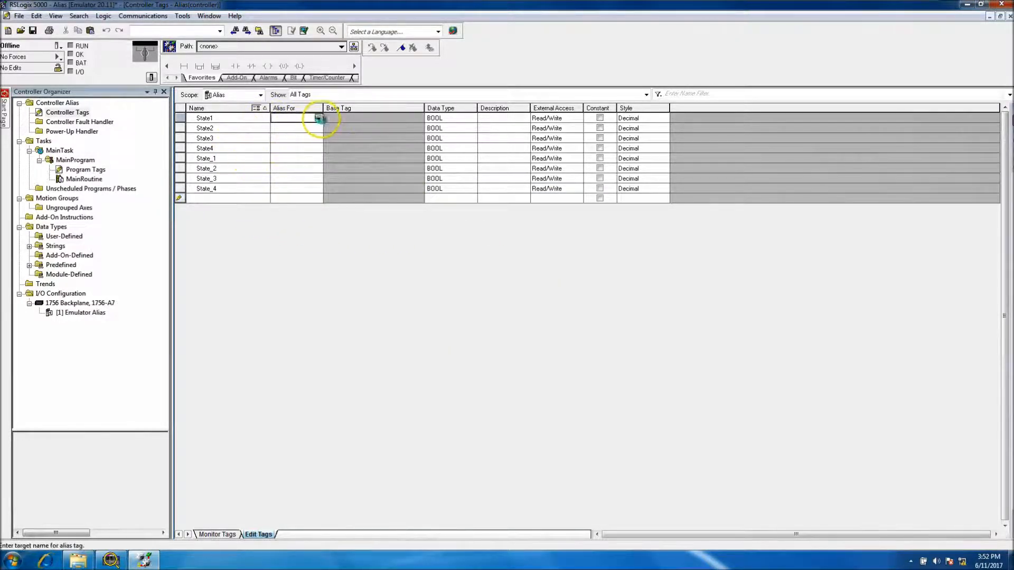
Step: Set the Alias For of State1–State4 to State_1–State_4 and return to the MainRoutine ladder
{"action": "left_click", "coordinate": [318, 118]}
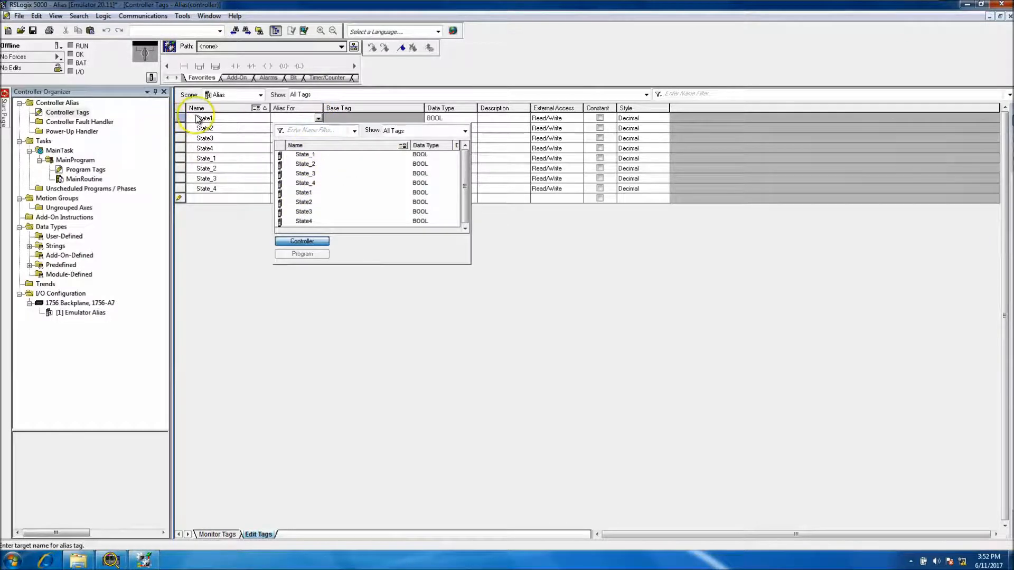
{"action": "mouse_move", "coordinate": [304, 192]}
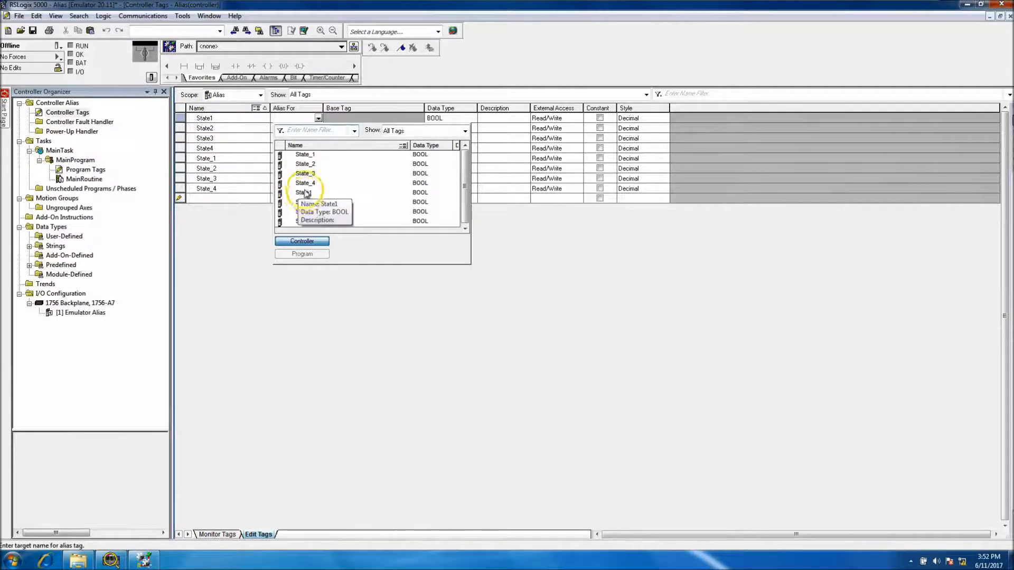
{"action": "left_click", "coordinate": [304, 155]}
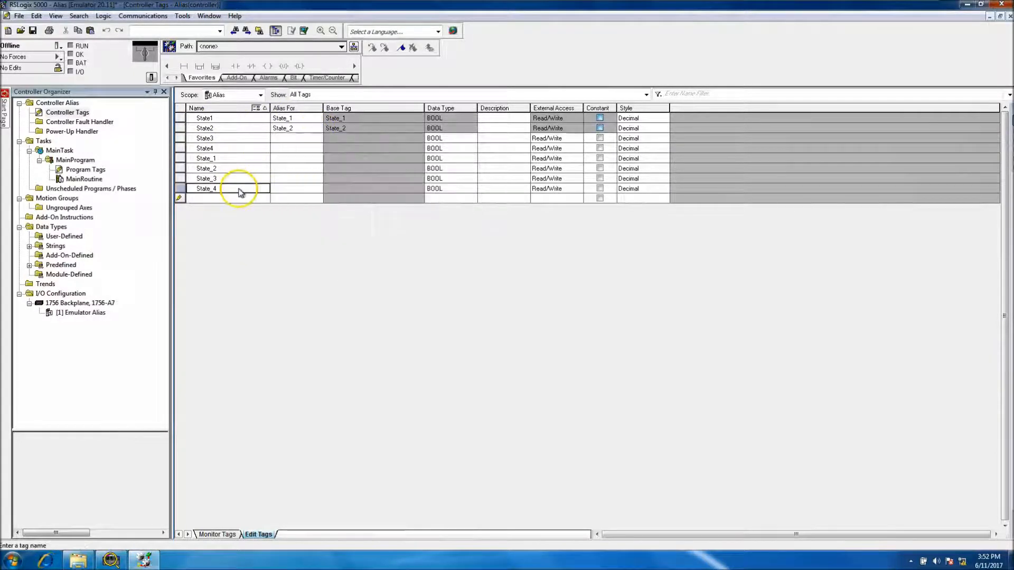
{"action": "left_click", "coordinate": [318, 138]}
{"action": "type", "text": "State_3"}
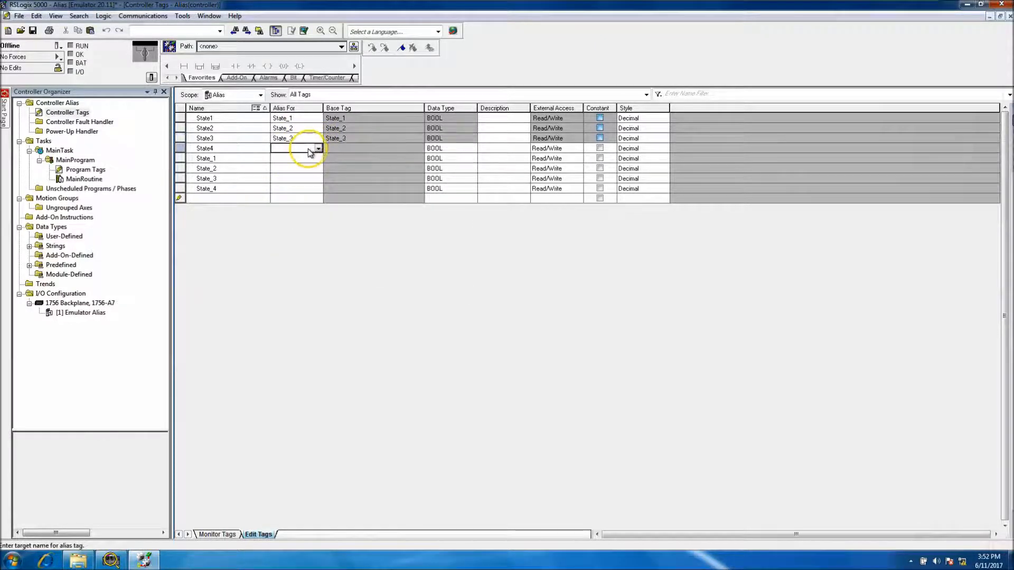
{"action": "left_click", "coordinate": [318, 148]}
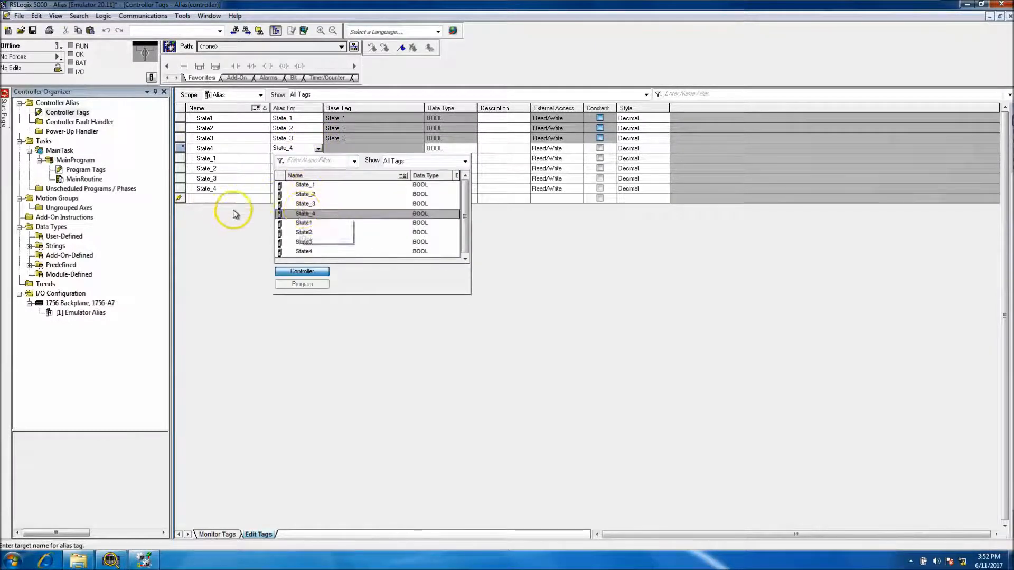
{"action": "left_click", "coordinate": [223, 226]}
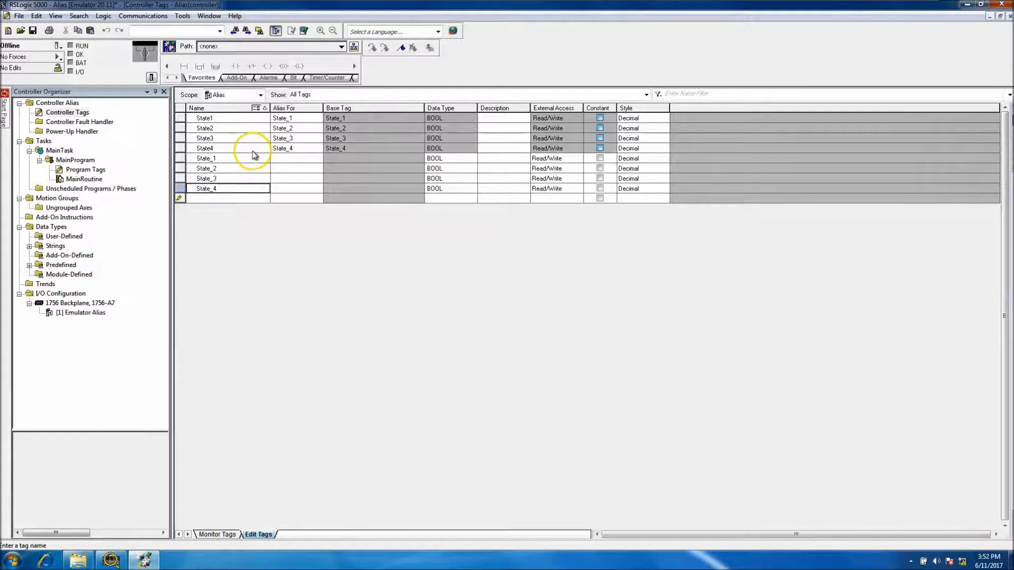
{"action": "double_click", "coordinate": [84, 180]}
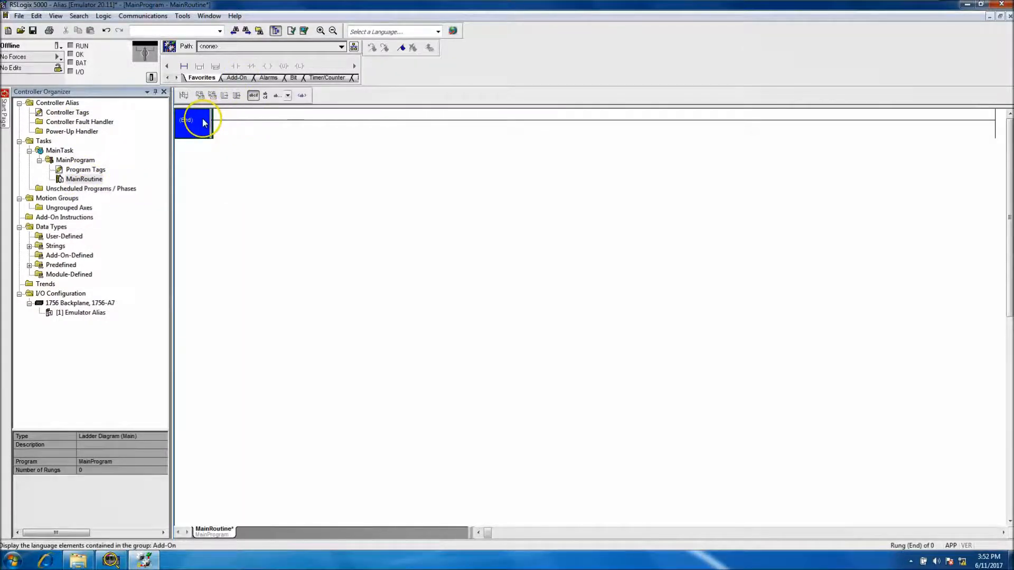
Step: Add an examine-on contact on rung 0 assigned to State1
{"action": "left_click", "coordinate": [215, 65]}
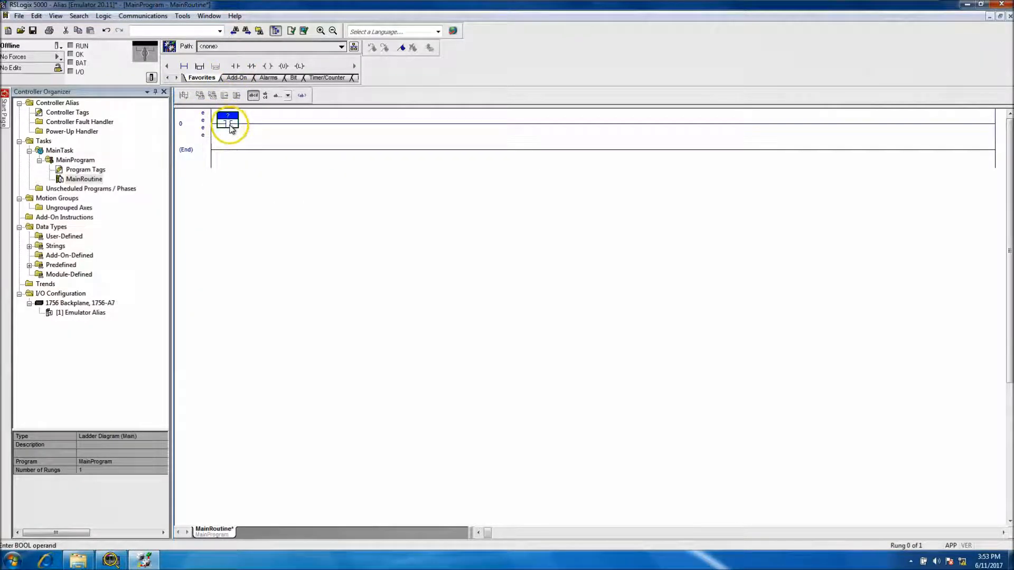
{"action": "double_click", "coordinate": [227, 115]}
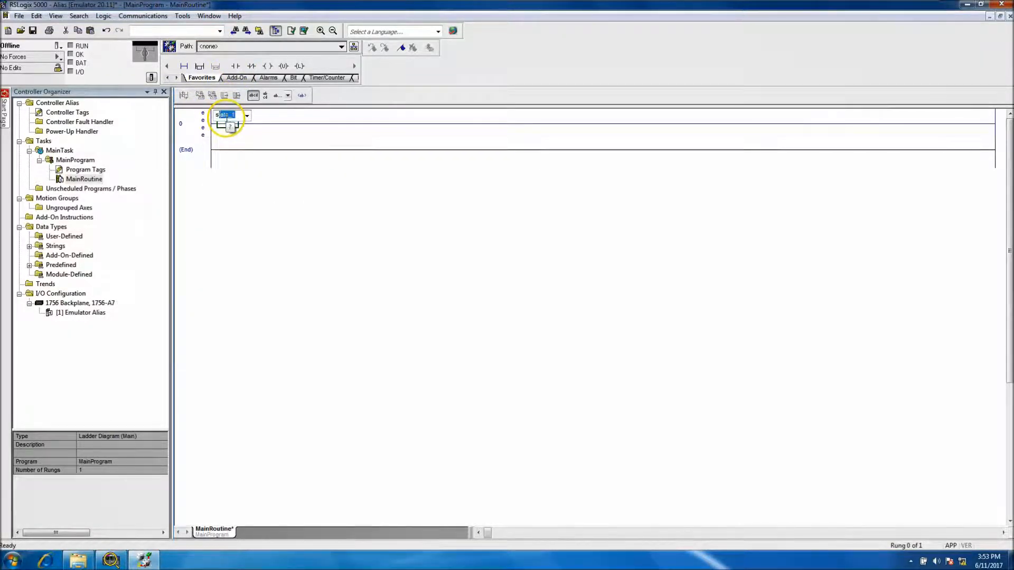
{"action": "left_click", "coordinate": [246, 115]}
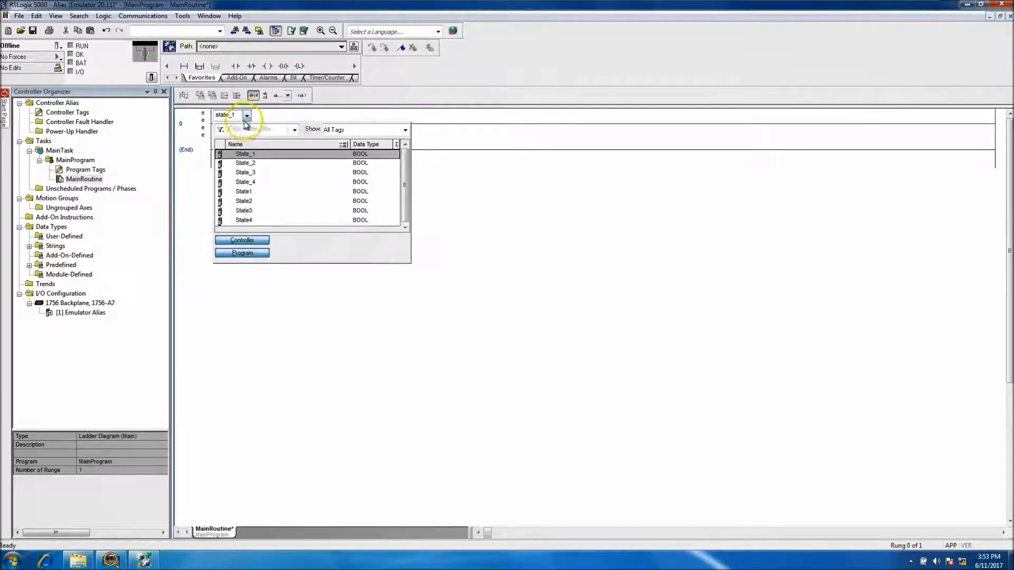
{"action": "left_click", "coordinate": [244, 191]}
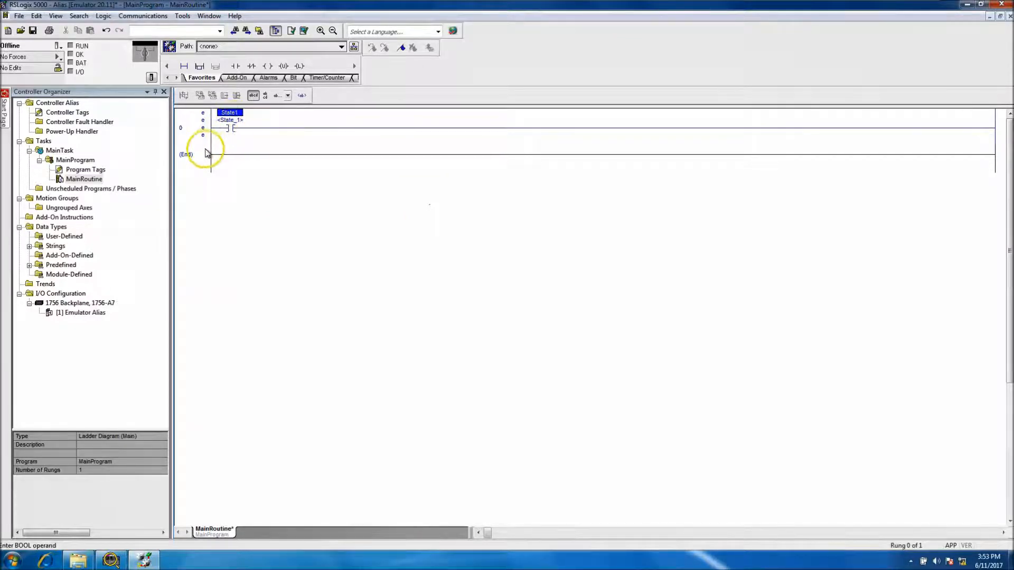
Step: Add an output coil for State_1 after the contact on rung 0
{"action": "left_click", "coordinate": [192, 154]}
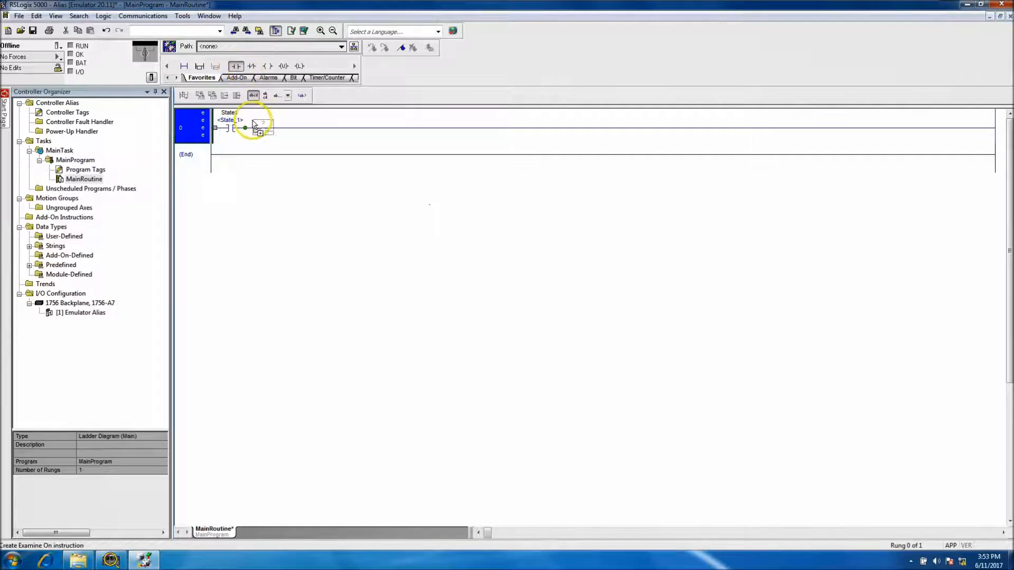
{"action": "left_click", "coordinate": [276, 122]}
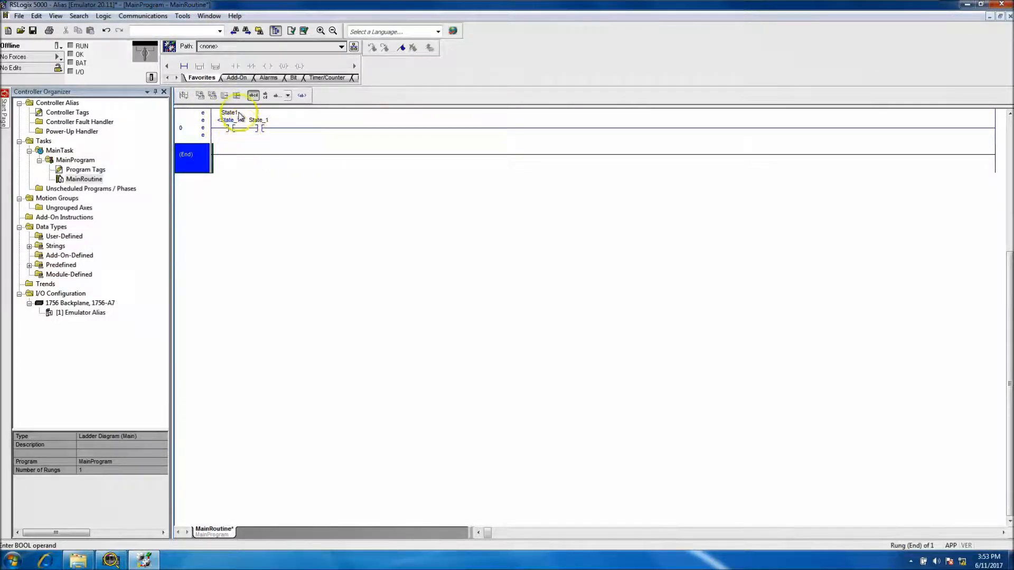
{"action": "left_click", "coordinate": [262, 127]}
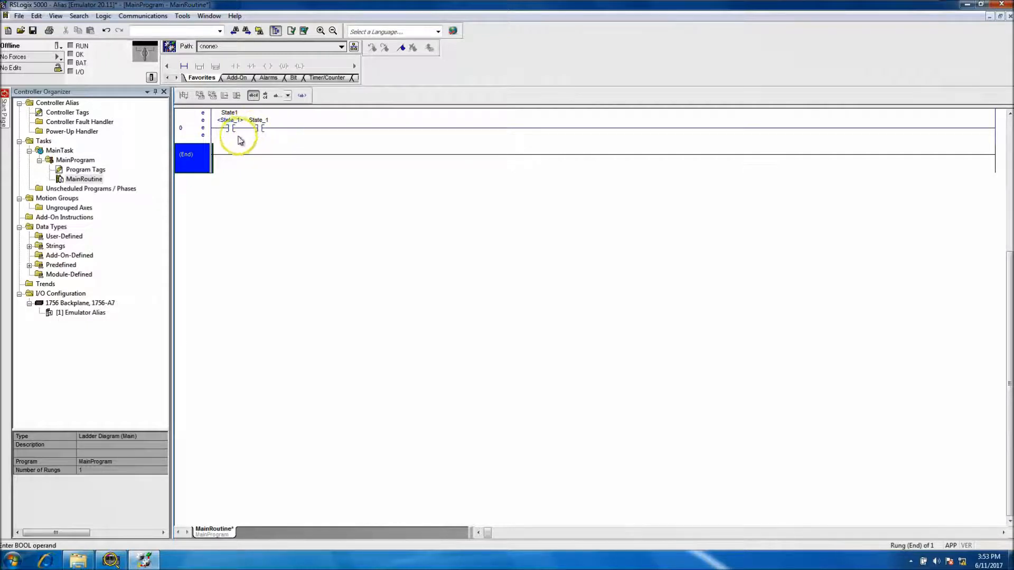
{"action": "left_click", "coordinate": [232, 128]}
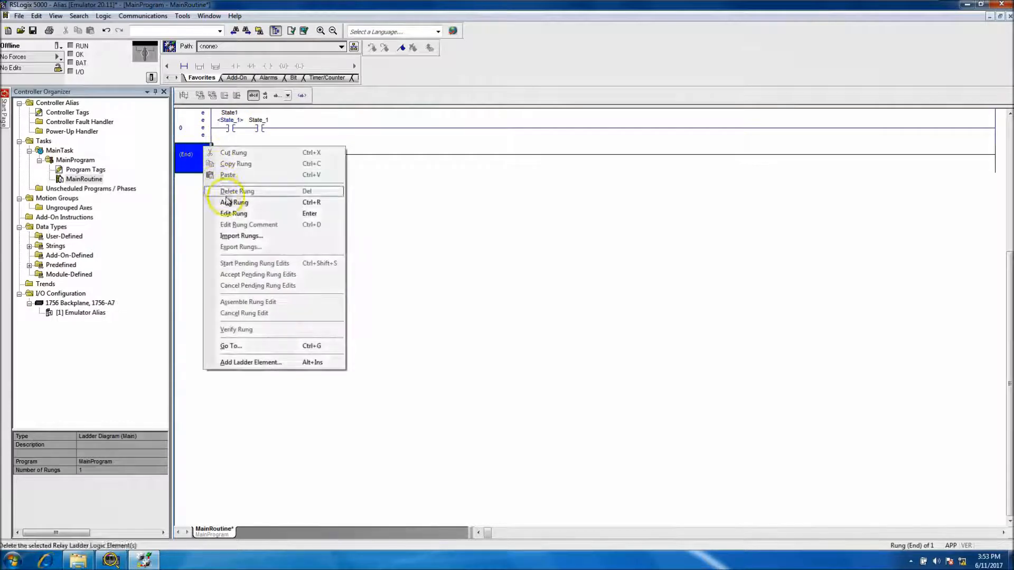
Step: Add rung 1 with a TON instruction and create new timer tag FreeRun1 for it
{"action": "left_click", "coordinate": [233, 202]}
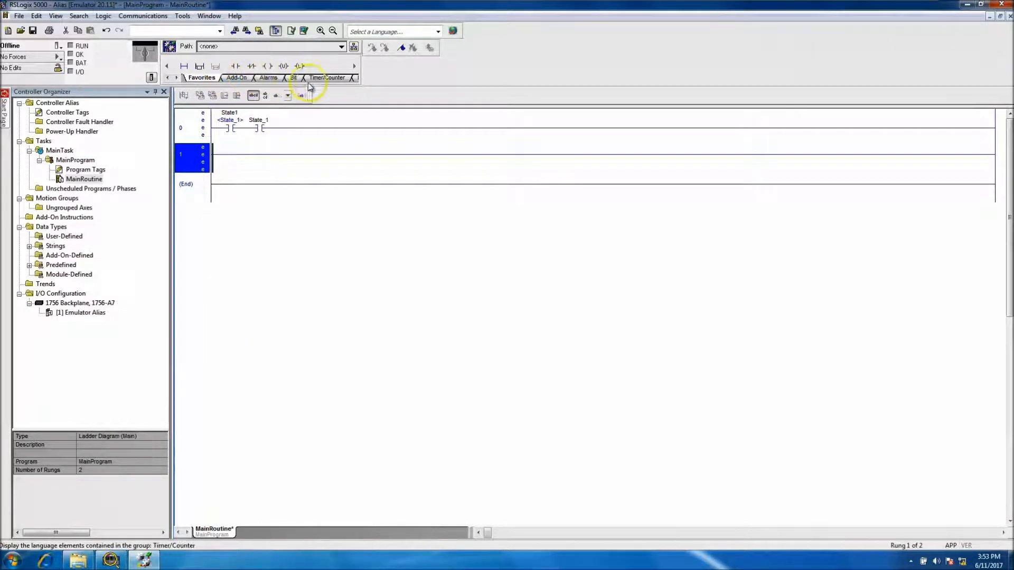
{"action": "left_click", "coordinate": [237, 65]}
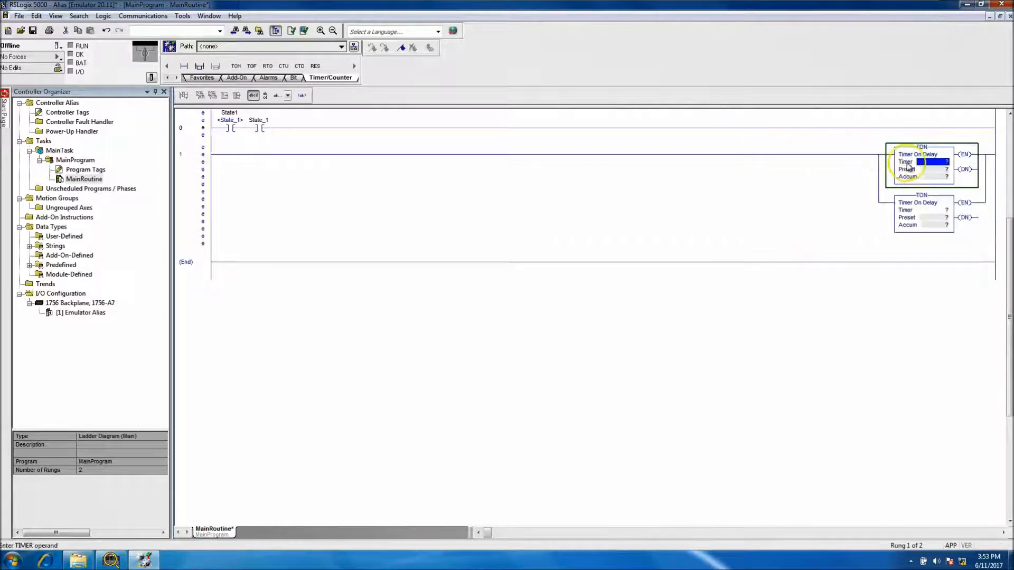
{"action": "left_click", "coordinate": [932, 162]}
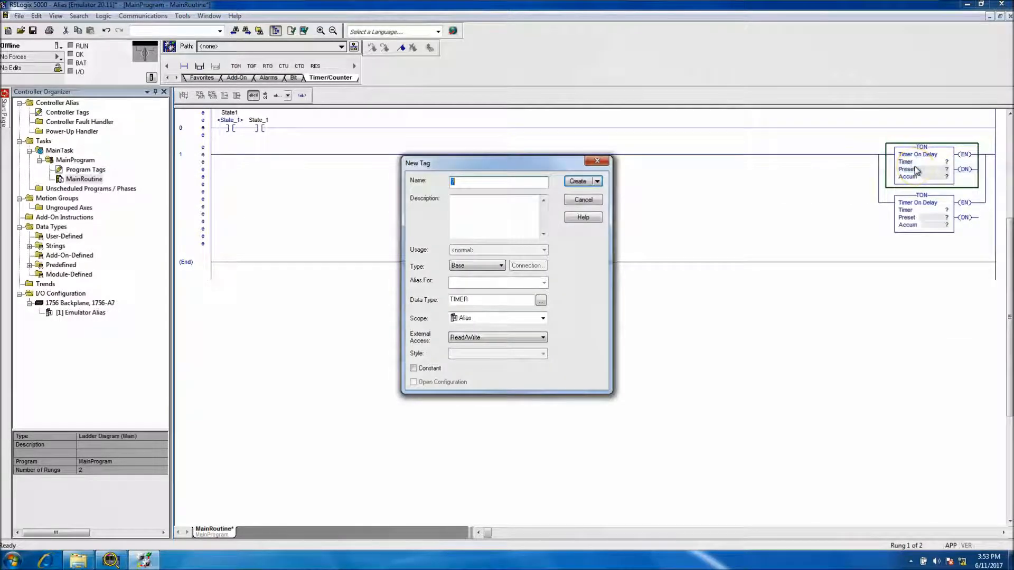
{"action": "type", "text": "Free"}
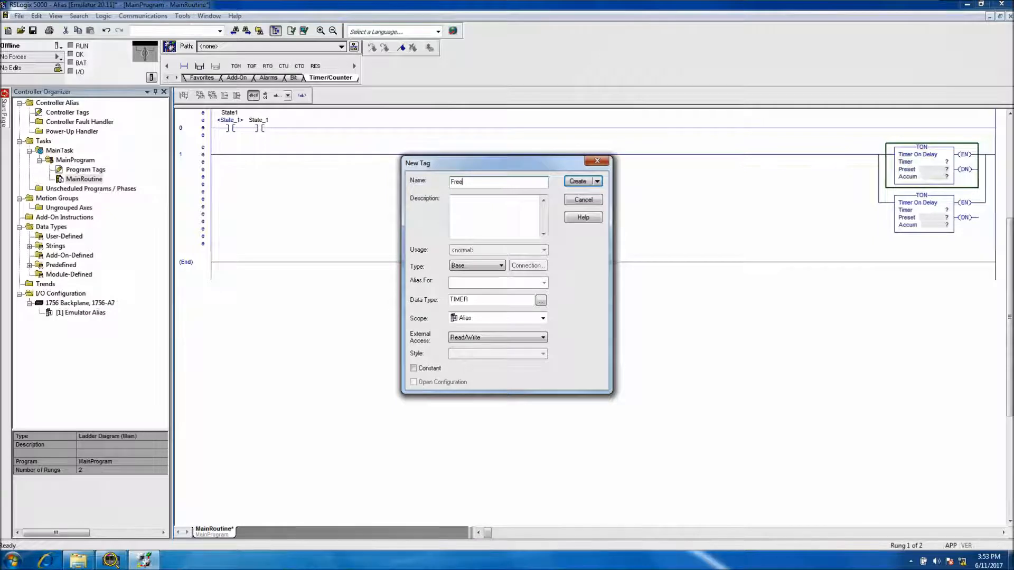
{"action": "type", "text": "Run1"}
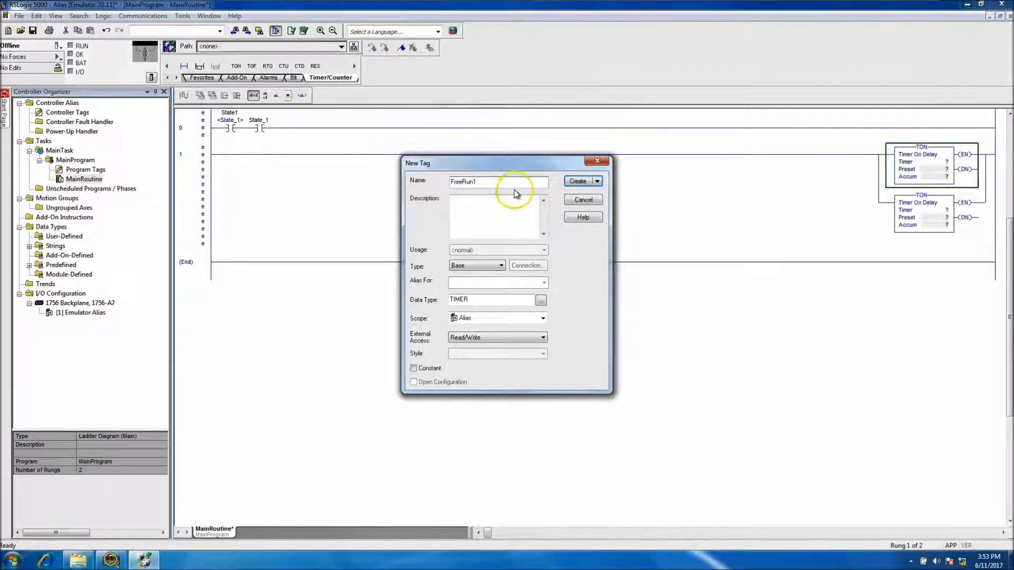
{"action": "triple_click", "coordinate": [498, 182]}
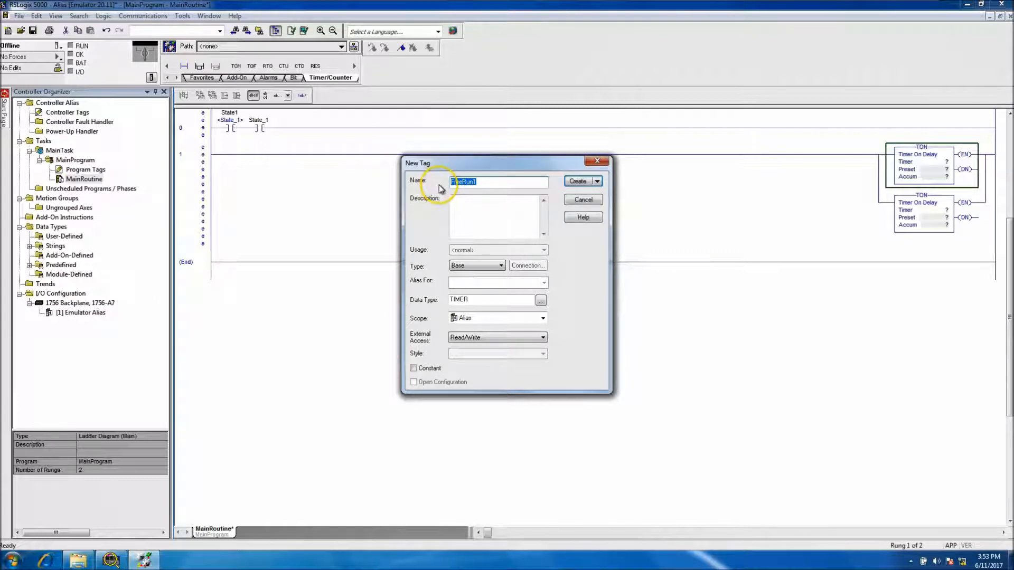
Step: Begin defining a new tag for the second timer's Timer operand
{"action": "left_click", "coordinate": [578, 181]}
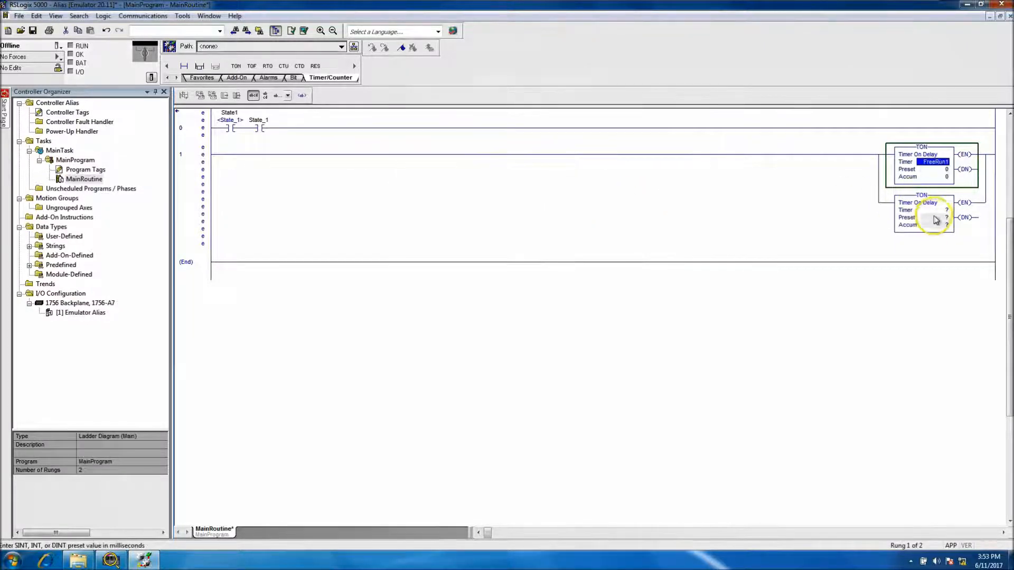
{"action": "left_click", "coordinate": [931, 209]}
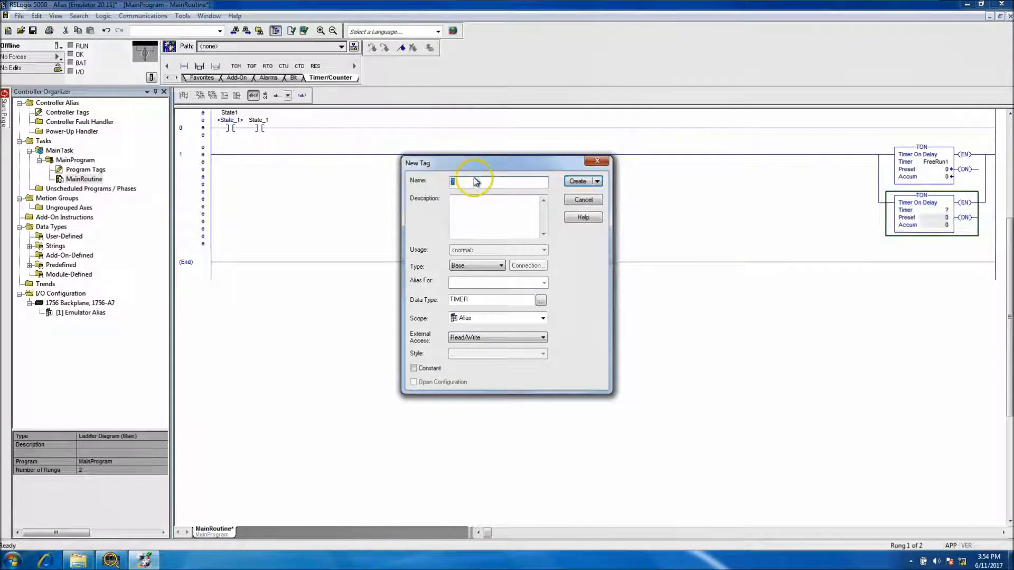
Step: Create timer tag FreeRun2 and give both timers a preset of 2000
{"action": "type", "text": "FreeRun"}
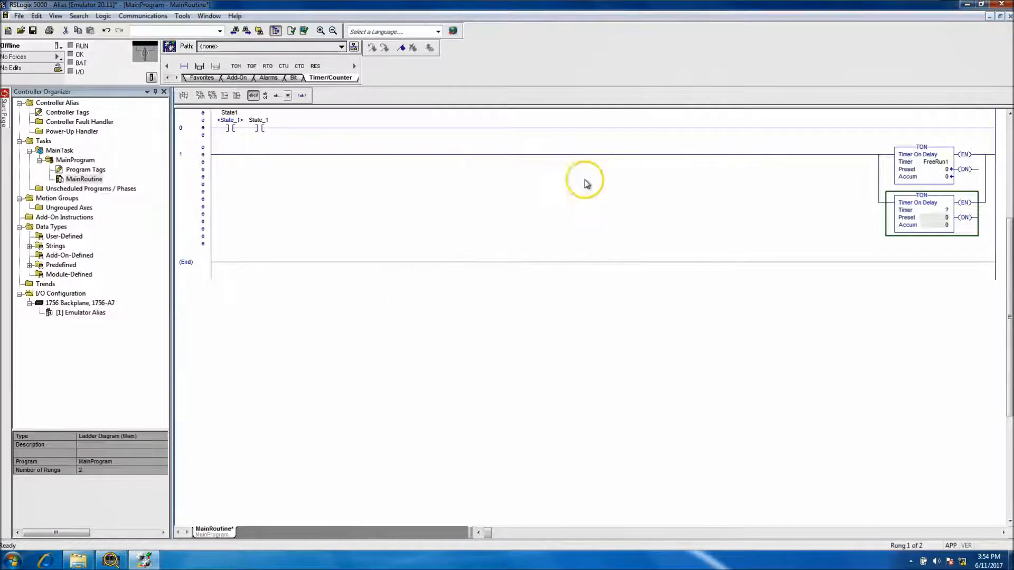
{"action": "left_click", "coordinate": [935, 169]}
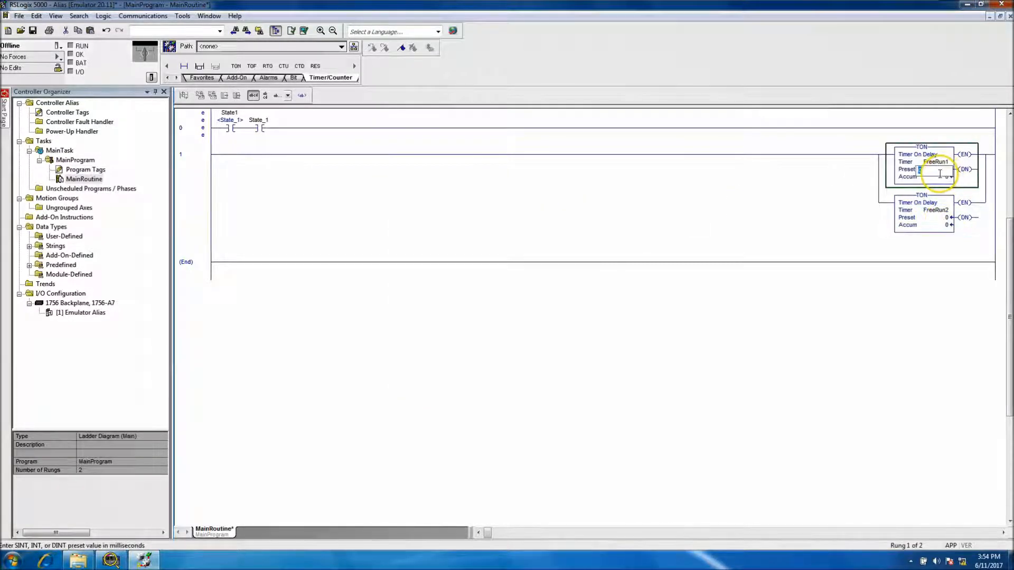
{"action": "type", "text": "2000"}
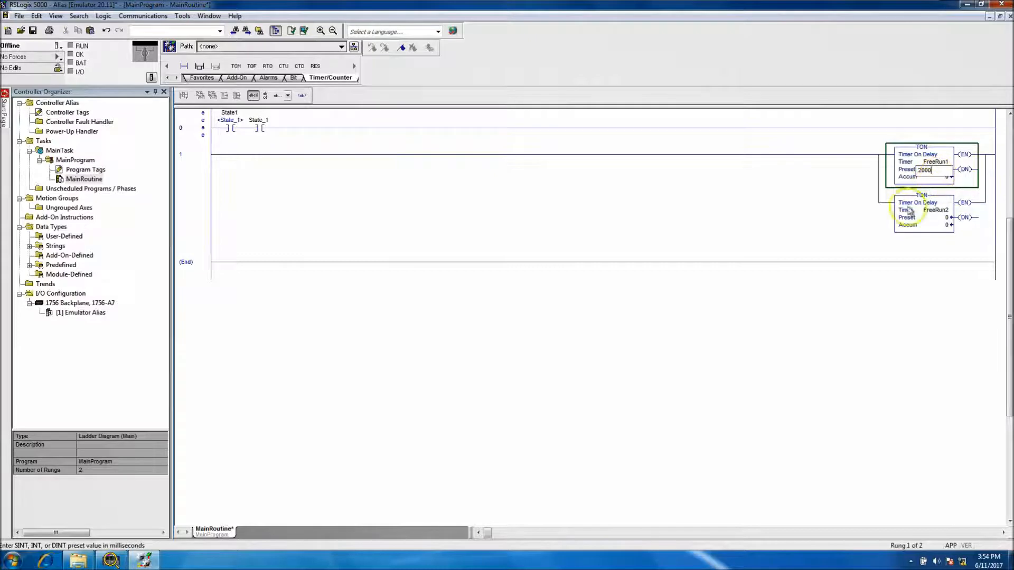
{"action": "left_click", "coordinate": [926, 218]}
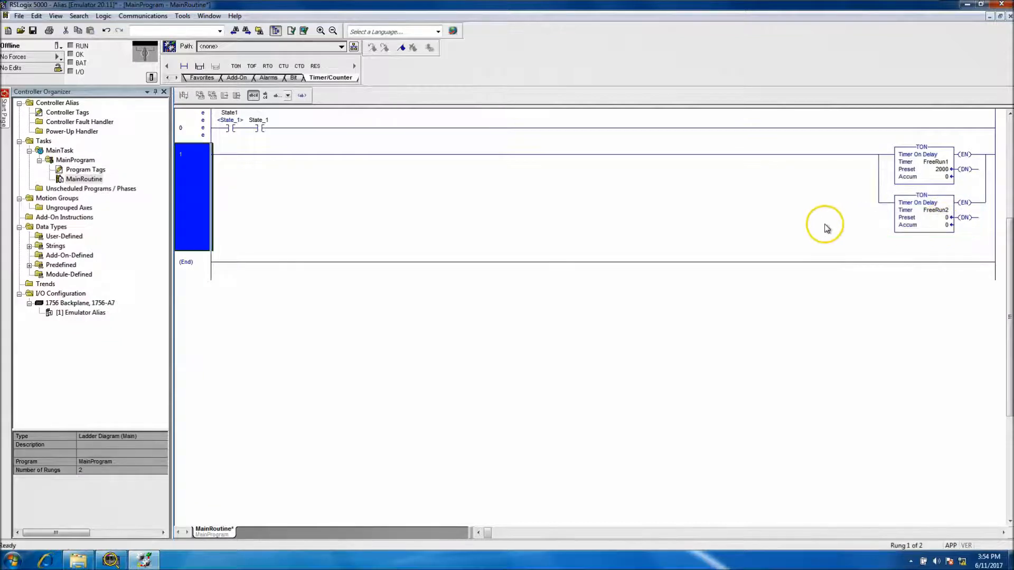
{"action": "double_click", "coordinate": [942, 217]}
{"action": "type", "text": "2000"}
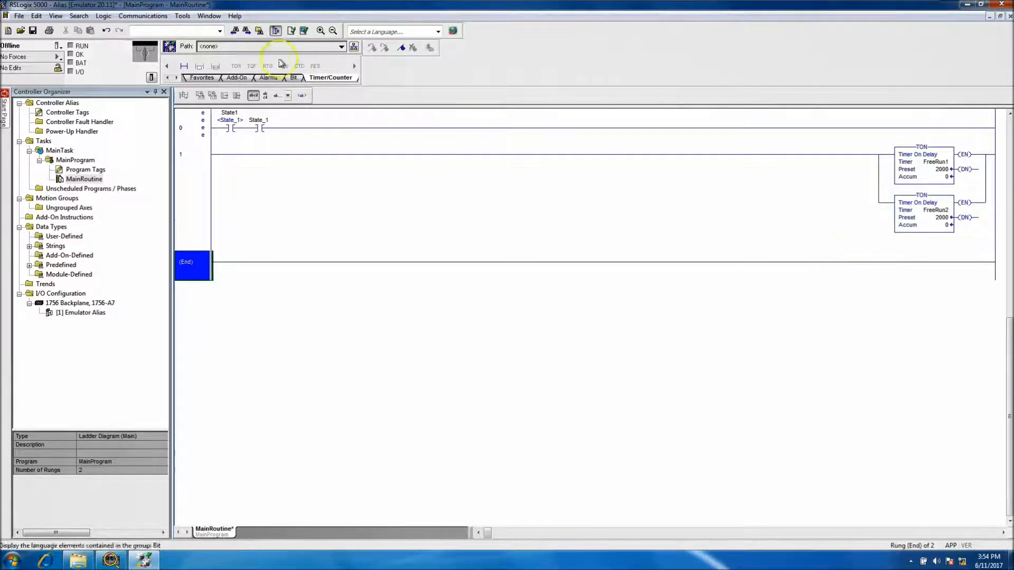
Step: Gate the timers with contacts FreeRun2.DN and FreeRun1.DN from the Bit instructions
{"action": "left_click", "coordinate": [294, 77]}
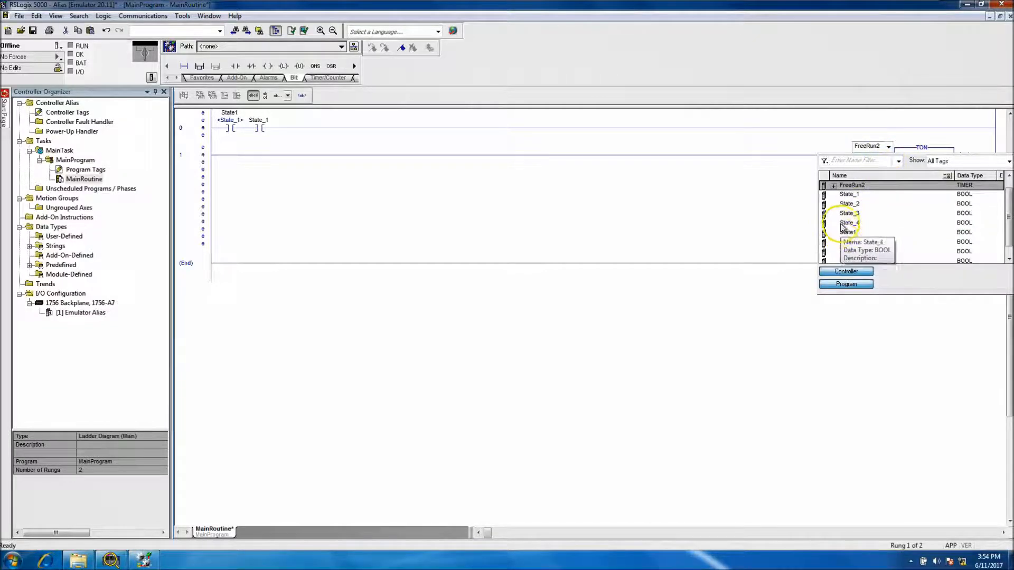
{"action": "left_click", "coordinate": [834, 185]}
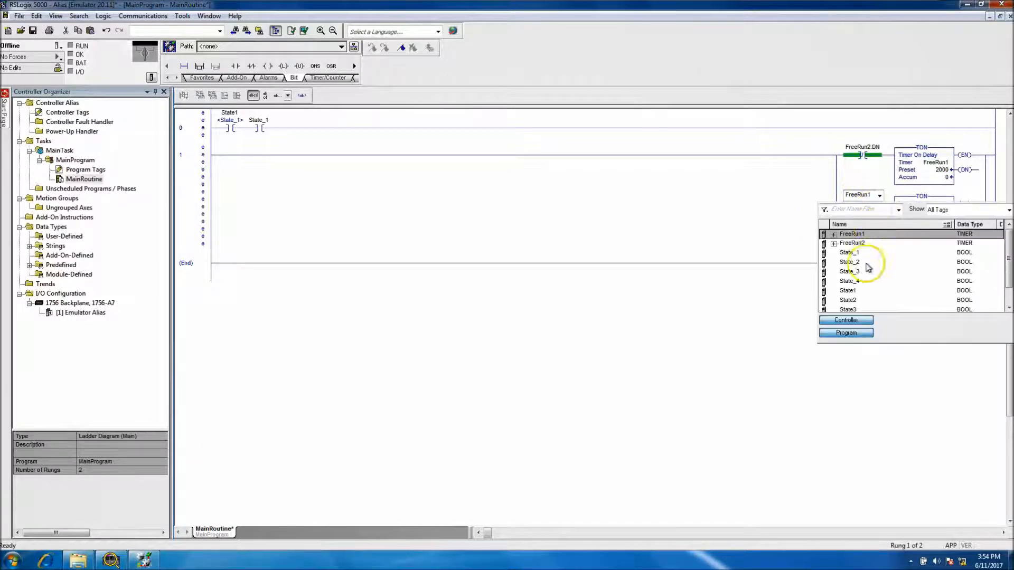
{"action": "left_click", "coordinate": [834, 234]}
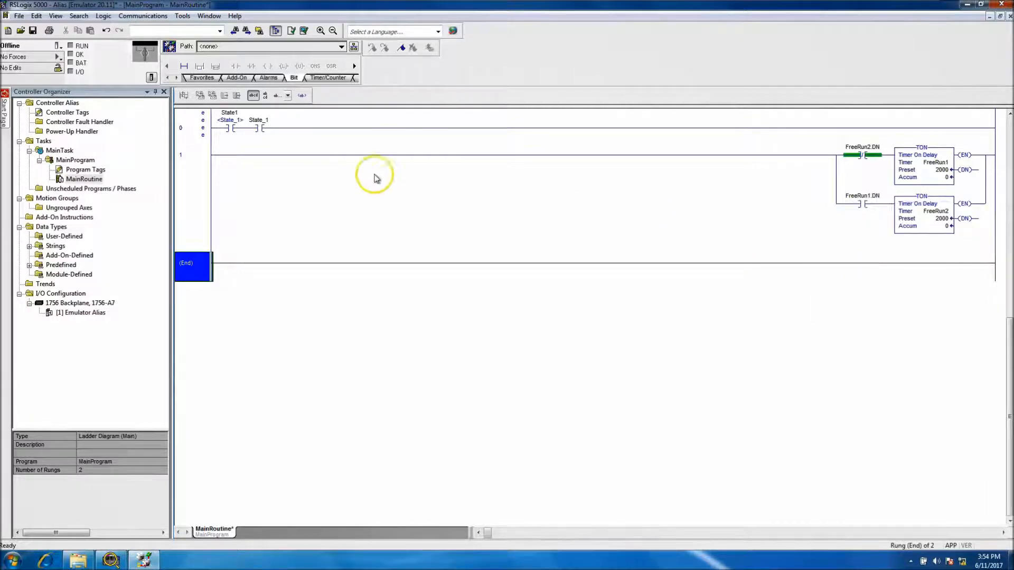
Step: Replace rung 0's State1 contact with a pasted FreeRun1.DN contact driving the State_1 coil
{"action": "left_click", "coordinate": [232, 128]}
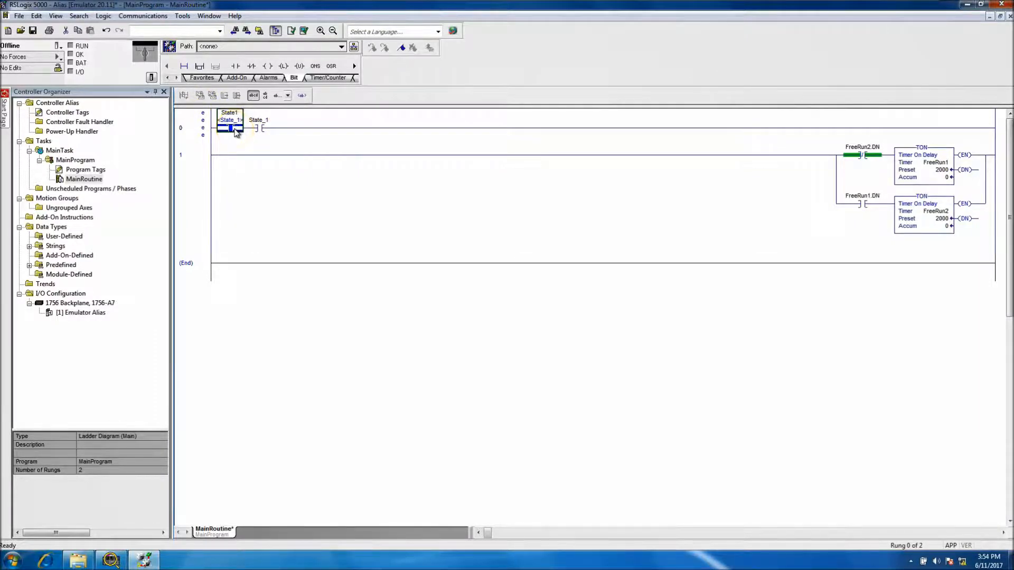
{"action": "left_click", "coordinate": [267, 66]}
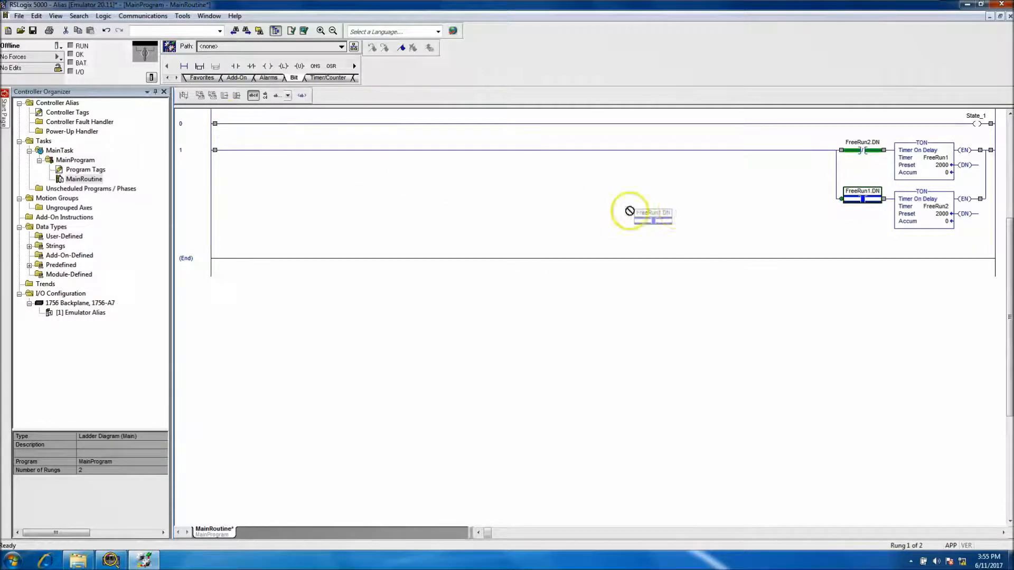
{"action": "right_click", "coordinate": [863, 190]}
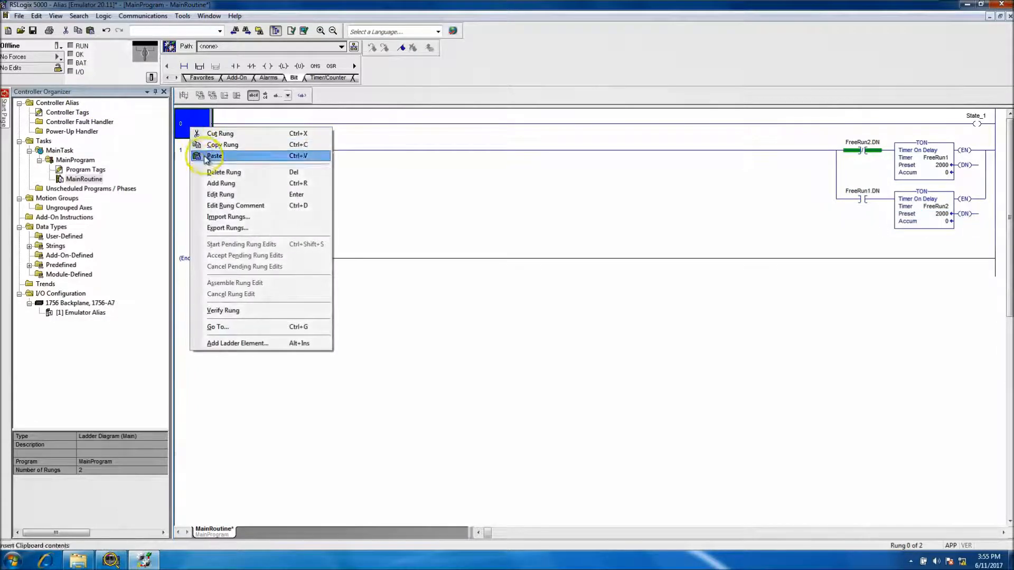
{"action": "left_click", "coordinate": [214, 155]}
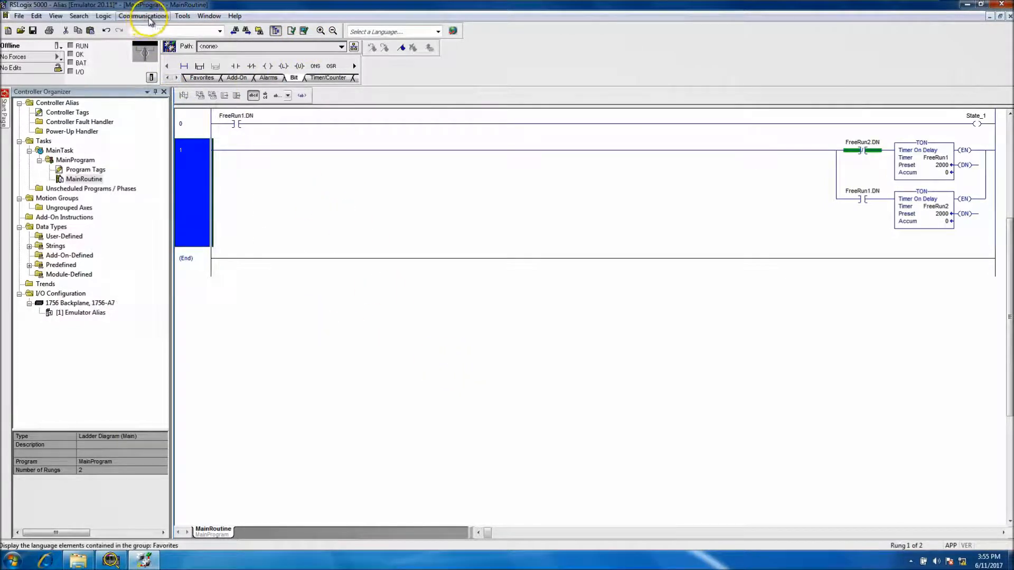
Step: Via Who Active, download to the Function_Block_Timer emulator in slot 01 of AB_VBP-1 and go to Remote Run
{"action": "left_click", "coordinate": [145, 16]}
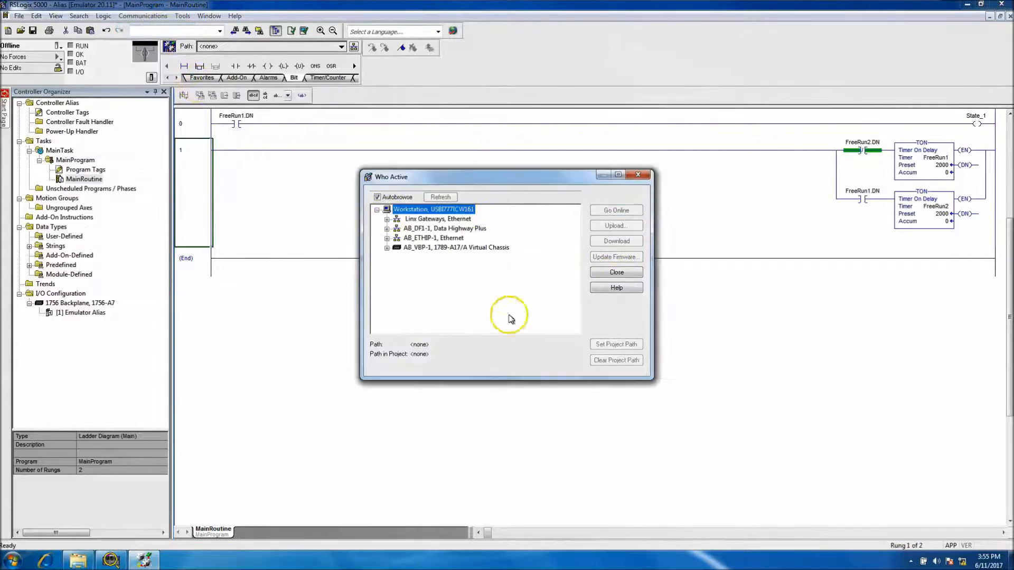
{"action": "mouse_move", "coordinate": [412, 253]}
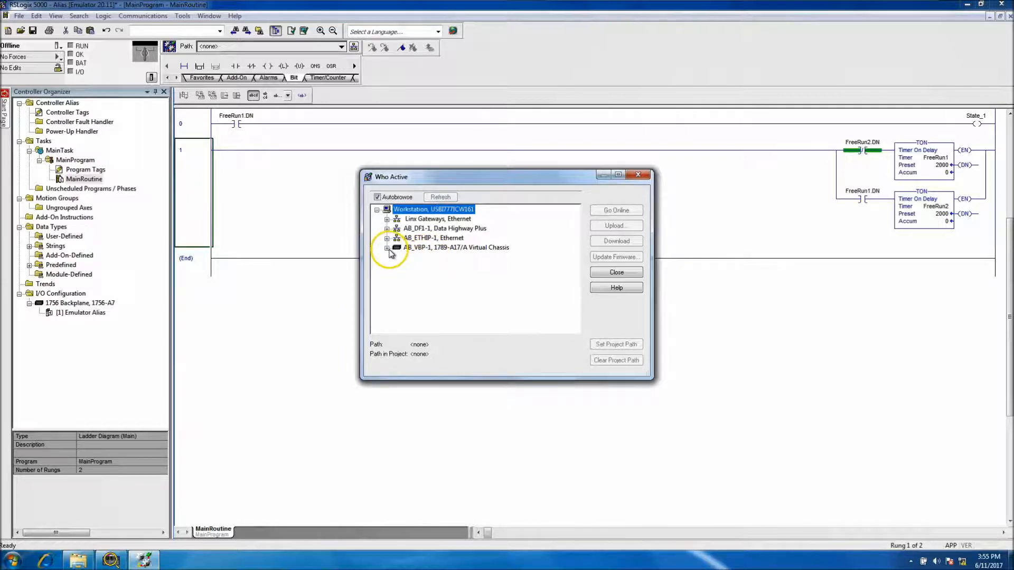
{"action": "mouse_move", "coordinate": [424, 256]}
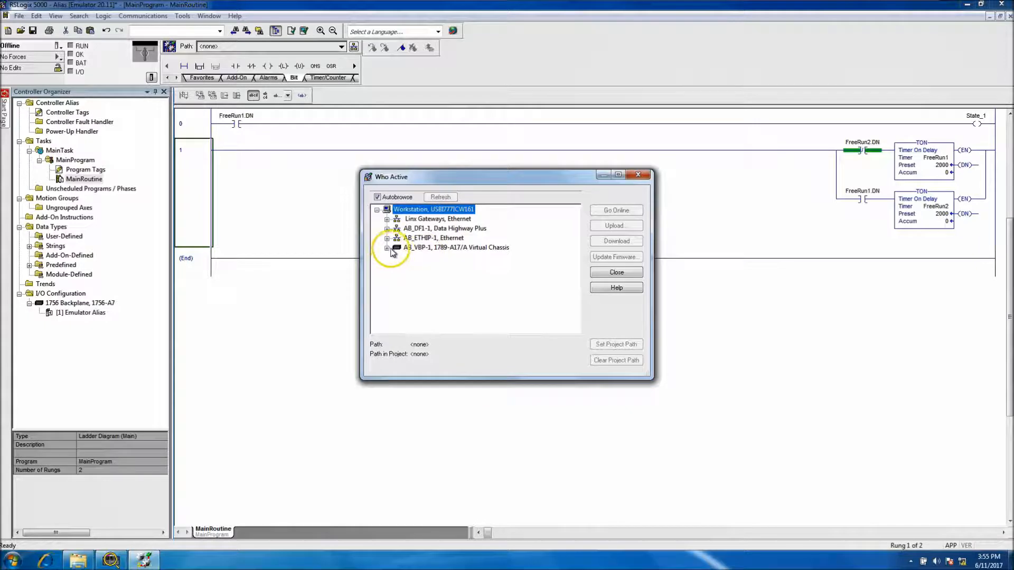
{"action": "left_click", "coordinate": [388, 247]}
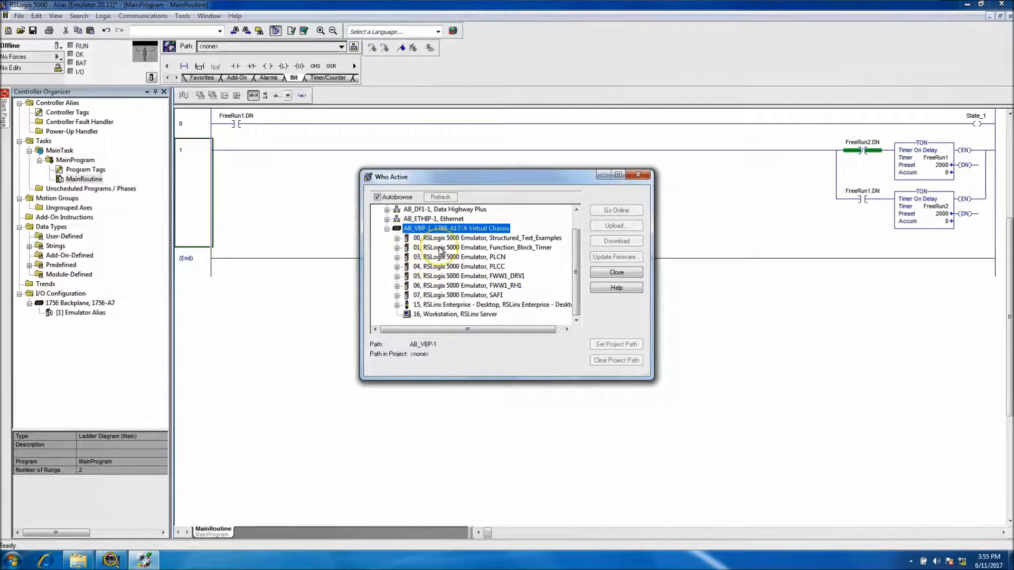
{"action": "left_click", "coordinate": [481, 247]}
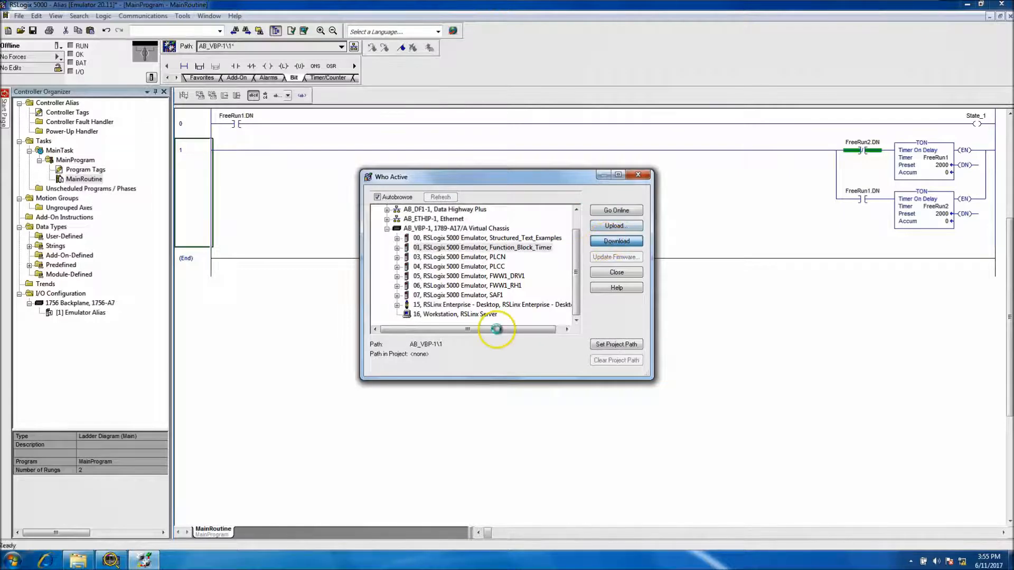
{"action": "left_click", "coordinate": [615, 241]}
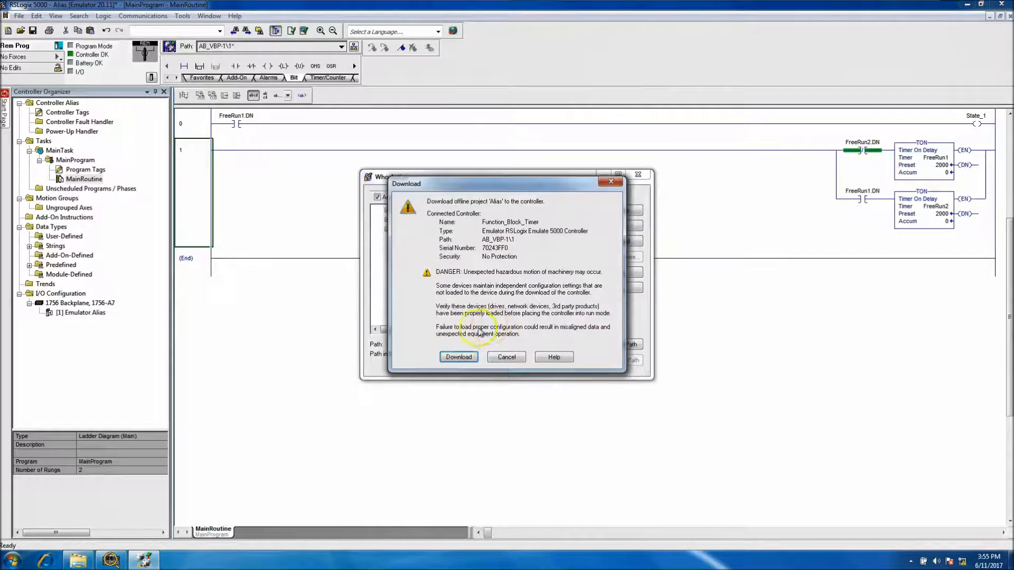
{"action": "left_click", "coordinate": [459, 357]}
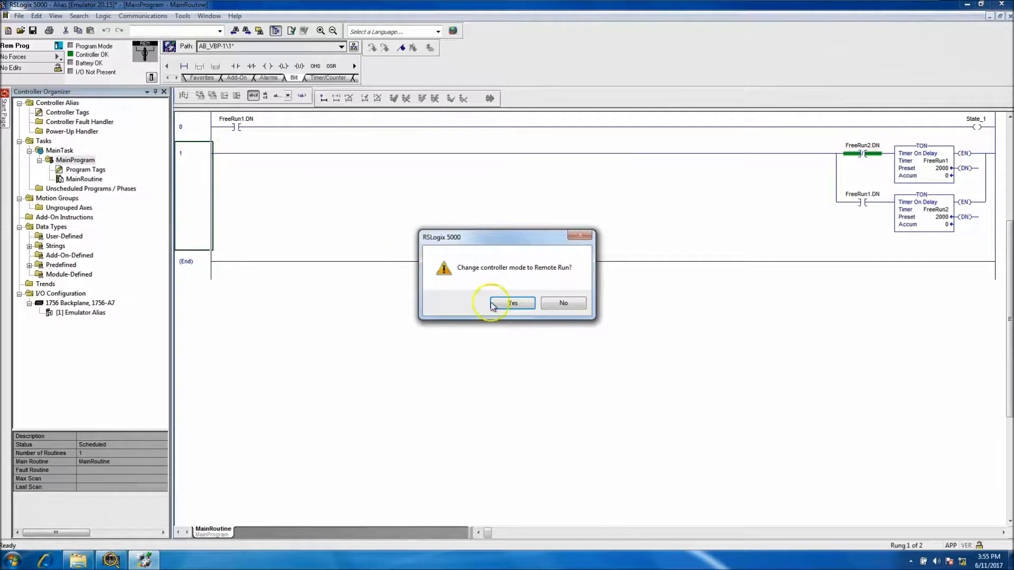
{"action": "left_click", "coordinate": [512, 303]}
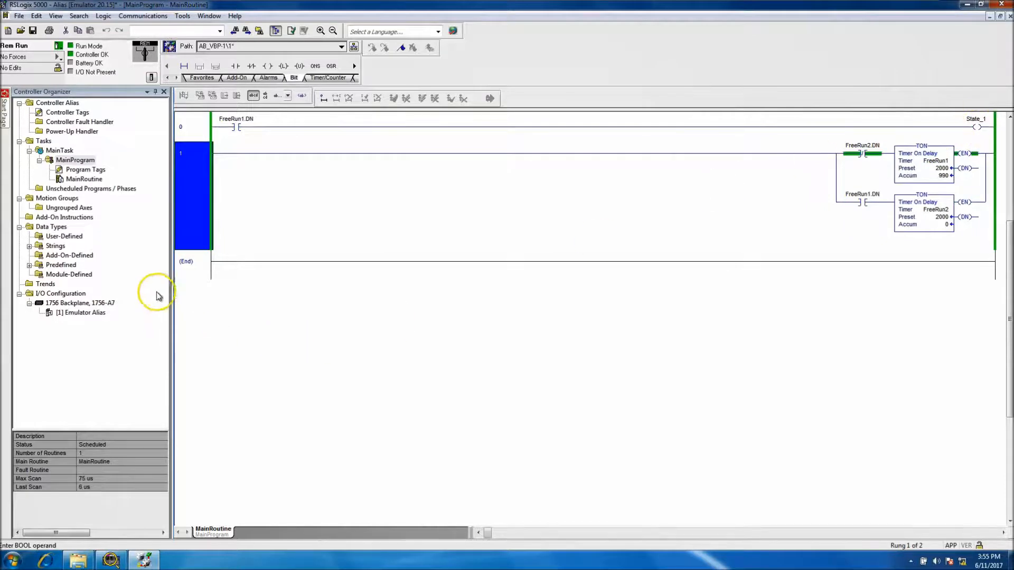
Step: Add rung 2 online with examine-on contacts for State1, State2, State3 and State4
{"action": "right_click", "coordinate": [194, 261]}
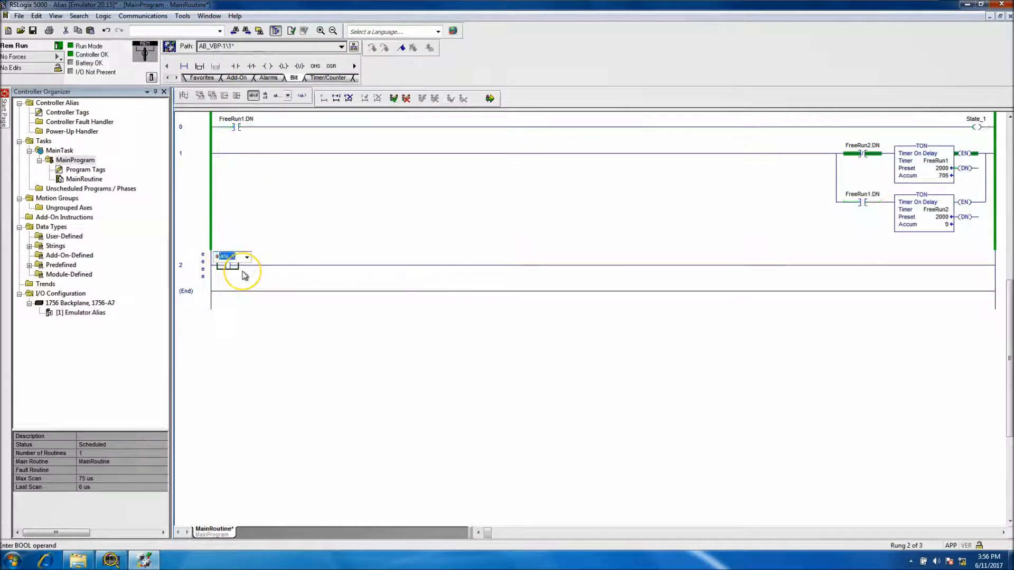
{"action": "left_click", "coordinate": [246, 257]}
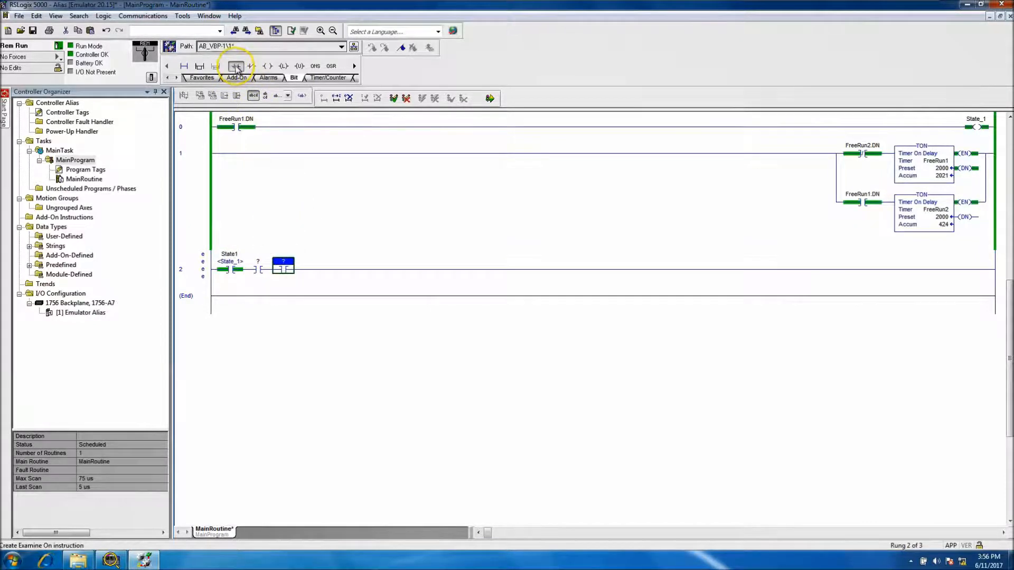
{"action": "left_click", "coordinate": [235, 66]}
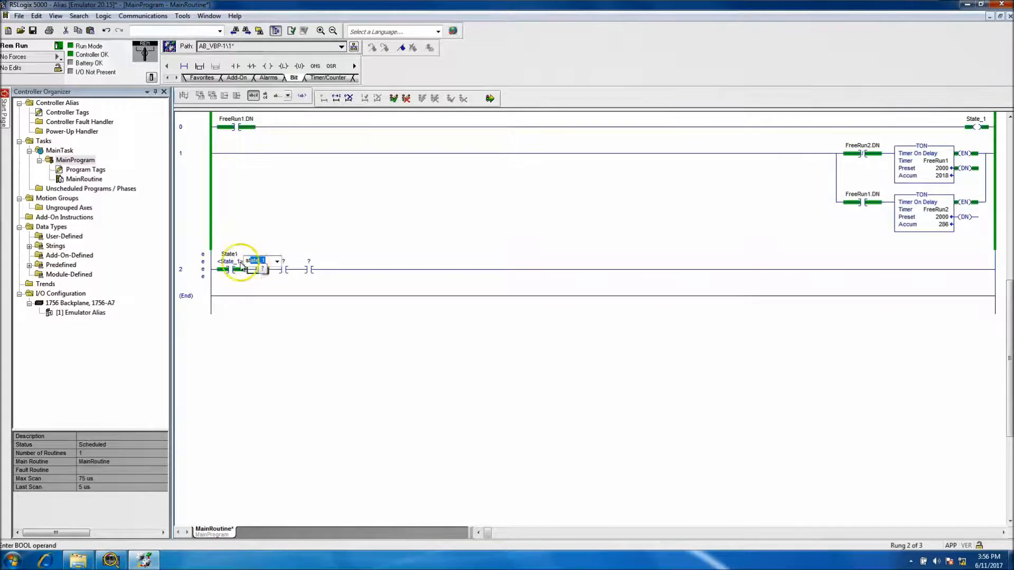
{"action": "left_click", "coordinate": [275, 261]}
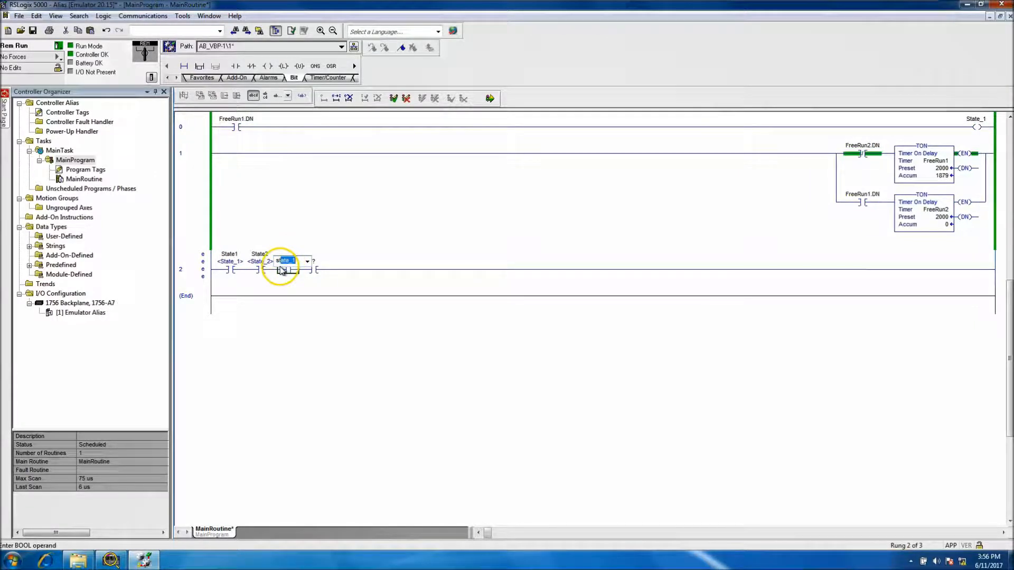
{"action": "left_click", "coordinate": [306, 261]}
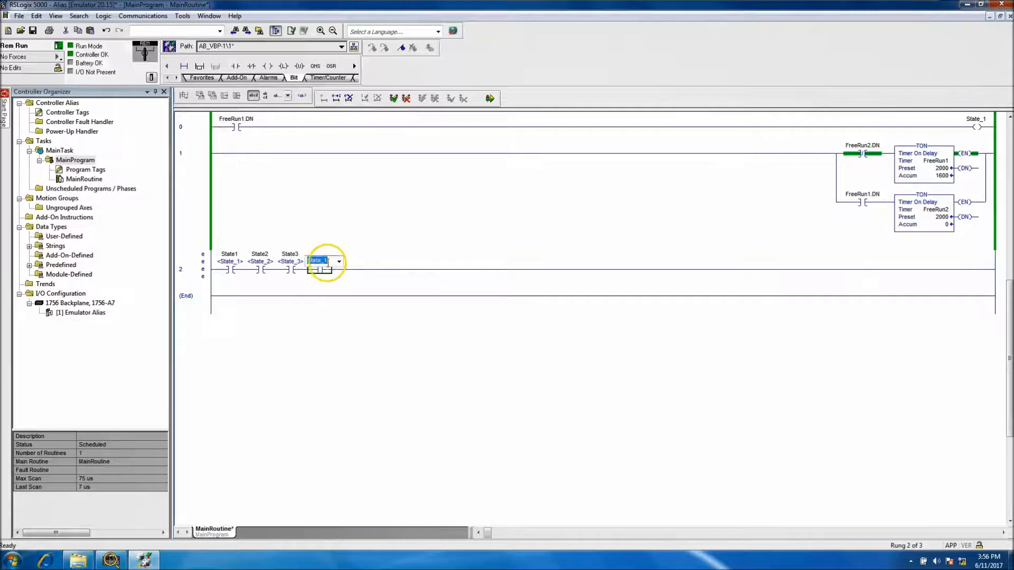
{"action": "left_click", "coordinate": [339, 261]}
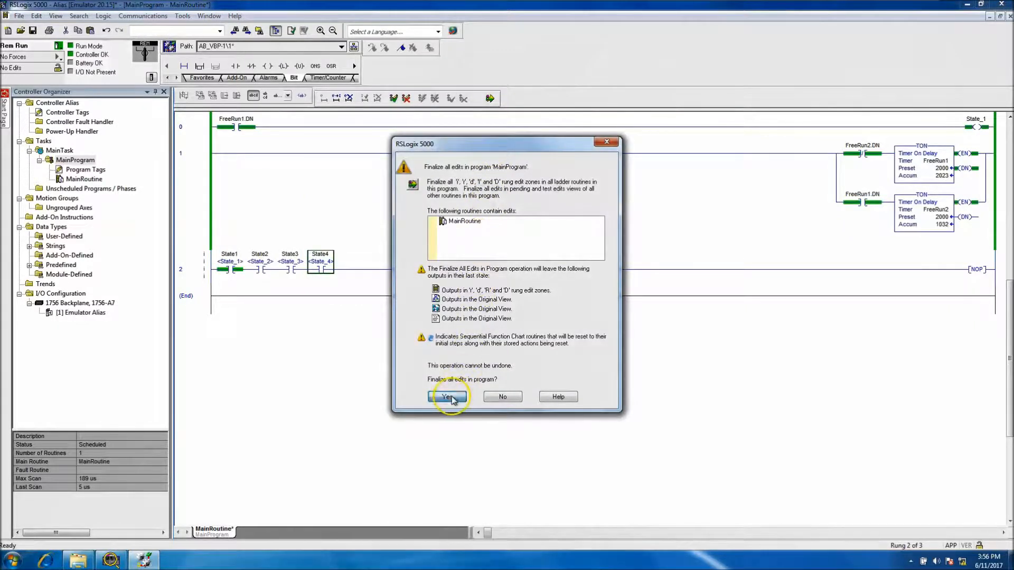
Step: Accept Finalize All Edits so the new rung runs in MainProgram
{"action": "left_click", "coordinate": [448, 397]}
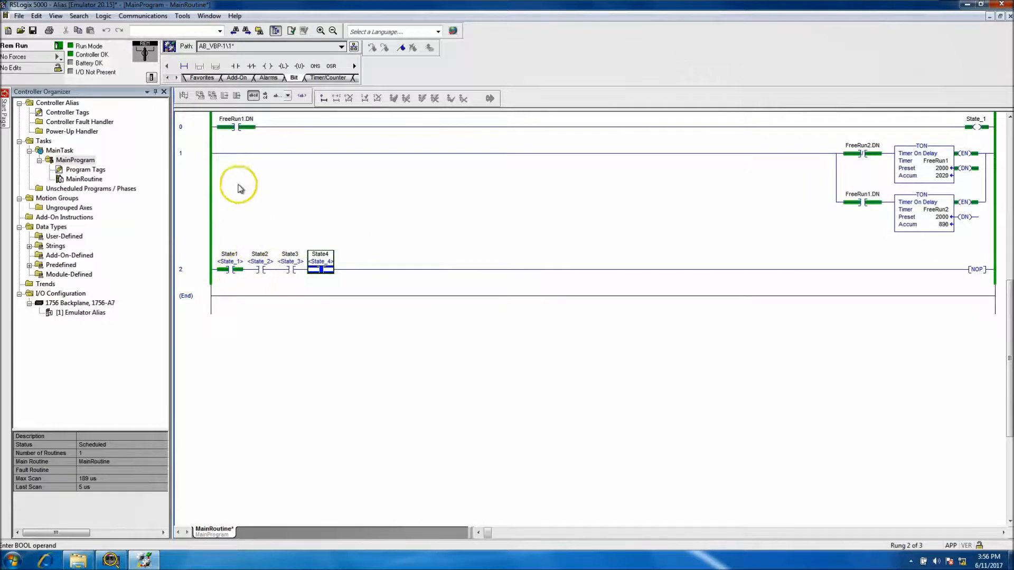
{"action": "left_click", "coordinate": [198, 126]}
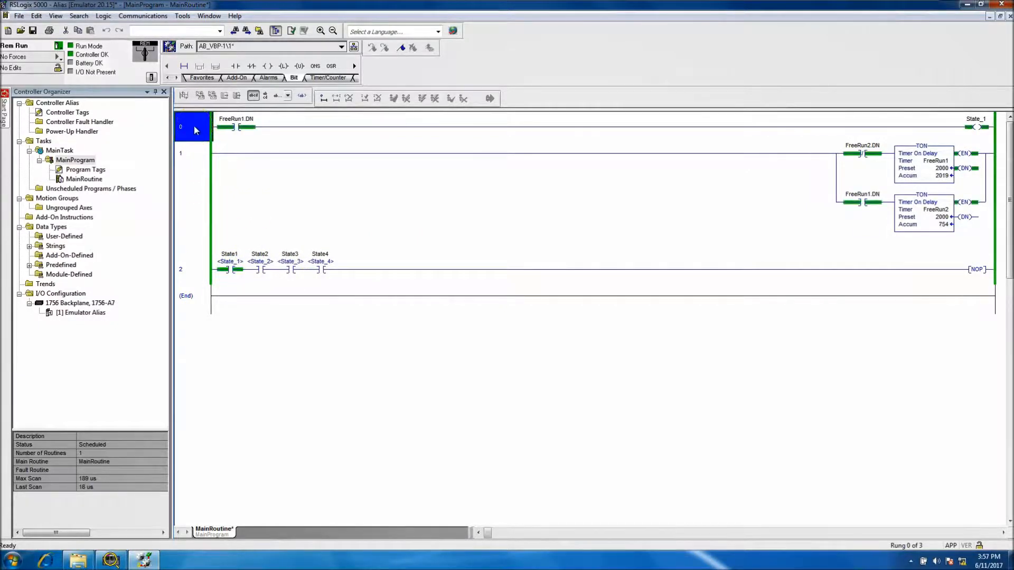
Step: Branch a parallel State_3 output coil onto rung 0 and finalize the online edit
{"action": "left_click", "coordinate": [200, 65]}
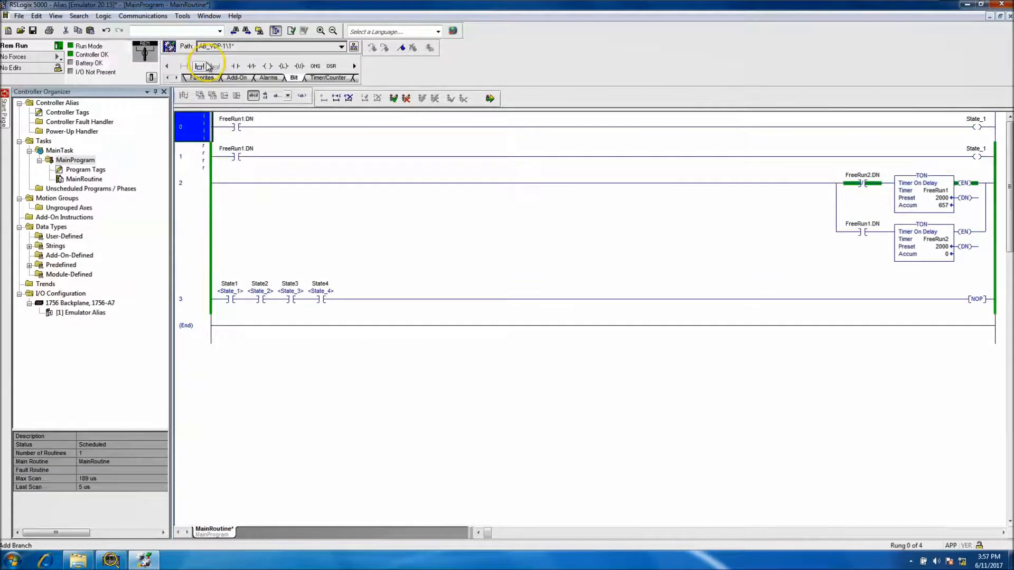
{"action": "left_click", "coordinate": [200, 66]}
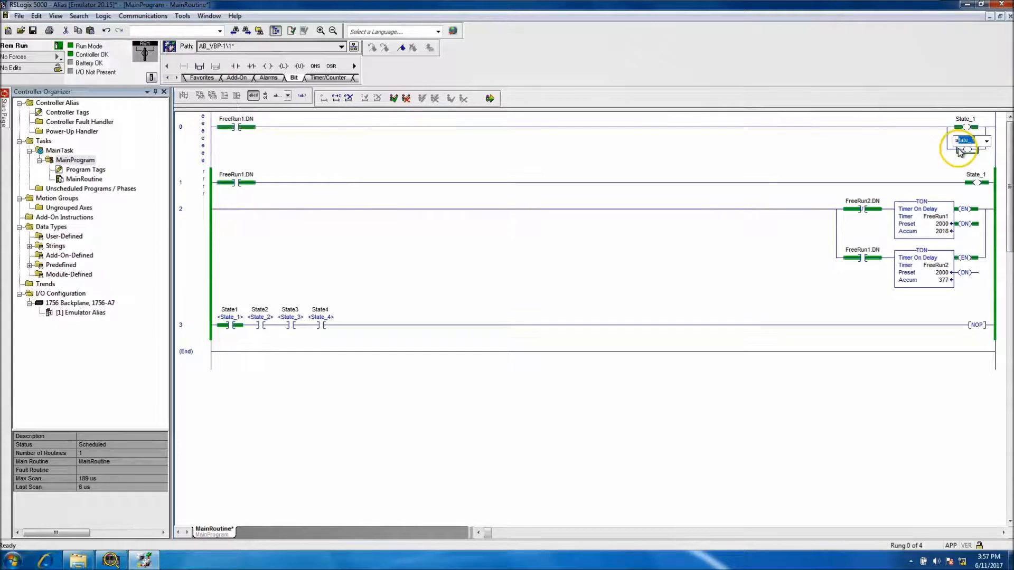
{"action": "left_click", "coordinate": [986, 141]}
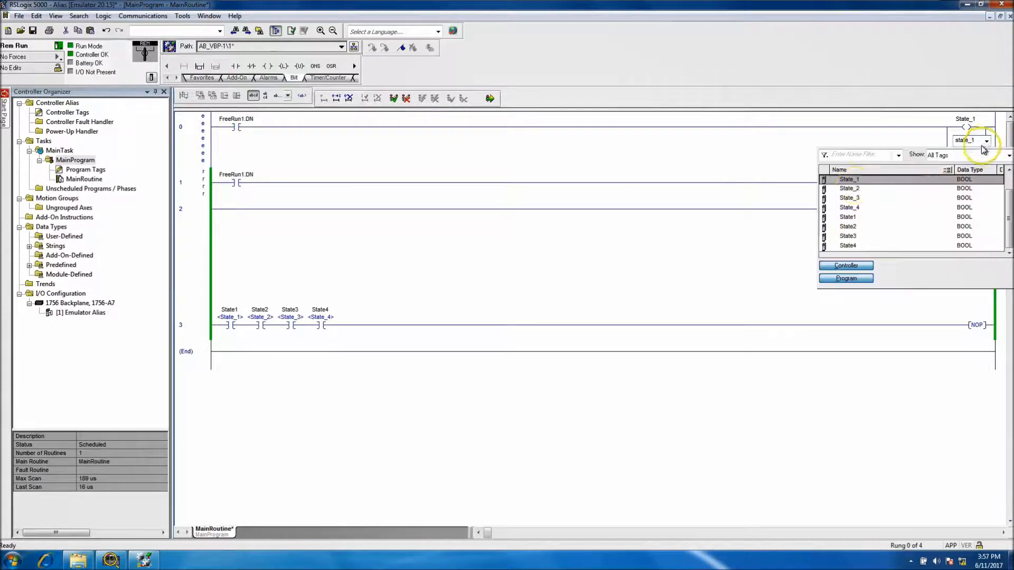
{"action": "left_click", "coordinate": [849, 188]}
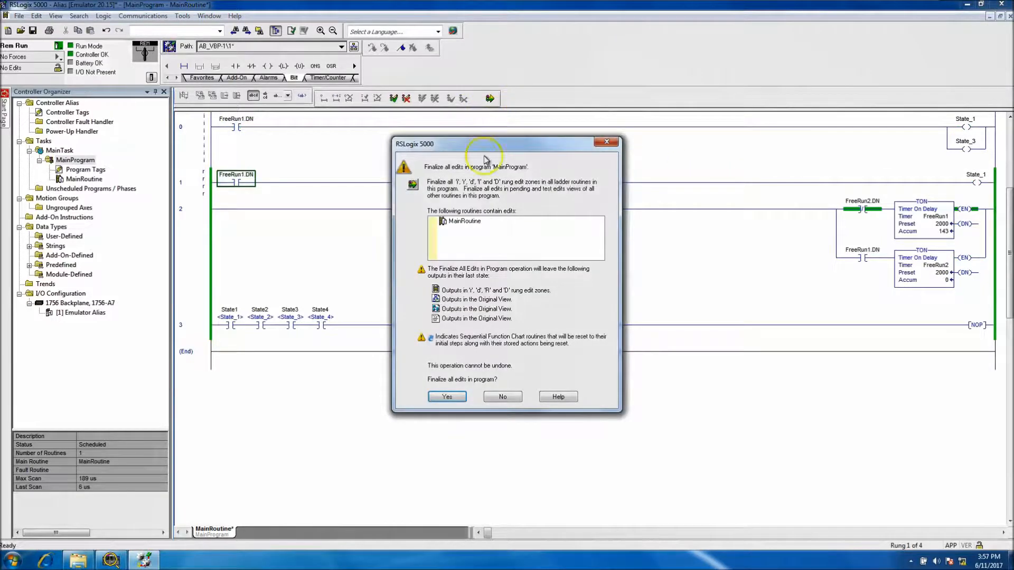
{"action": "left_click", "coordinate": [446, 396]}
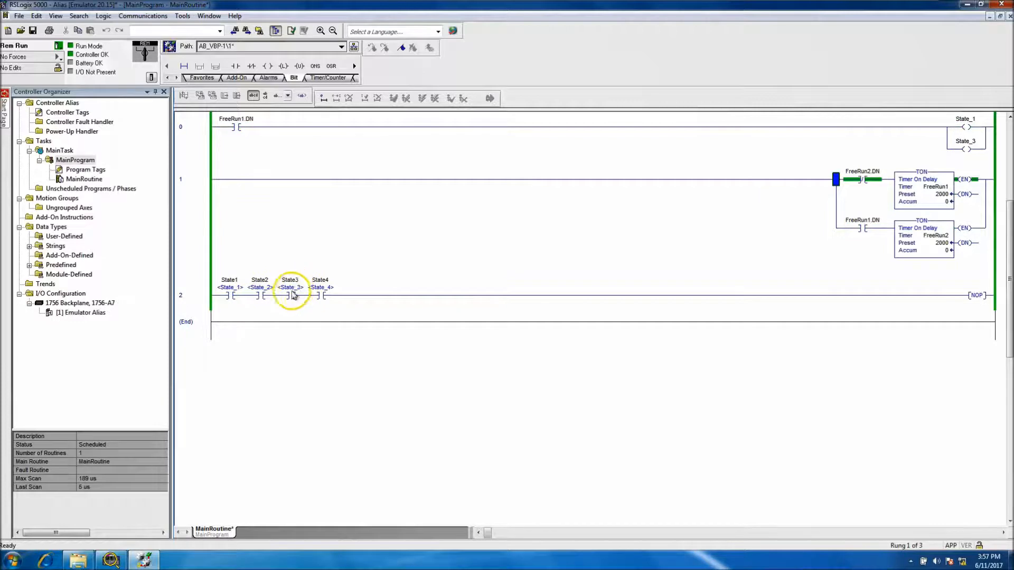
{"action": "left_click", "coordinate": [965, 122]}
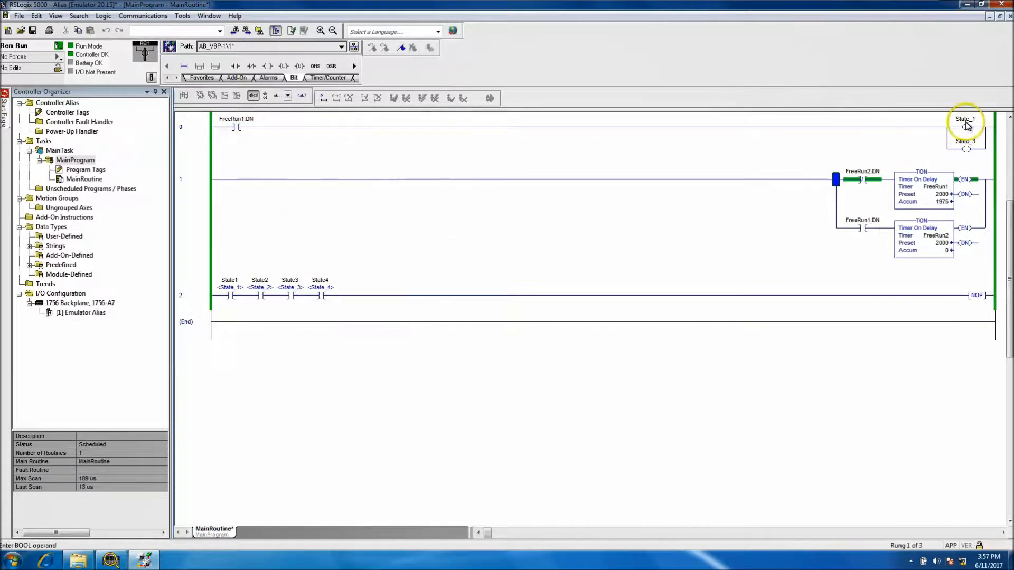
{"action": "mouse_move", "coordinate": [368, 281]}
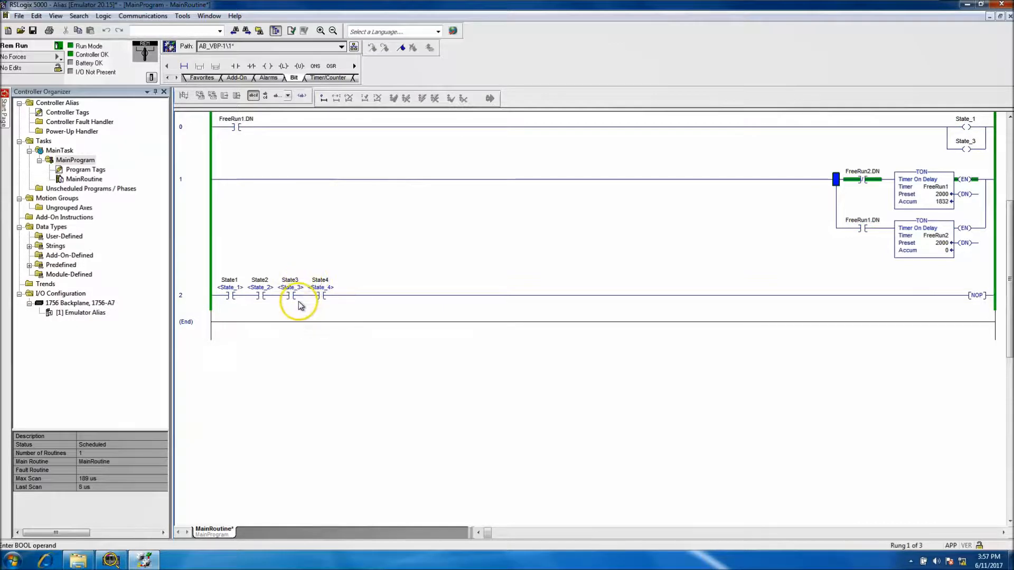
{"action": "mouse_move", "coordinate": [291, 295]}
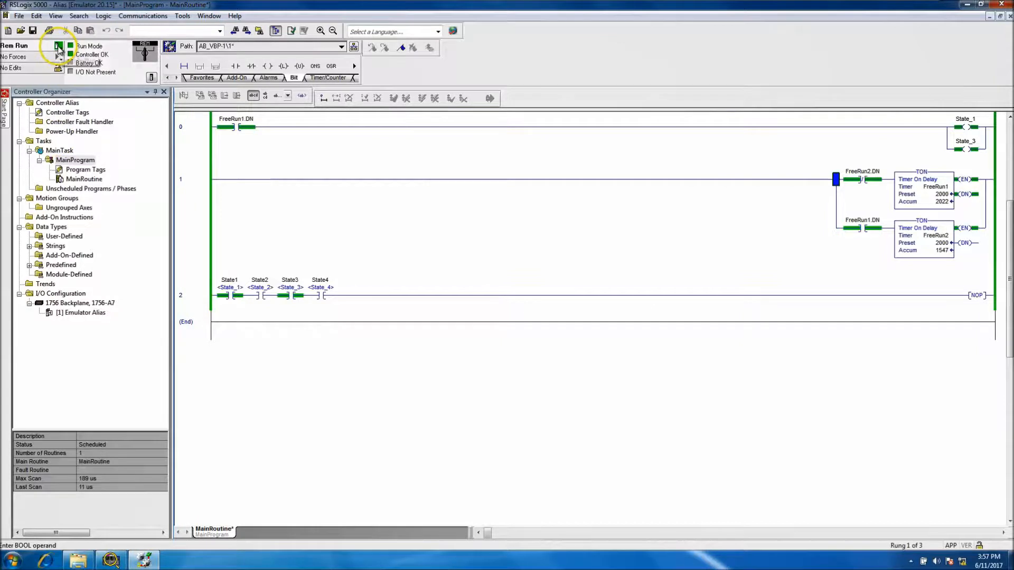
Step: Go offline and clear State3's Alias For target in Controller Tags
{"action": "left_click", "coordinate": [57, 46]}
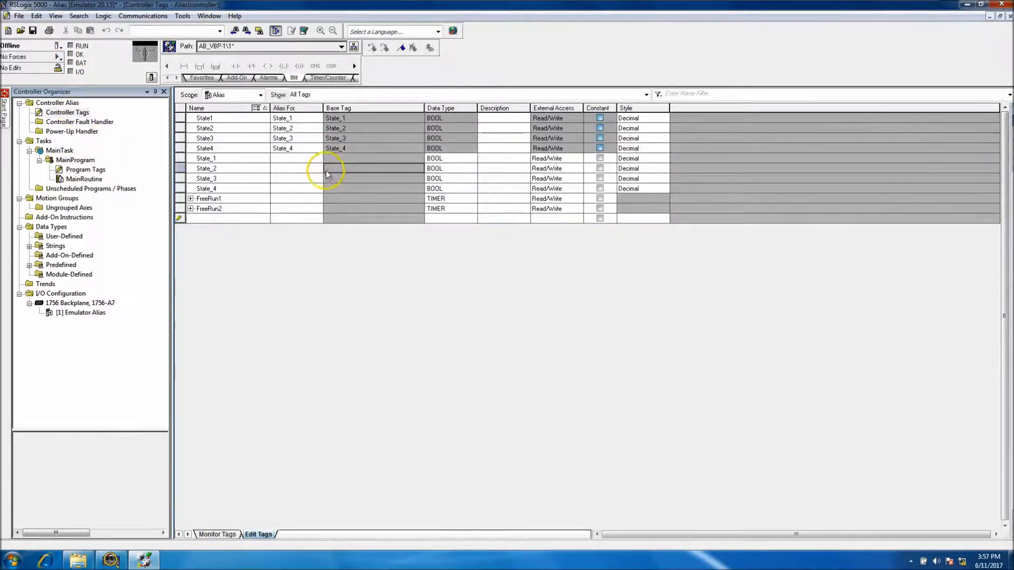
{"action": "left_click", "coordinate": [317, 138]}
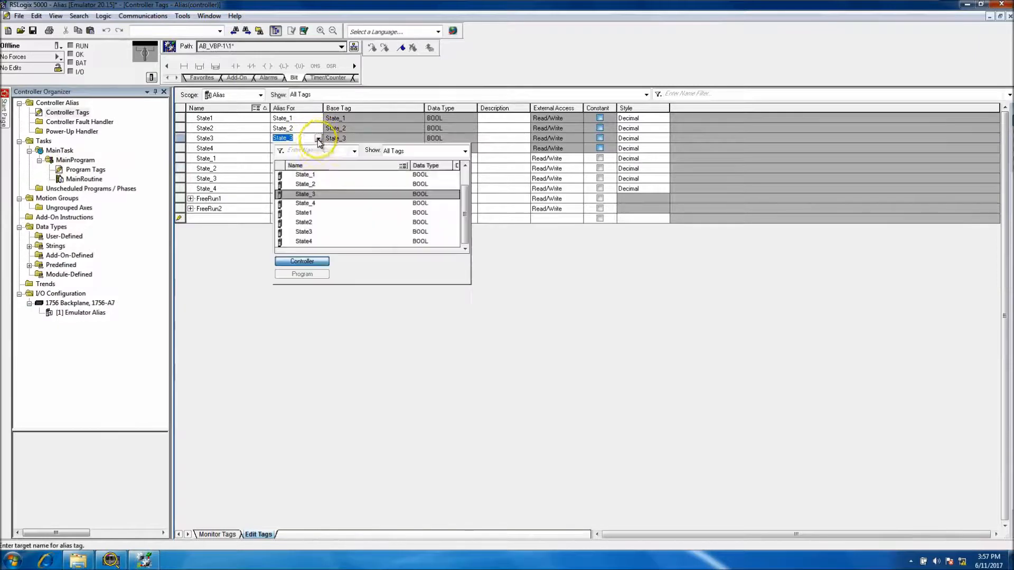
{"action": "mouse_move", "coordinate": [250, 256]}
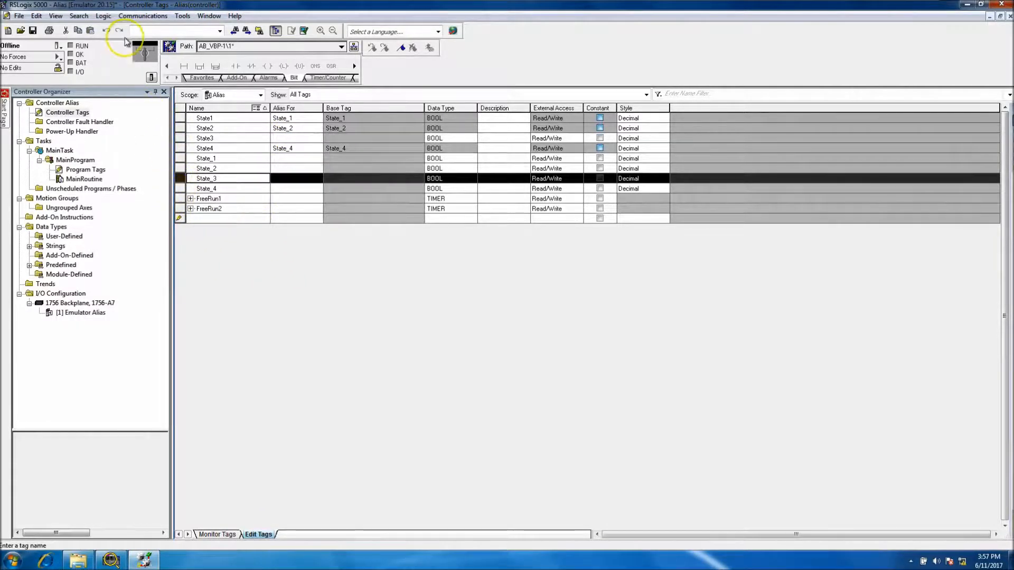
Step: Re-download the project to the emulator, return to Remote Run and show MainRoutine
{"action": "left_click", "coordinate": [353, 47]}
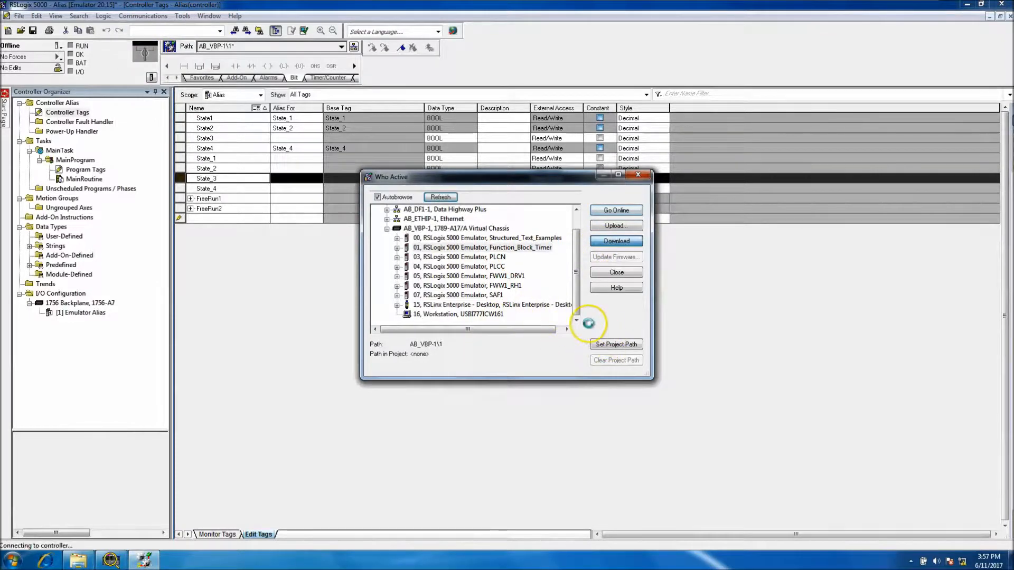
{"action": "left_click", "coordinate": [615, 210]}
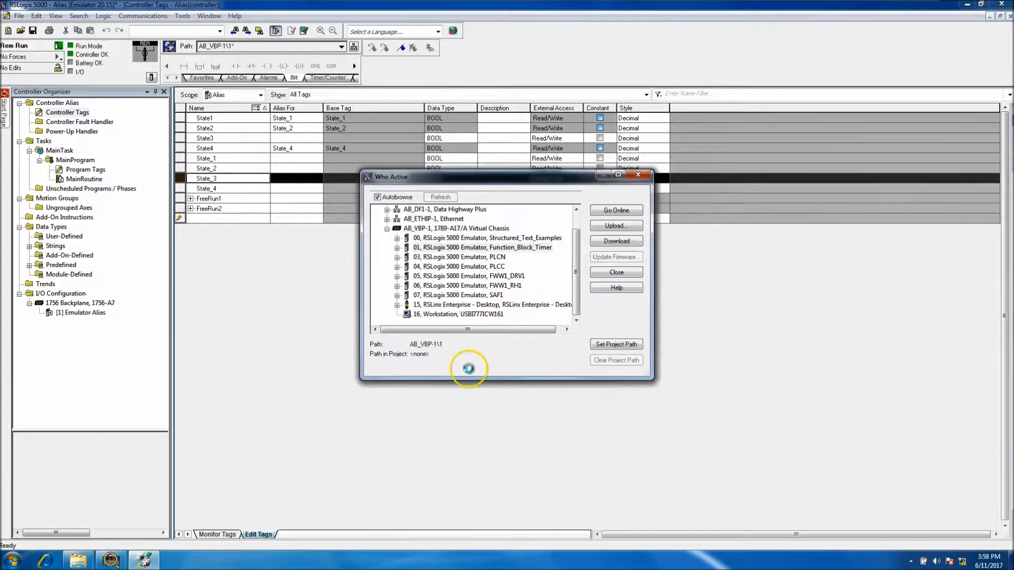
{"action": "left_click", "coordinate": [614, 241]}
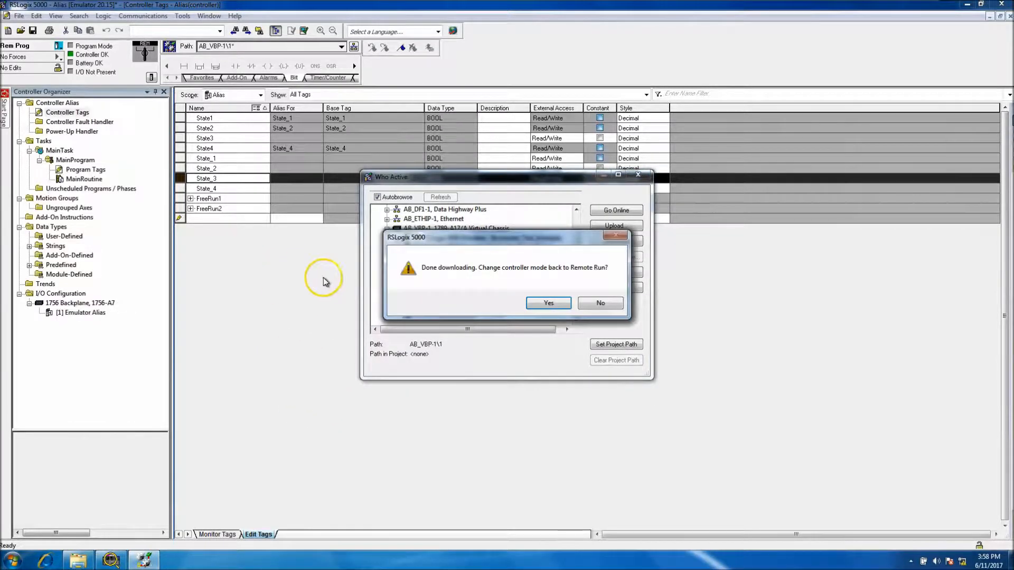
{"action": "left_click", "coordinate": [548, 304]}
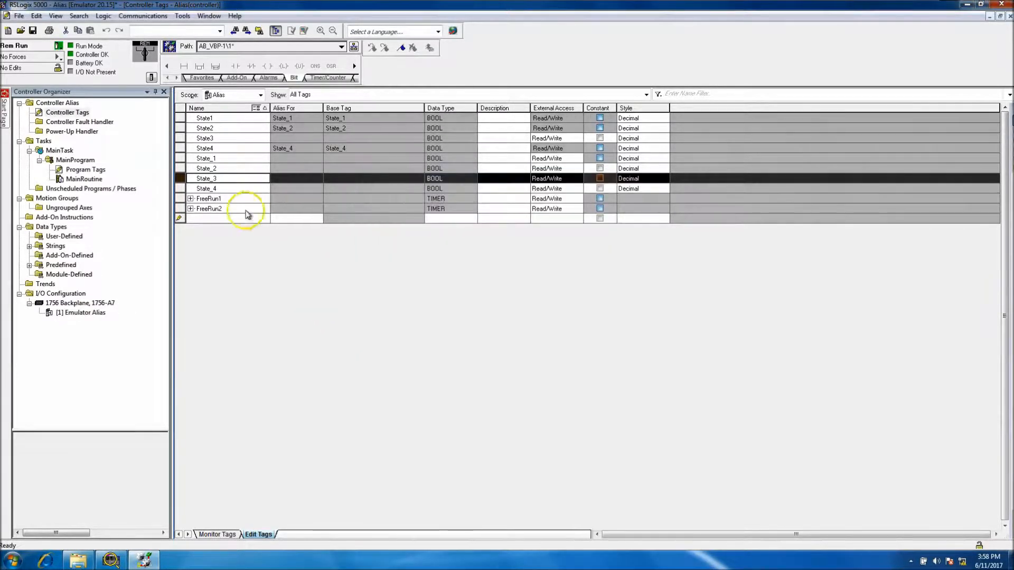
{"action": "double_click", "coordinate": [85, 180]}
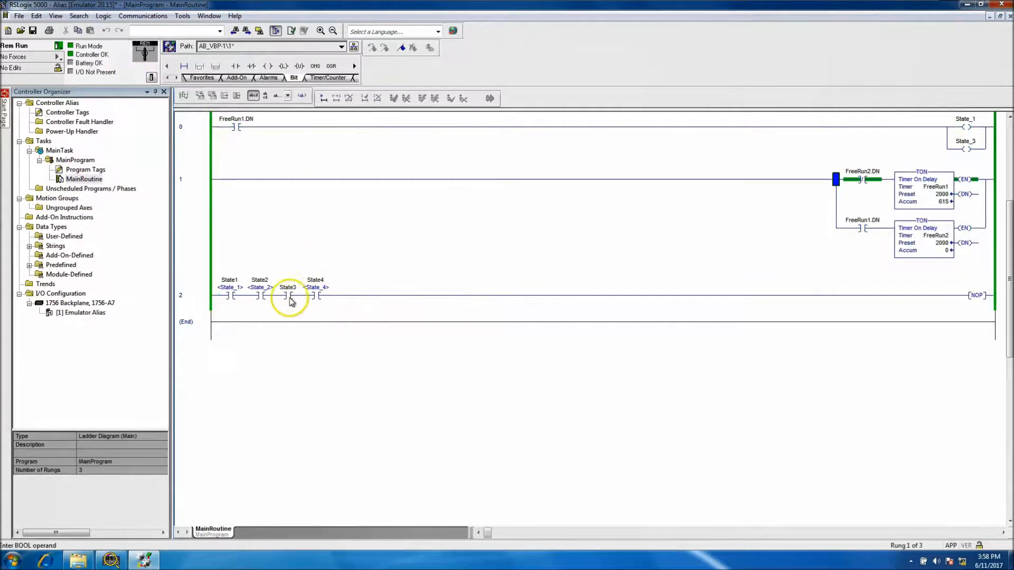
{"action": "mouse_move", "coordinate": [287, 296]}
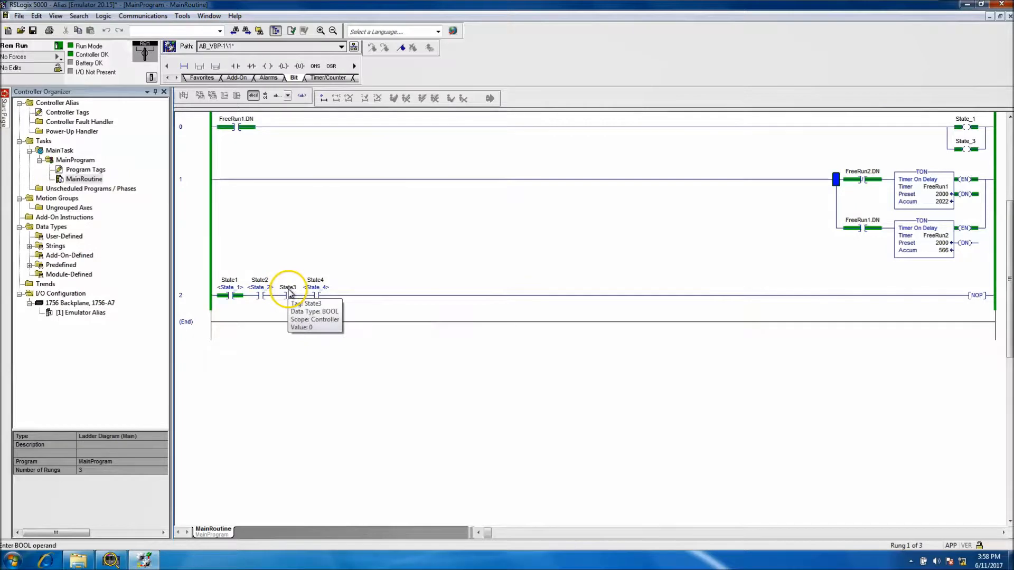
Step: After inspecting State3 on rung 2, change rung 0's branch coil to State_2 and finalize
{"action": "right_click", "coordinate": [288, 295]}
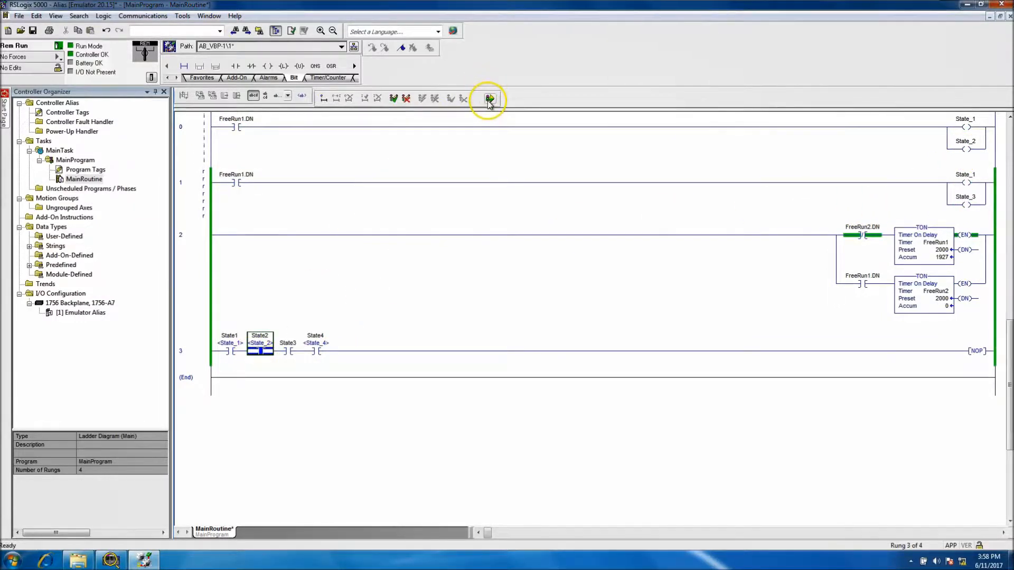
{"action": "left_click", "coordinate": [489, 98]}
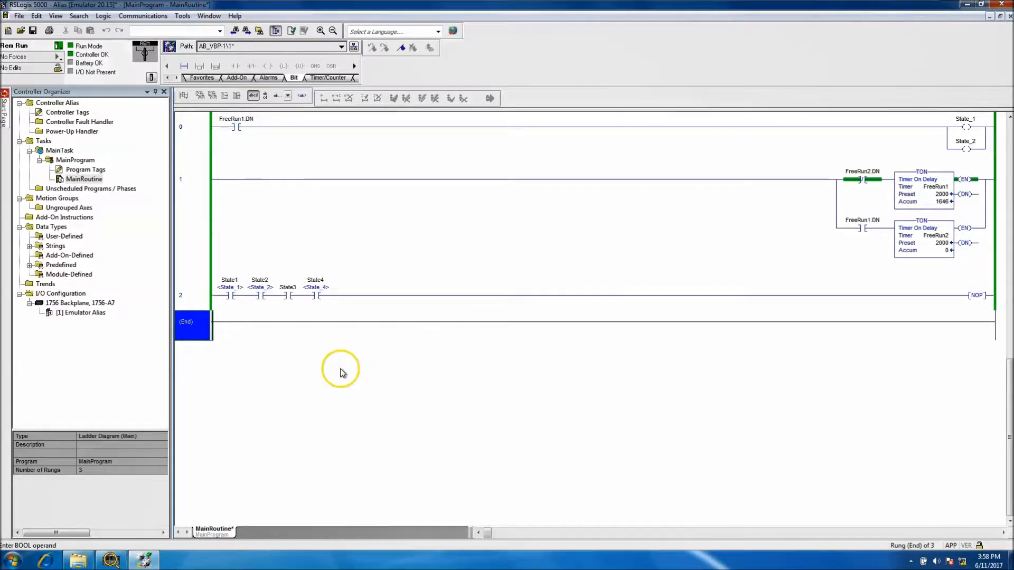
{"action": "mouse_move", "coordinate": [331, 373]}
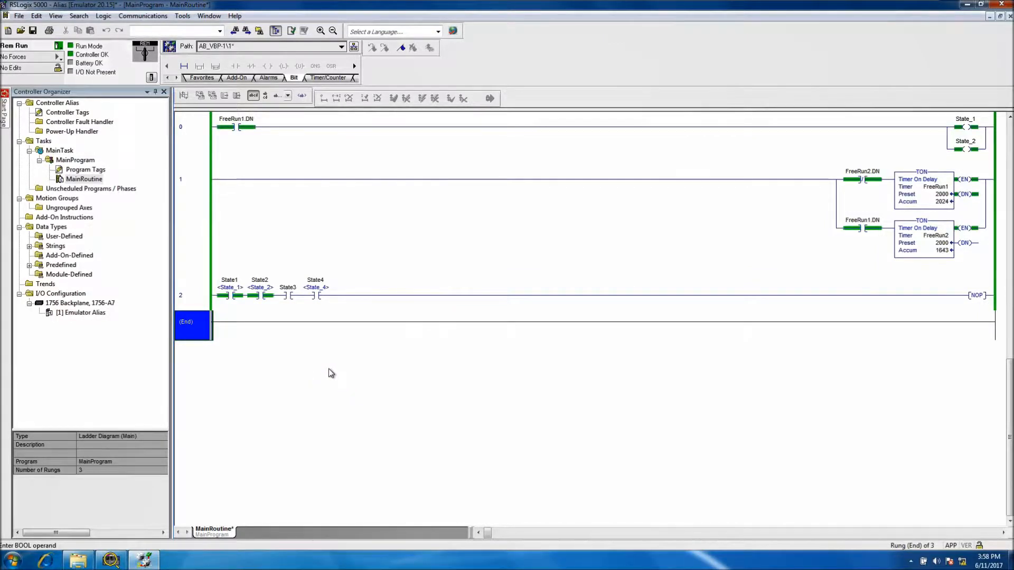